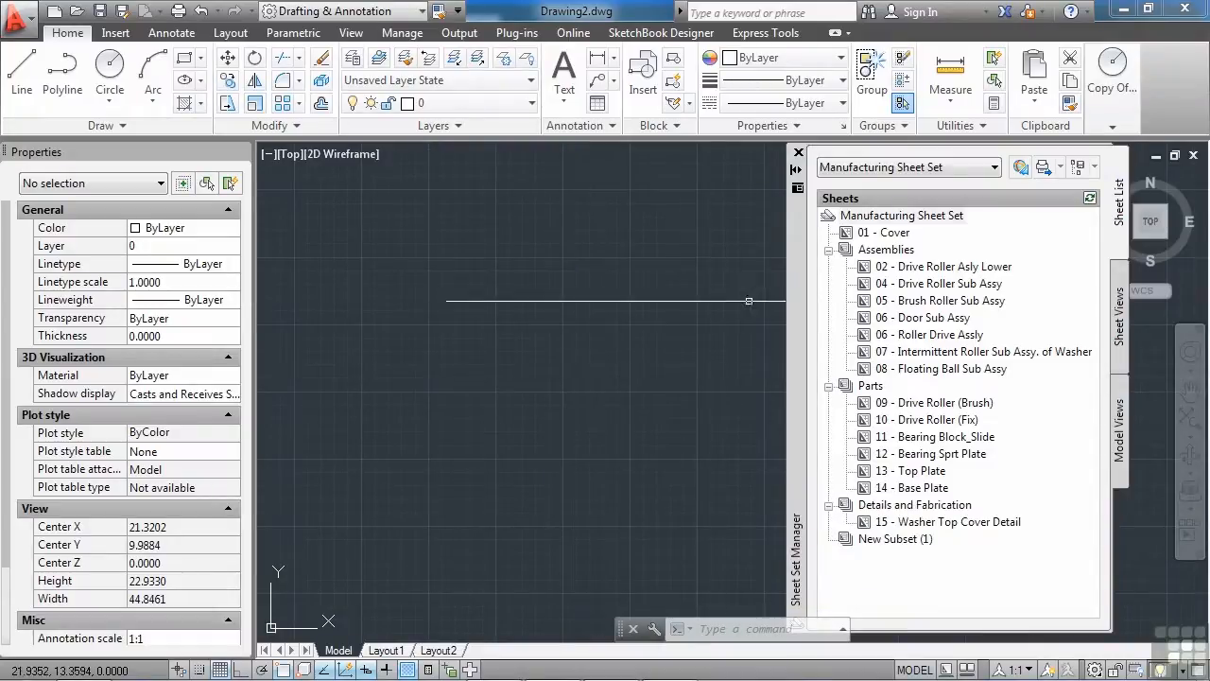
Open the 01 - Cover sheet from the Manufacturing Sheet Set in Sheet Set Manager
double_click(882, 231)
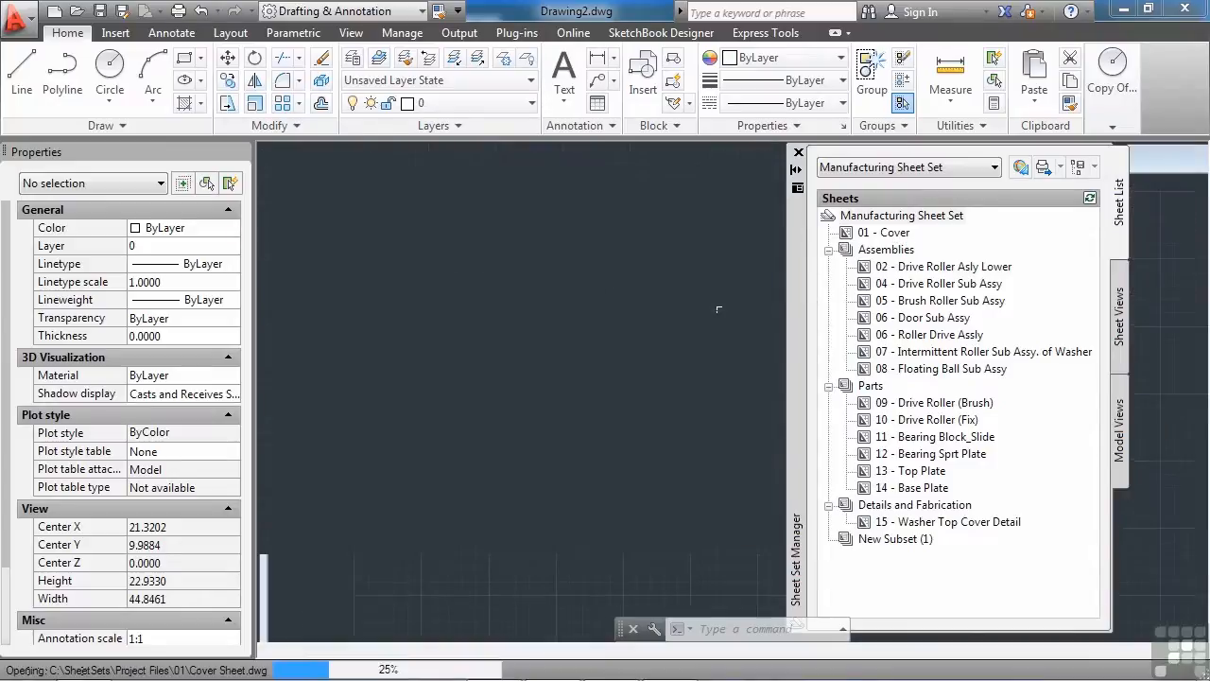
double_click(885, 231)
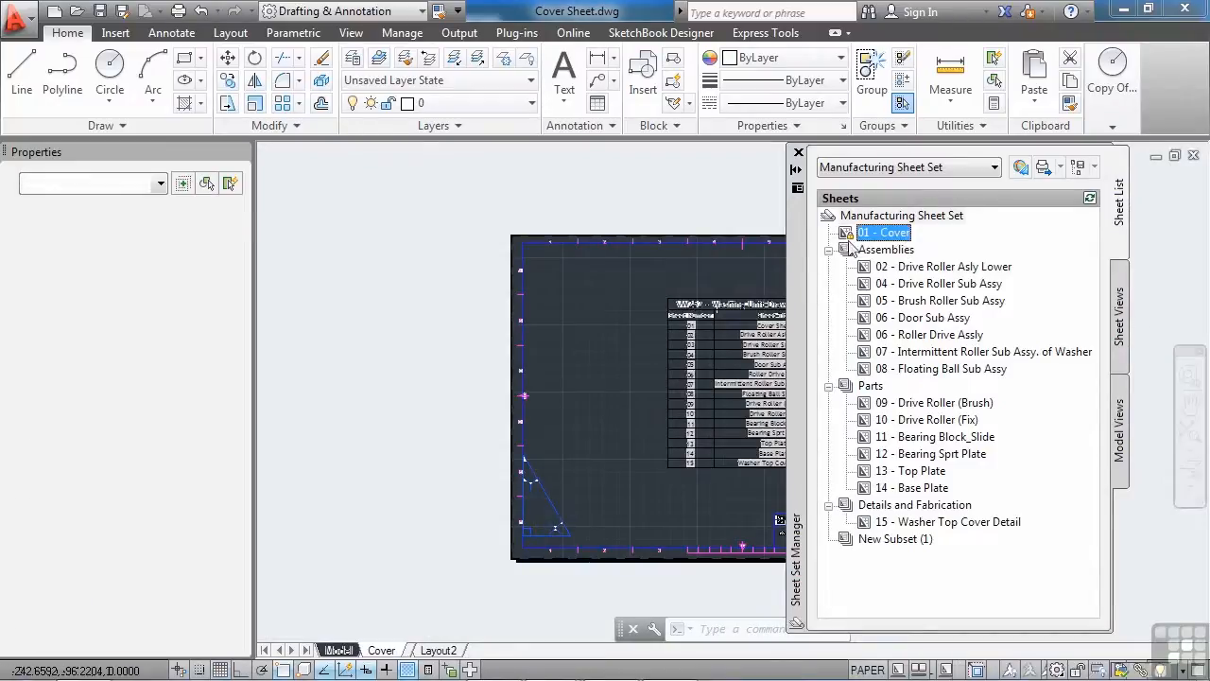
double_click(881, 233)
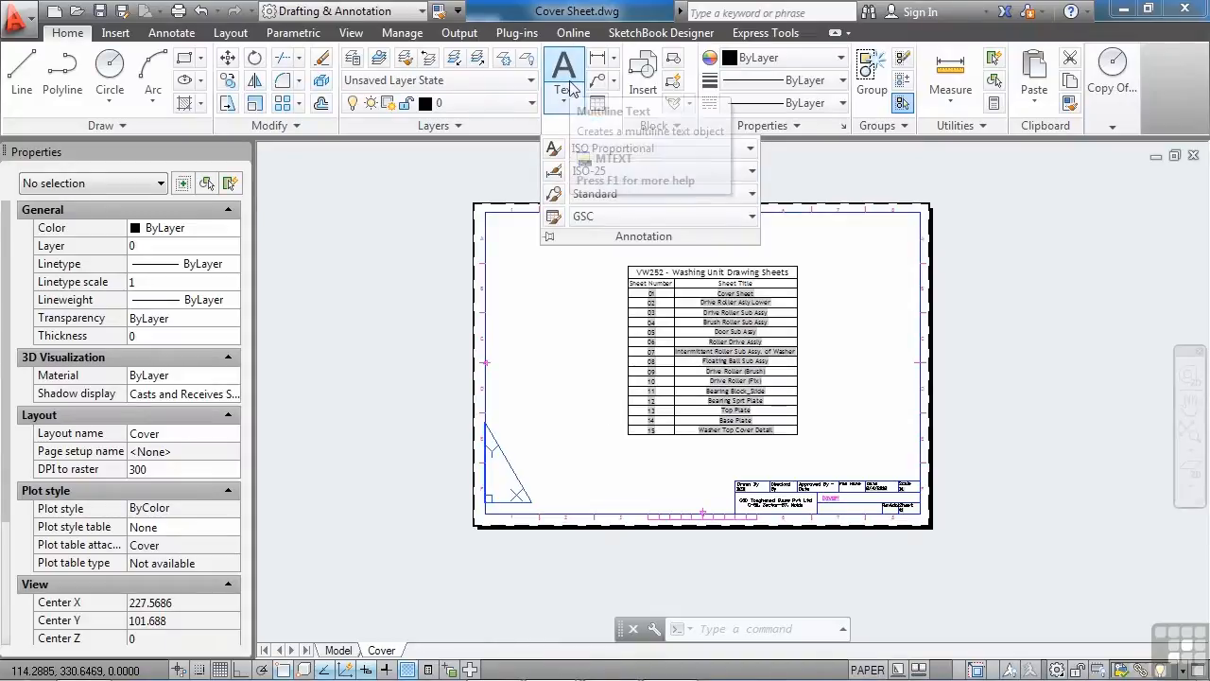
mouse_move(597, 80)
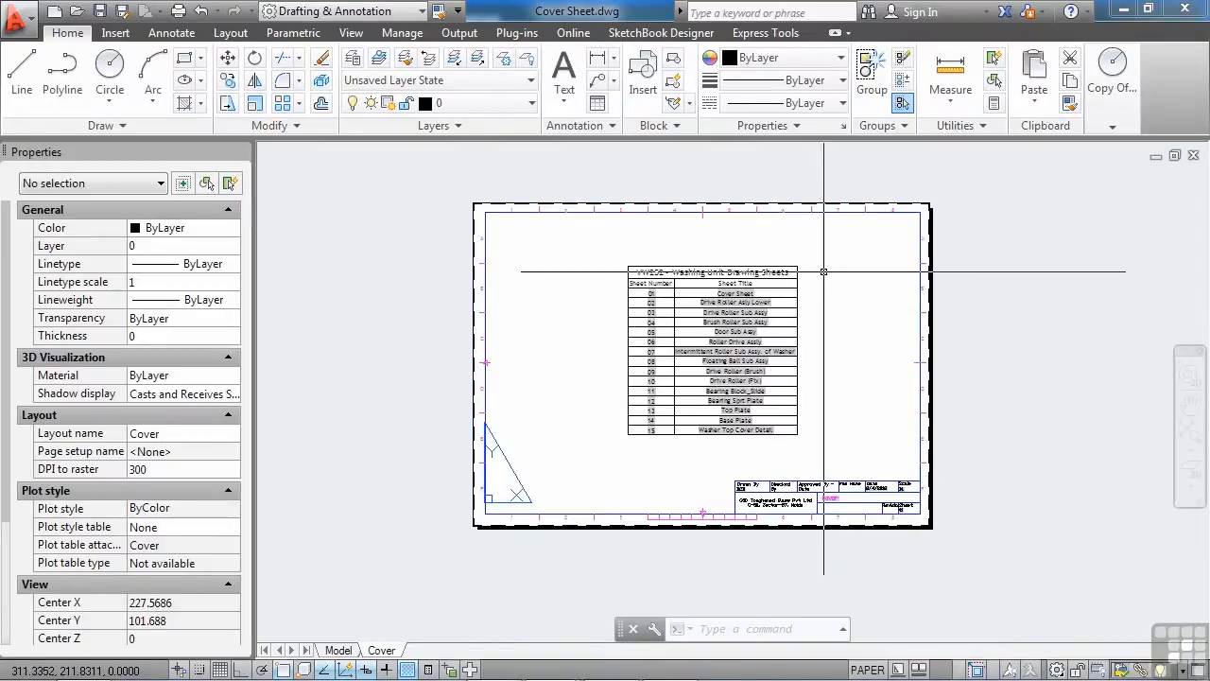
mouse_move(828, 495)
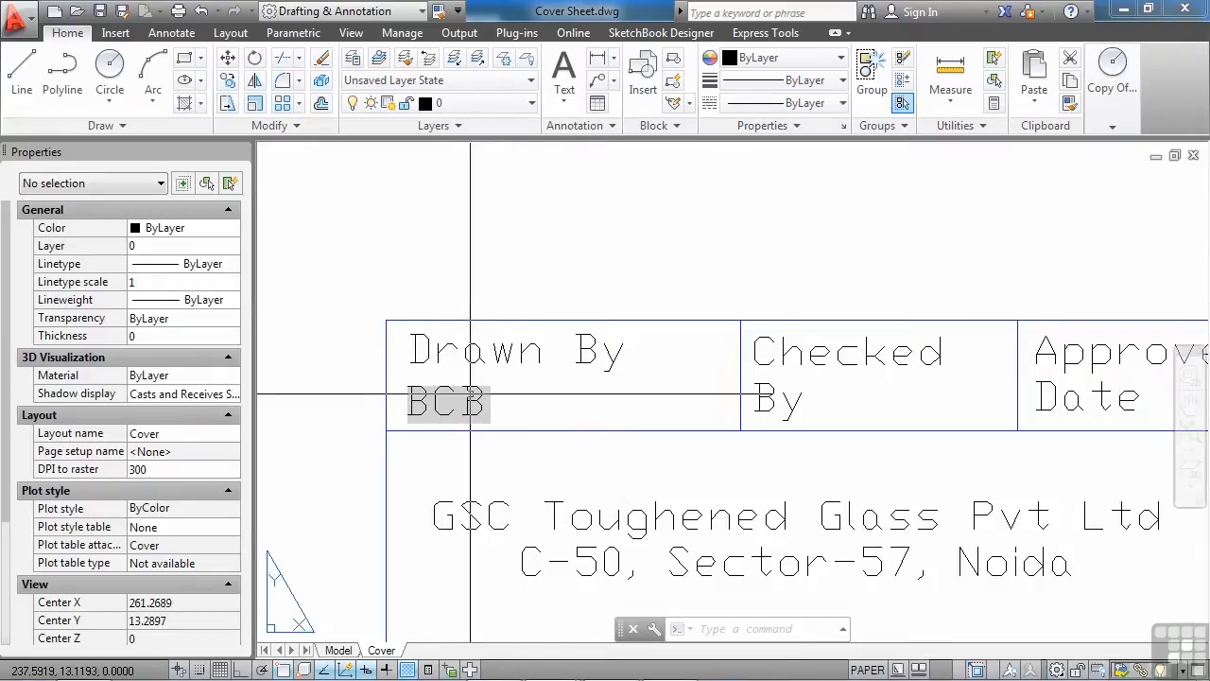
Edit the BCB text under Drawn By and bring up its Field dialog
click(446, 401)
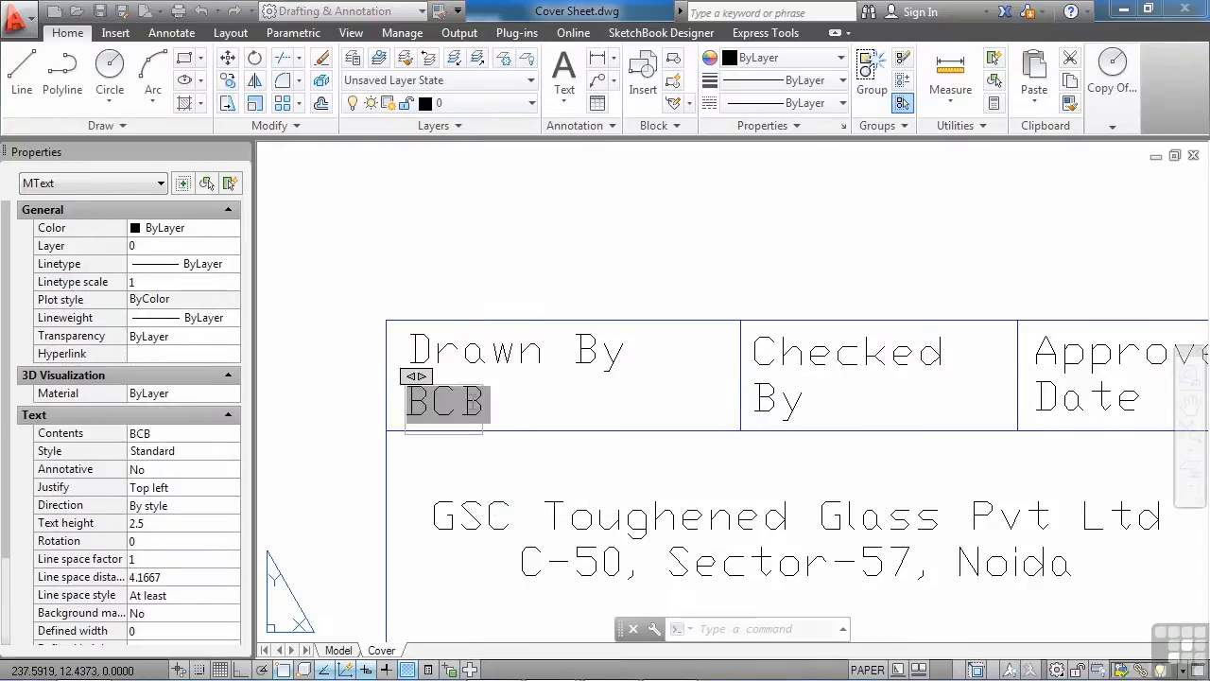
double_click(446, 404)
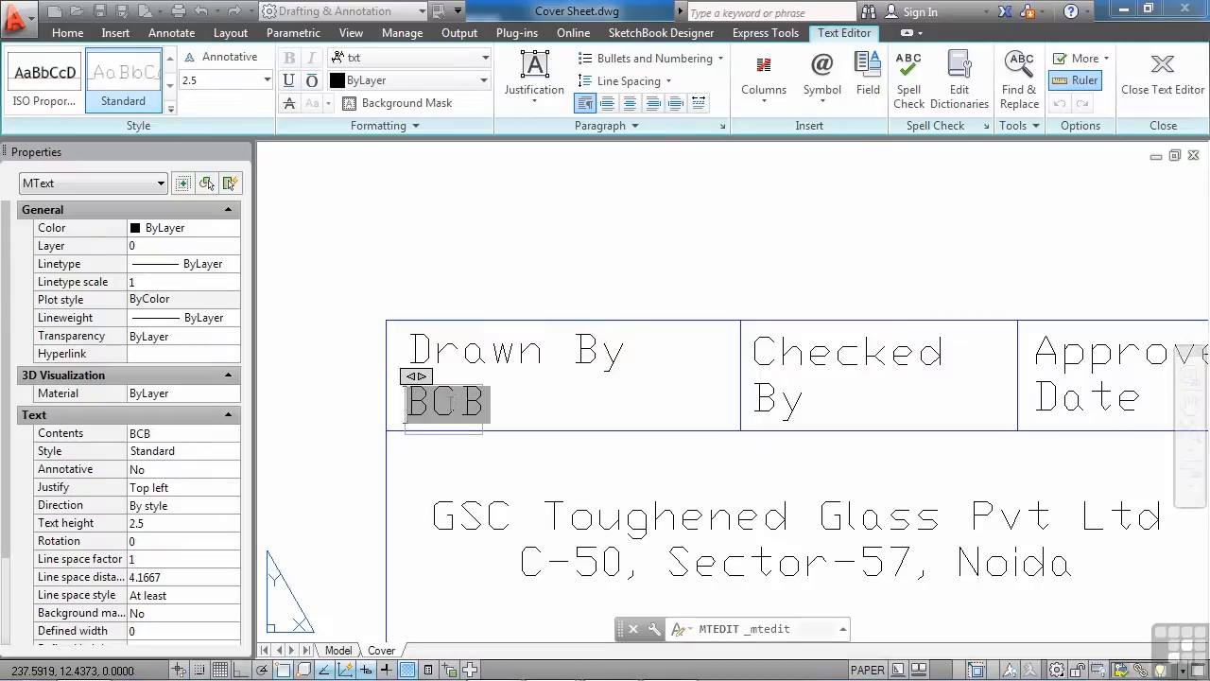
triple_click(446, 404)
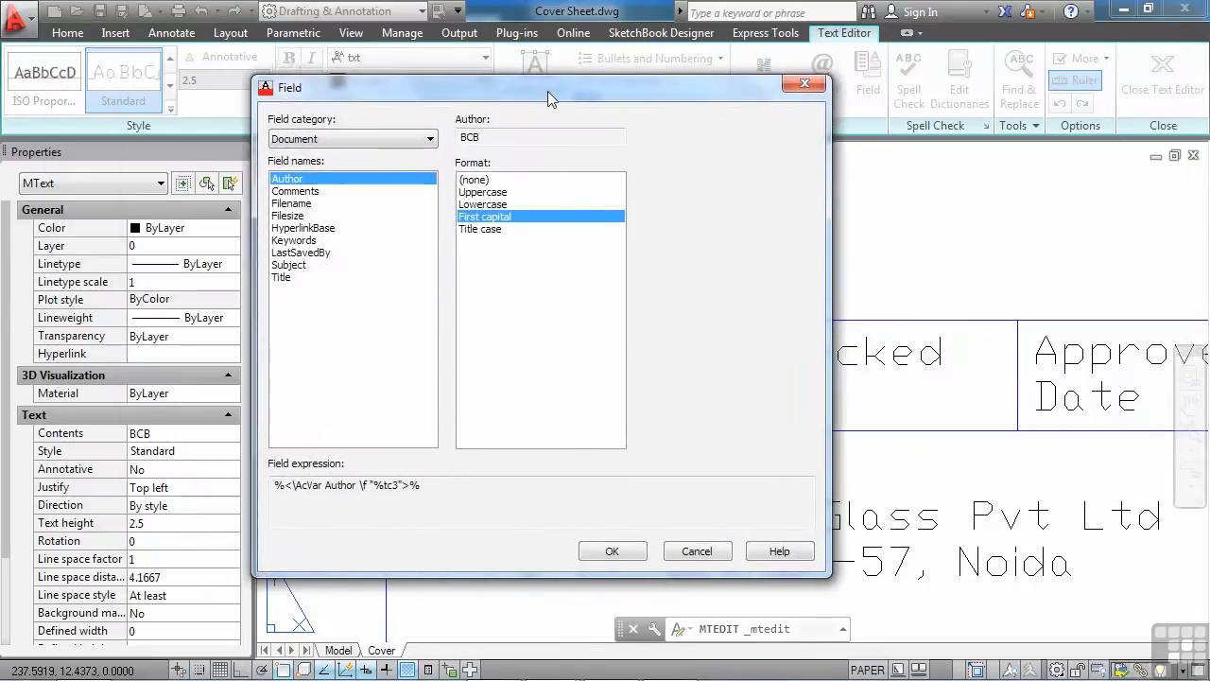
drag(552, 87, 487, 92)
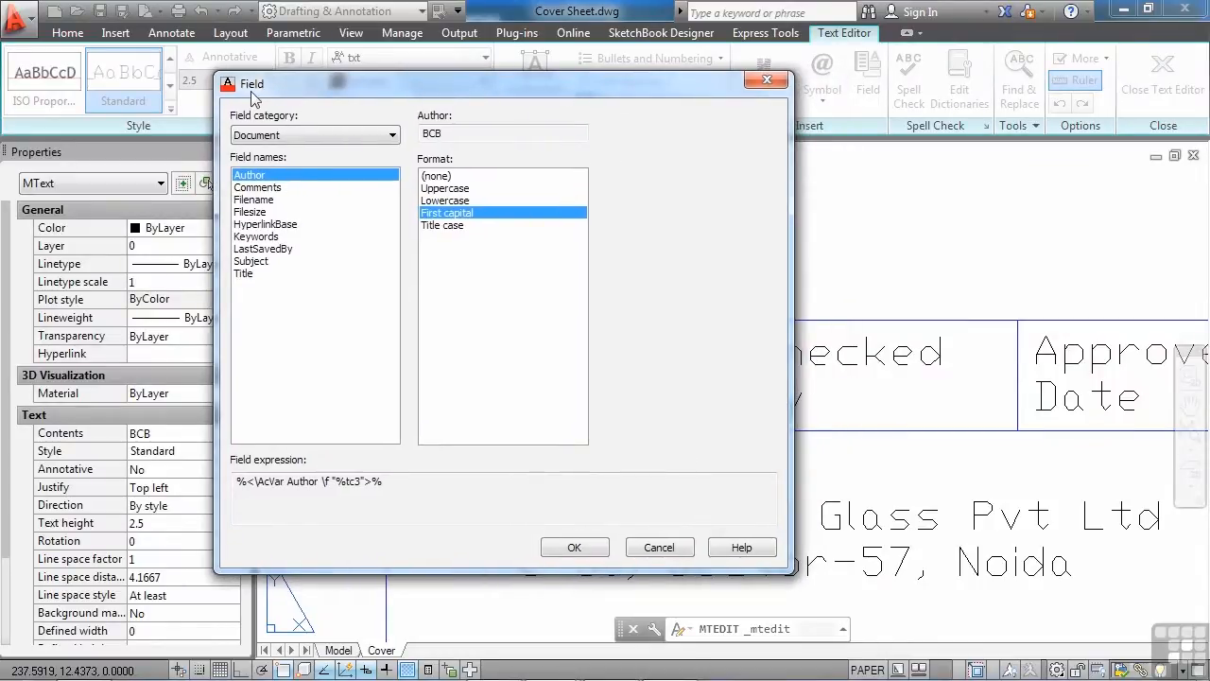
mouse_move(325, 140)
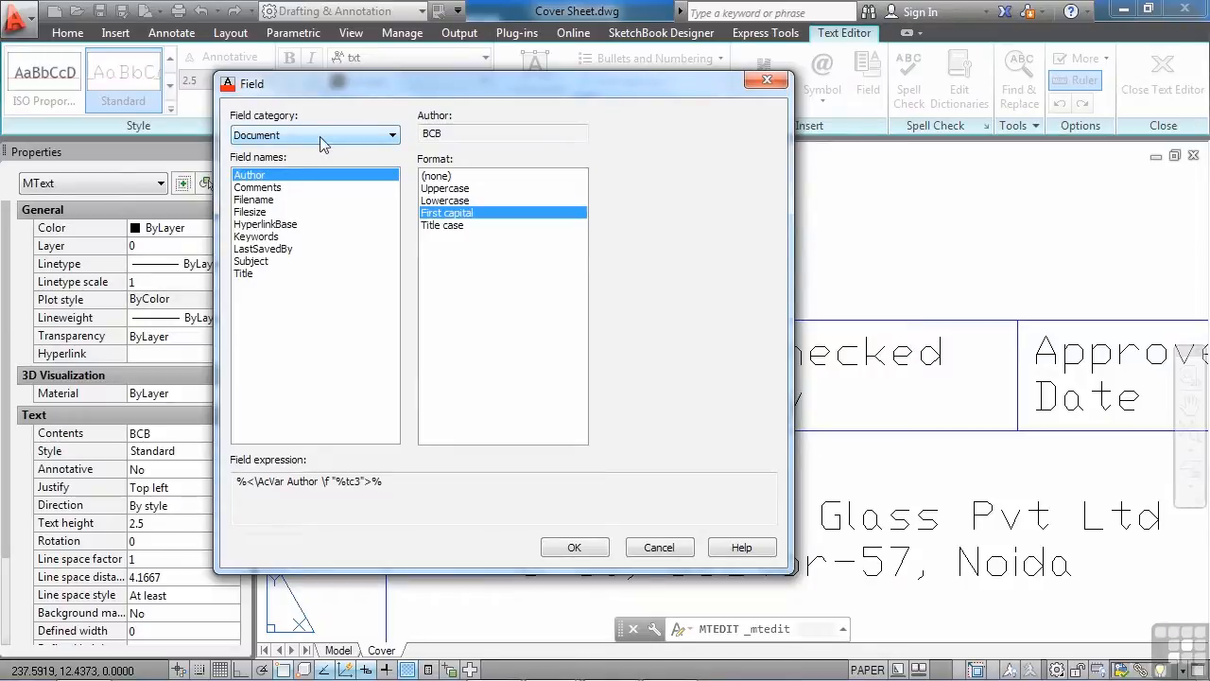
Set the Field category to All and browse the full field list
click(391, 134)
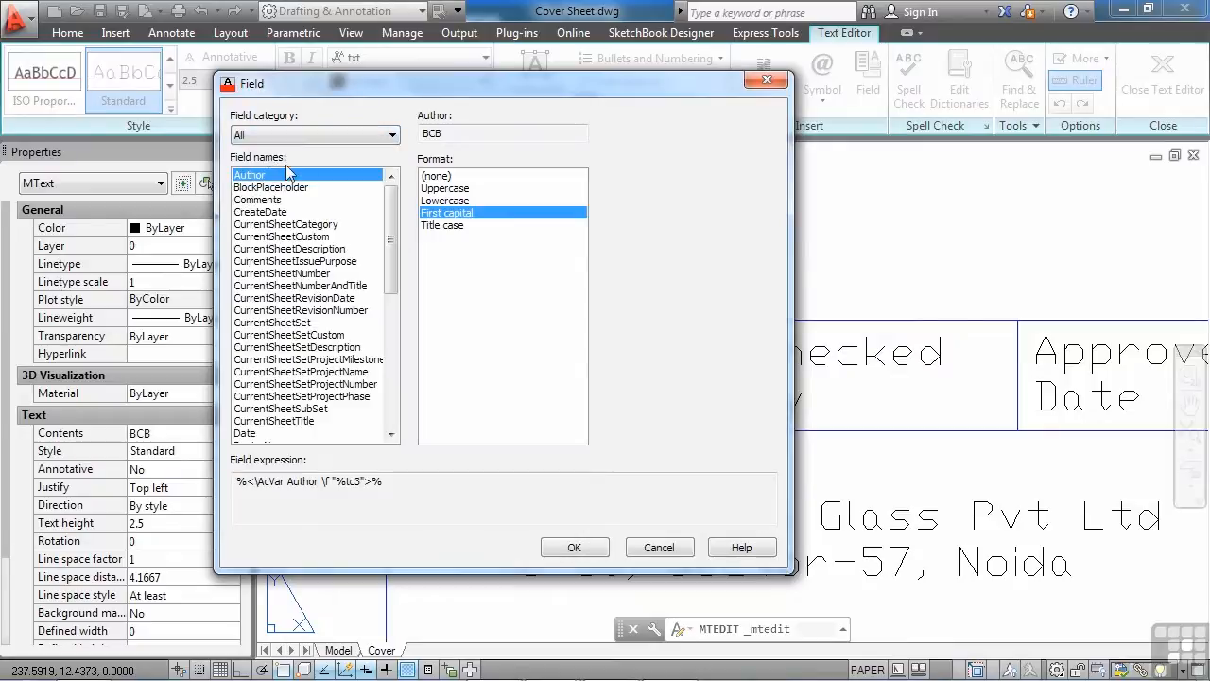
scroll(down, 3)
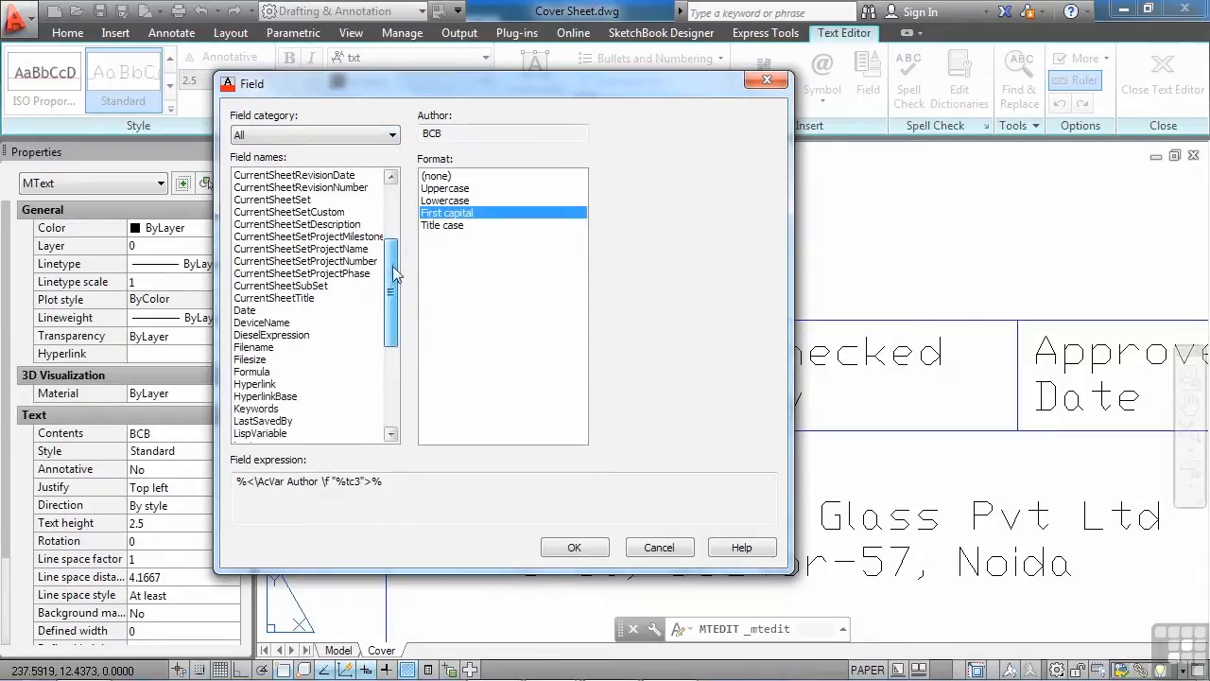
scroll(down, 3)
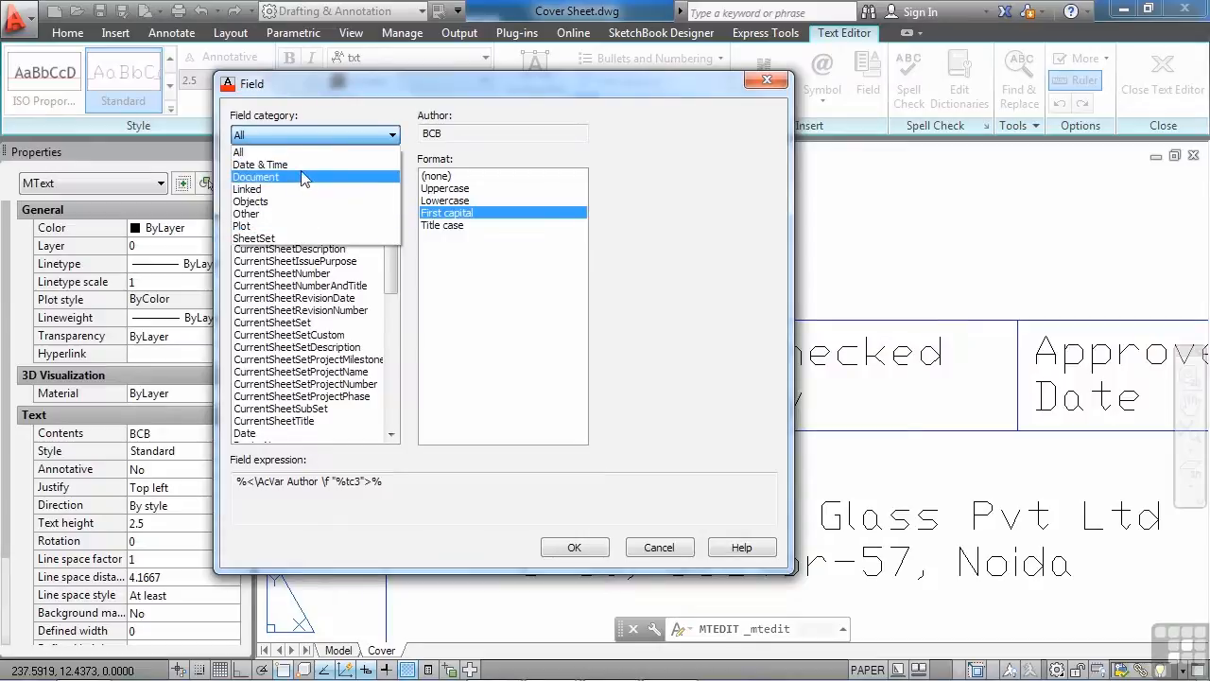
Switch to Date & Time fields and preview Date, SaveDate and CreateDate
click(261, 162)
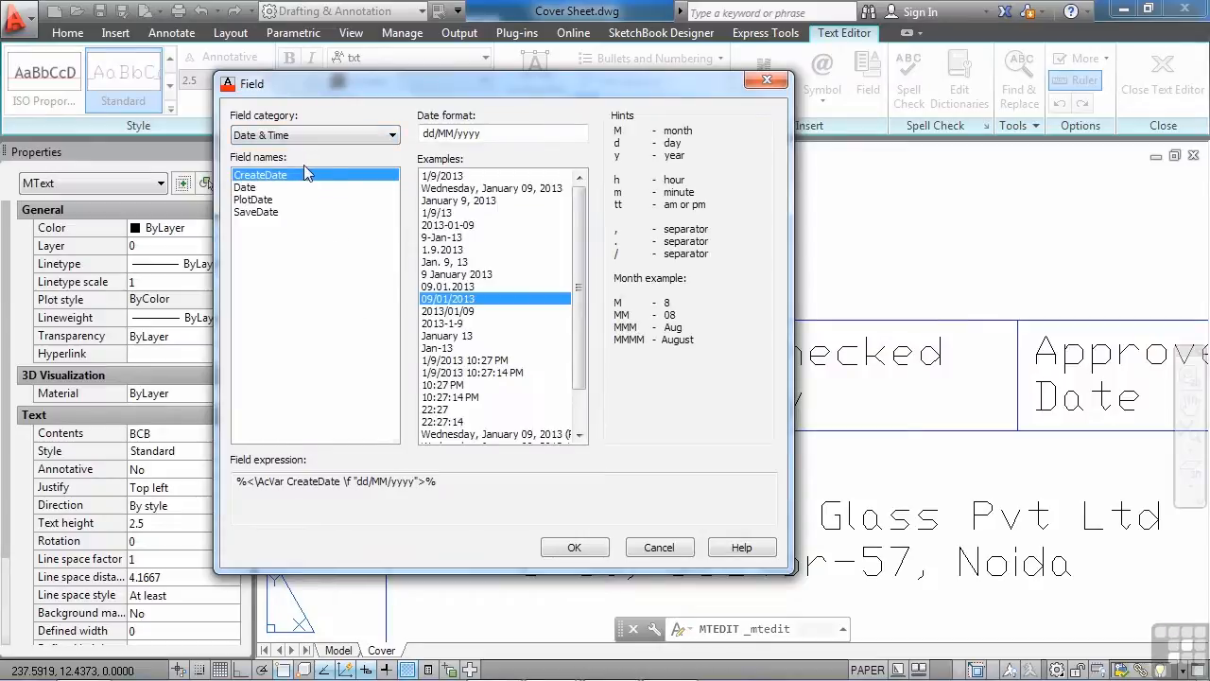
mouse_move(333, 204)
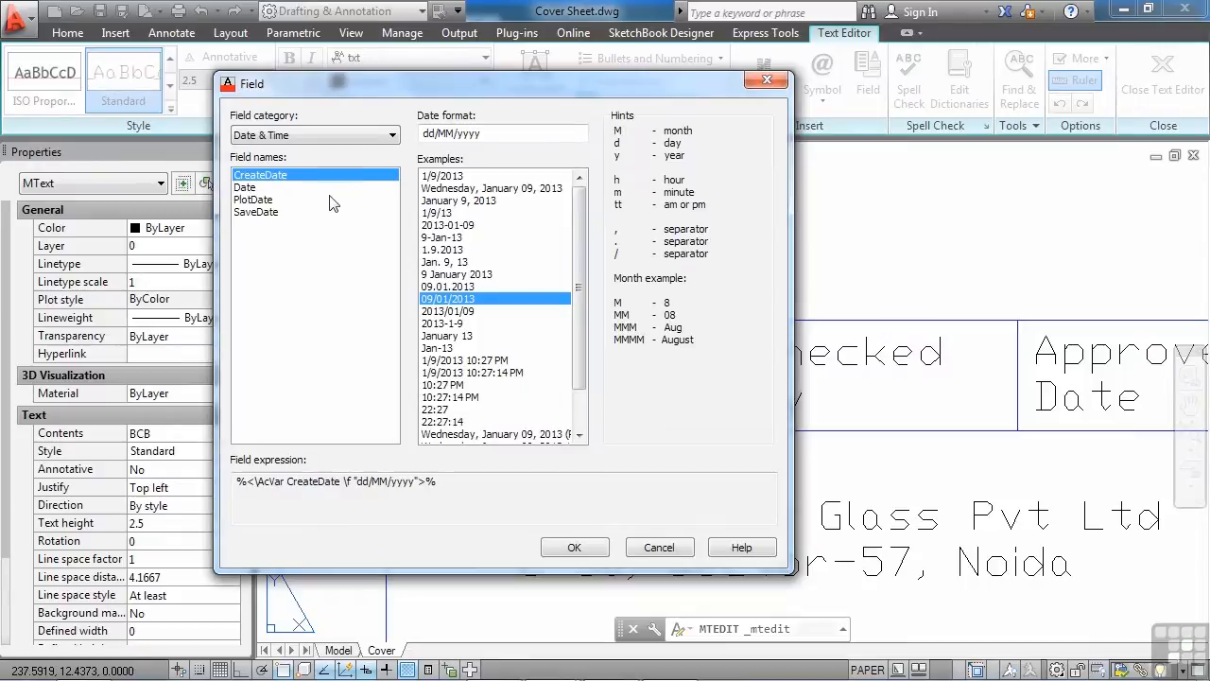
click(244, 187)
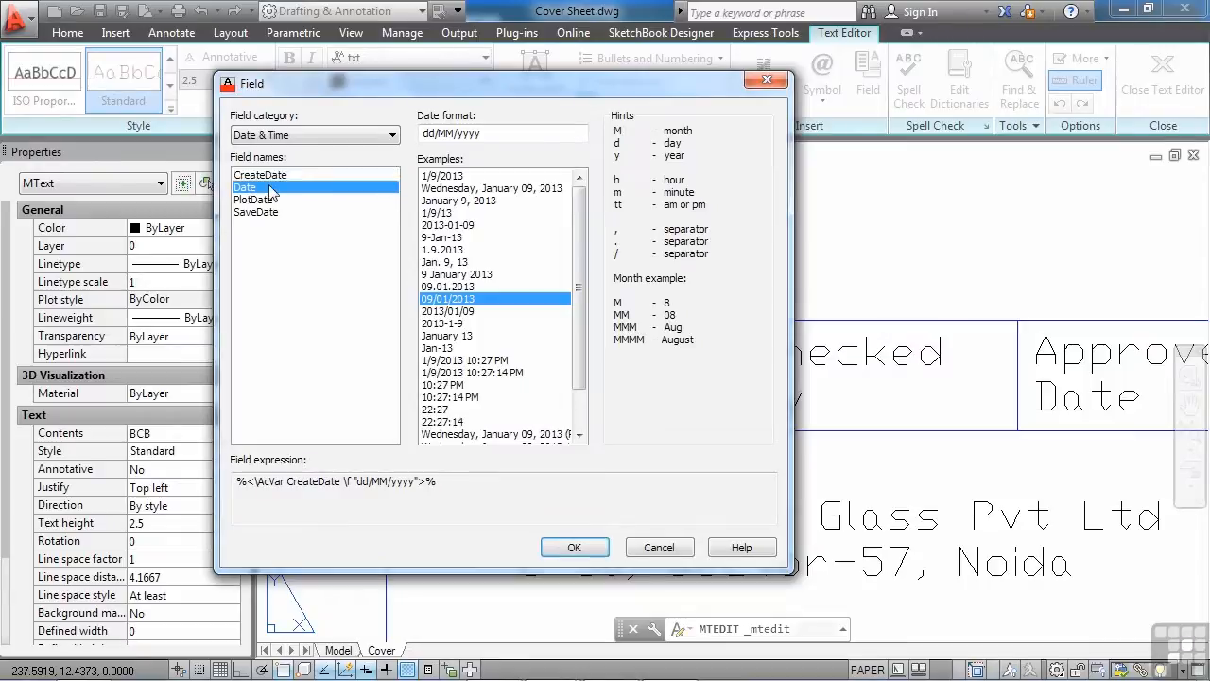
click(255, 212)
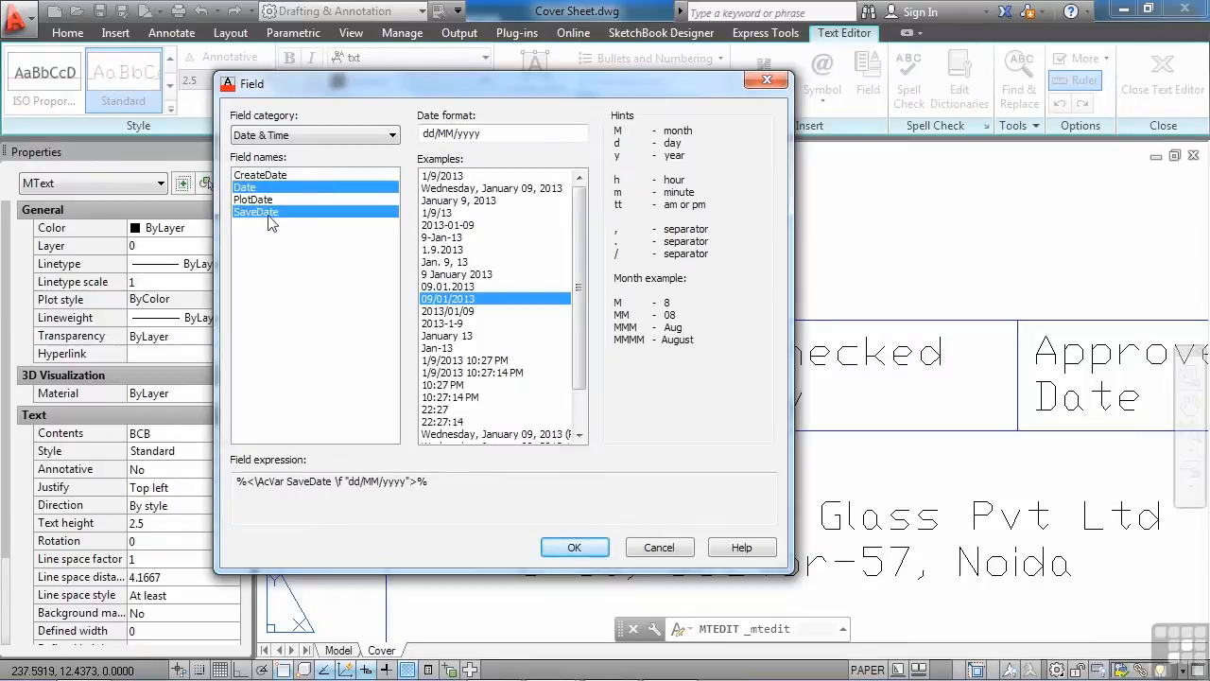
click(261, 174)
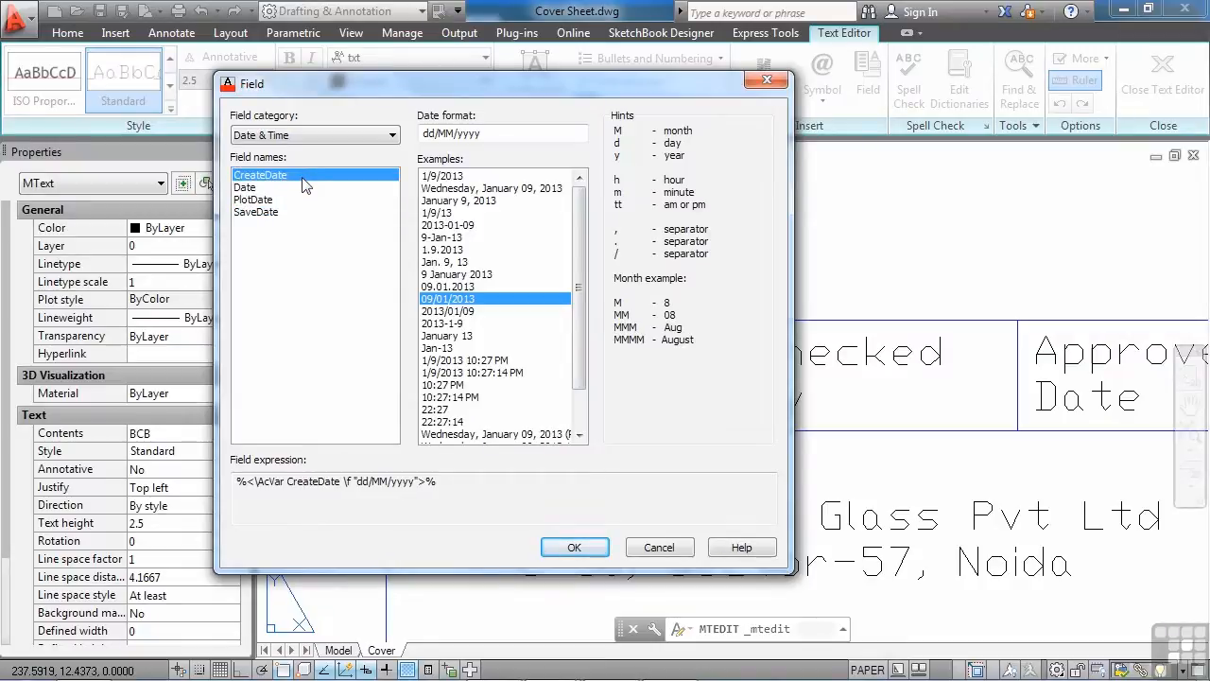
mouse_move(457, 268)
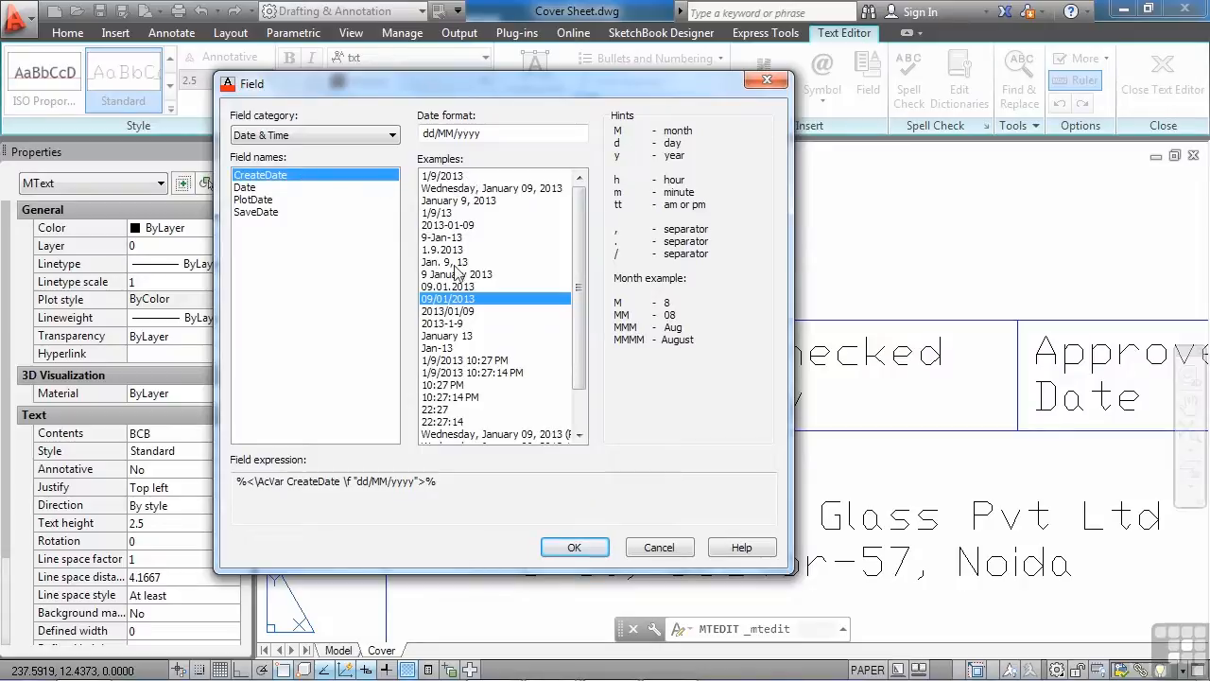
scroll(down, 3)
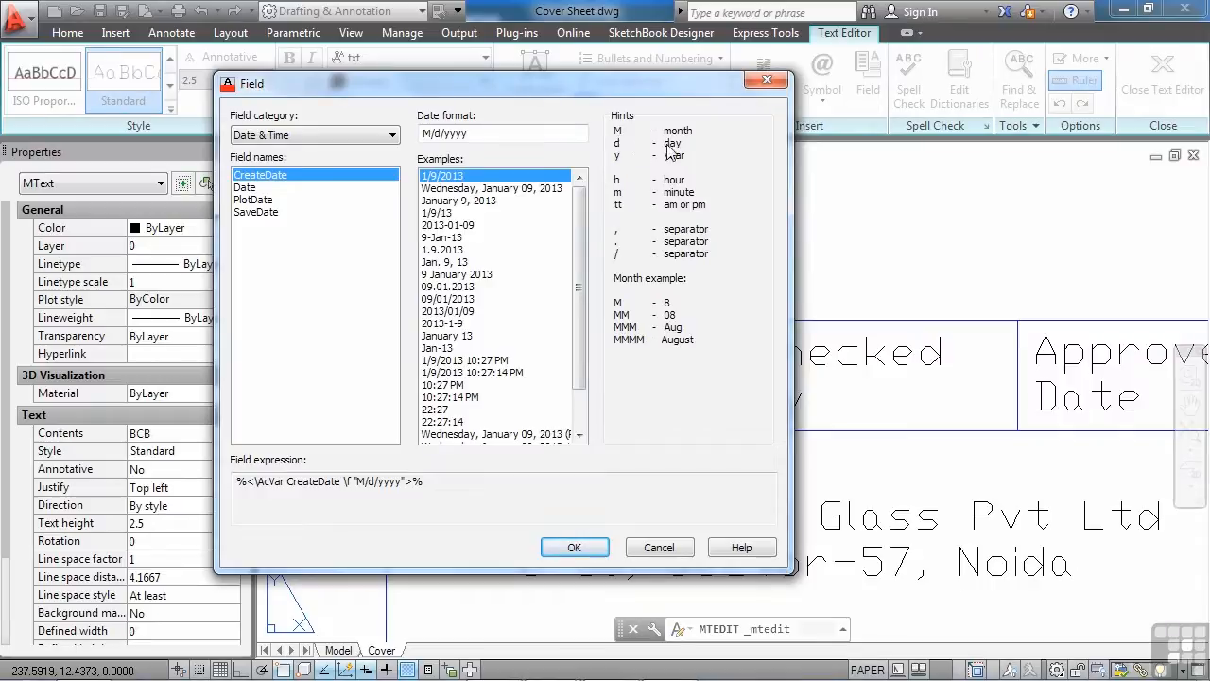
mouse_move(688, 374)
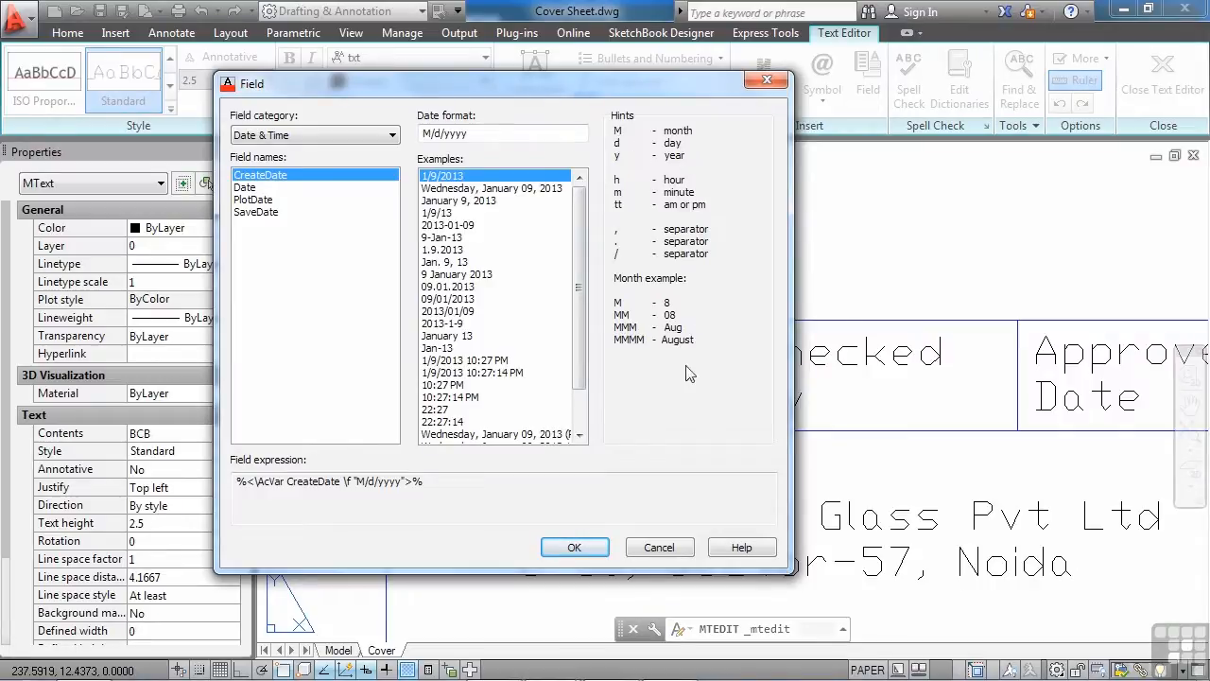
Preview Date, PlotDate and SaveDate in the M/d/yyyy format
click(244, 187)
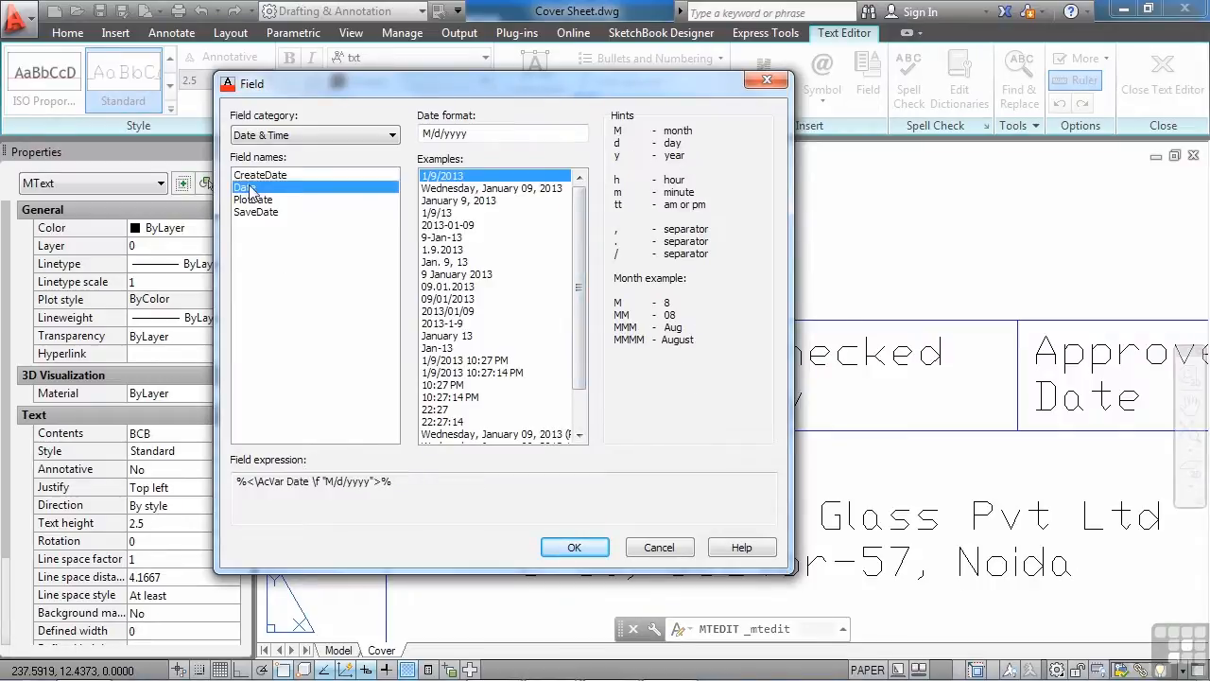
click(253, 201)
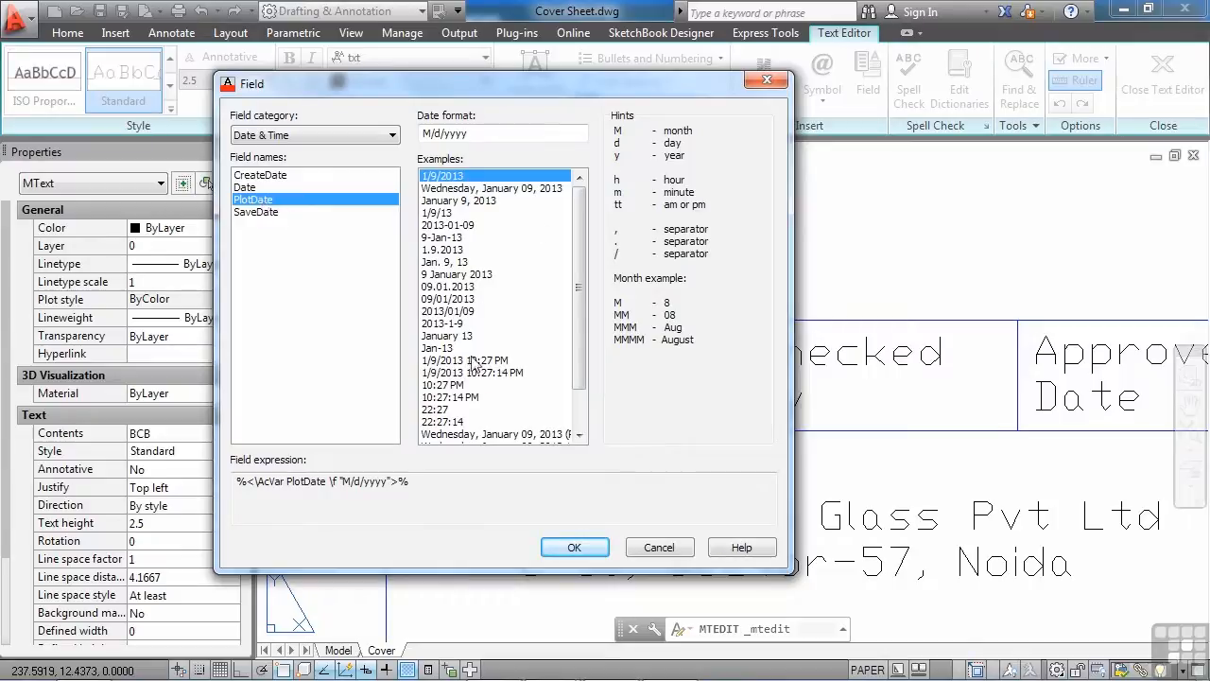
mouse_move(363, 347)
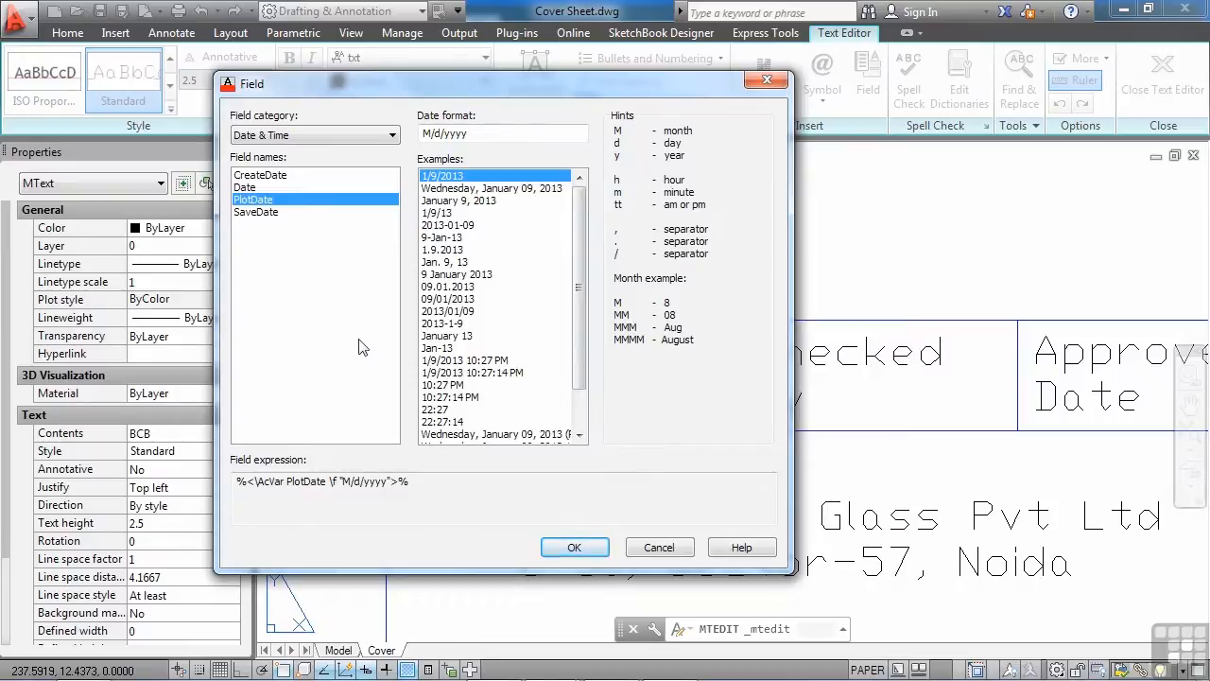
click(257, 212)
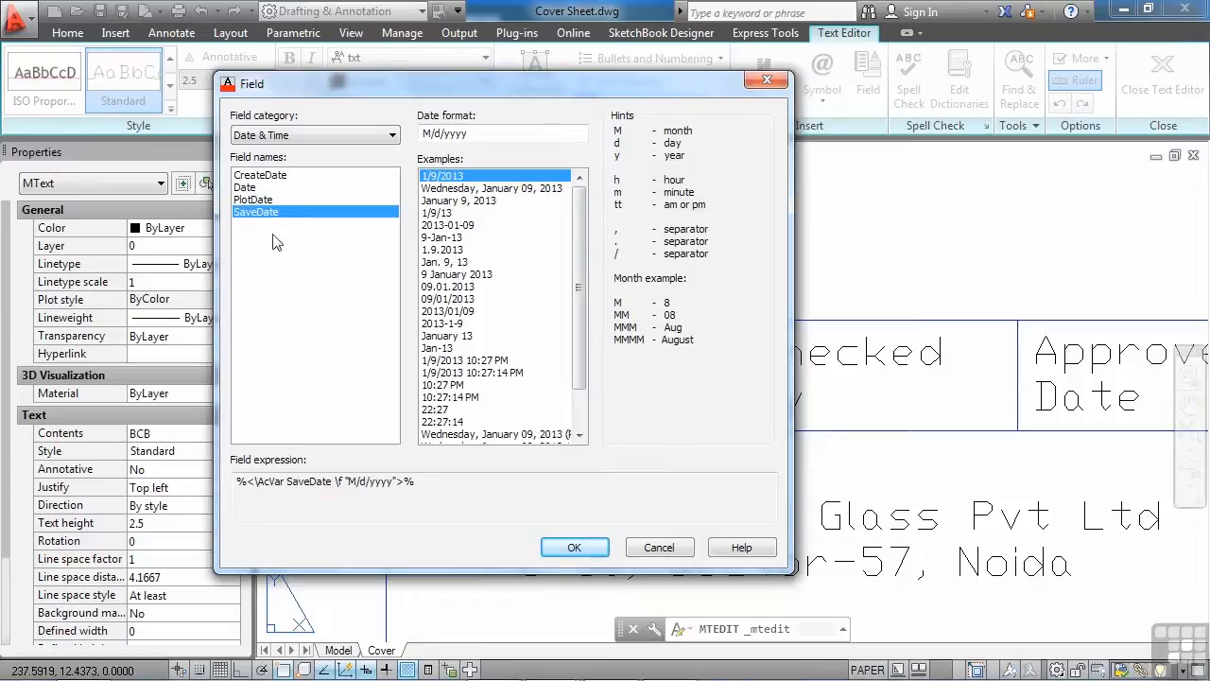
mouse_move(306, 257)
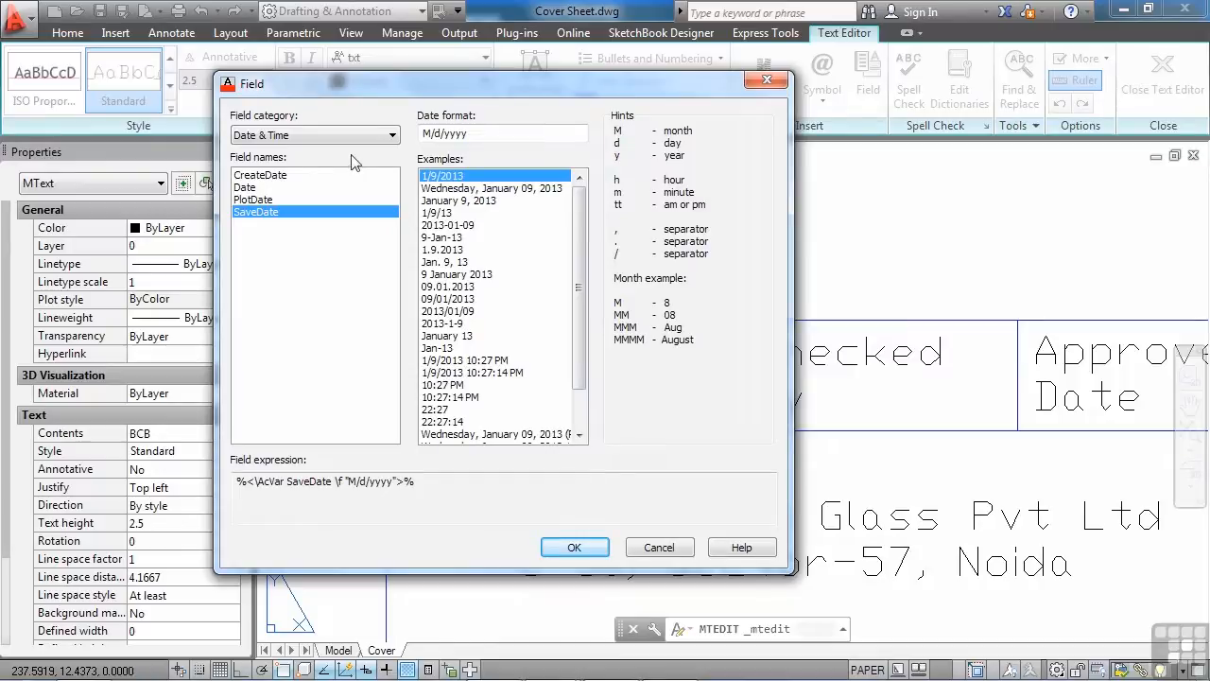
mouse_move(353, 151)
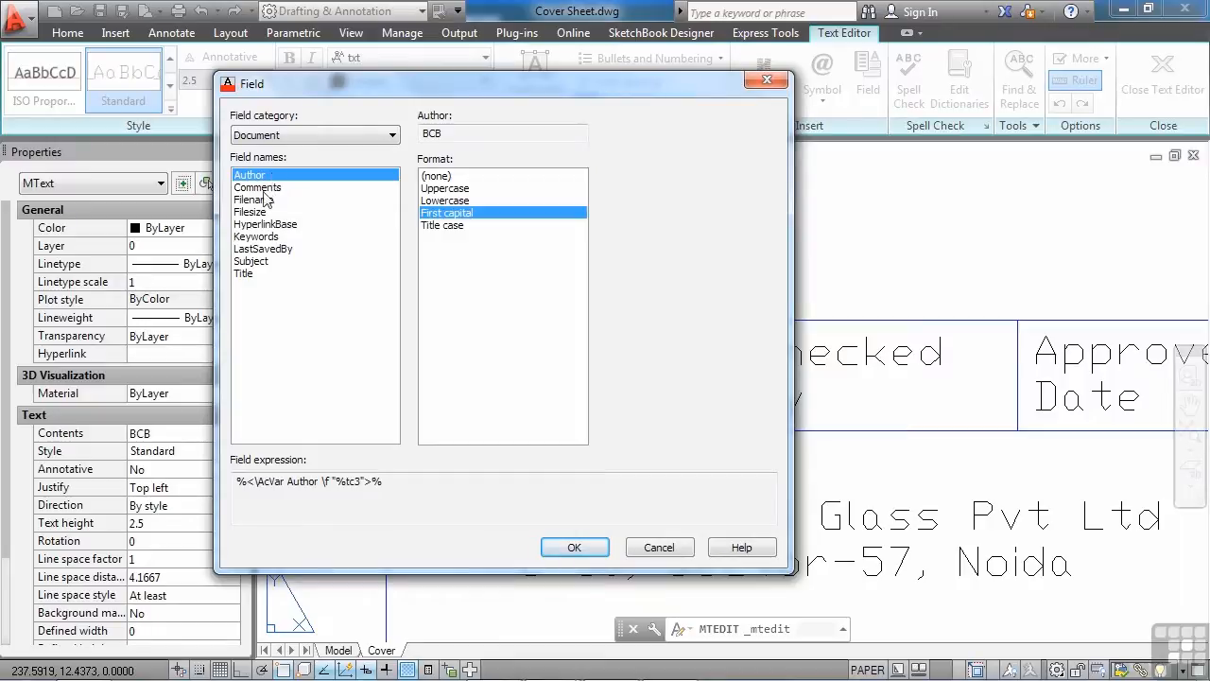
Preview the Document Filename field, then switch to the Linked category's Hyperlink field
click(253, 200)
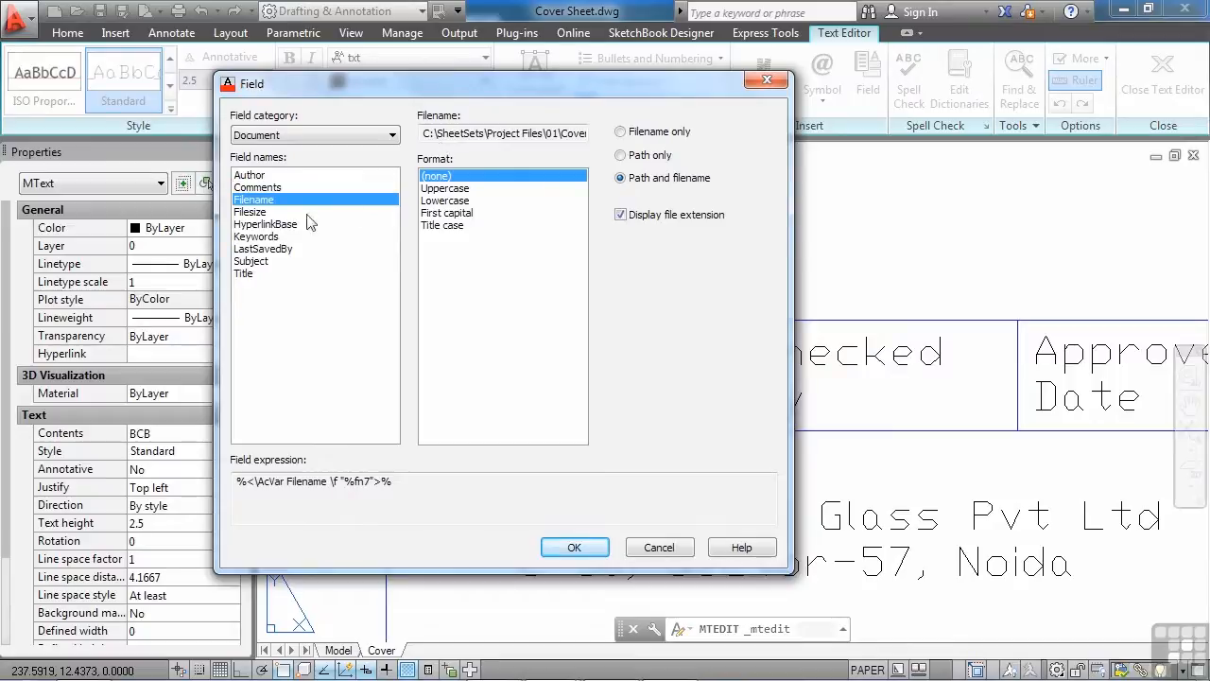
click(250, 212)
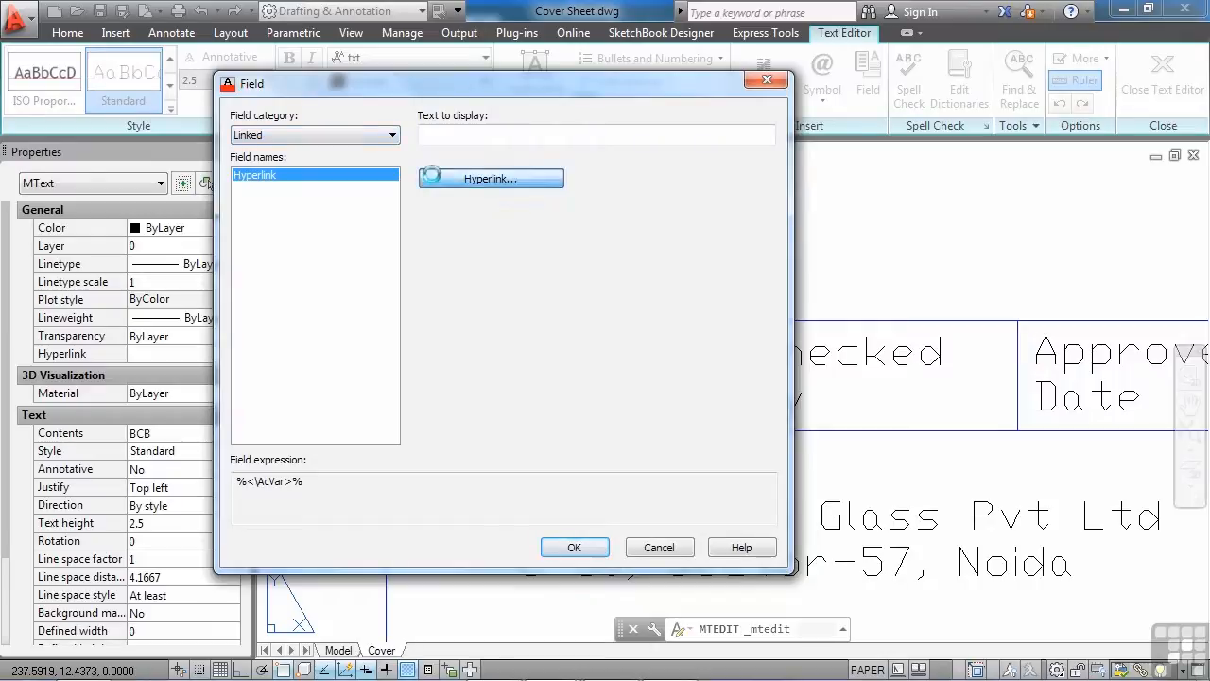
click(492, 178)
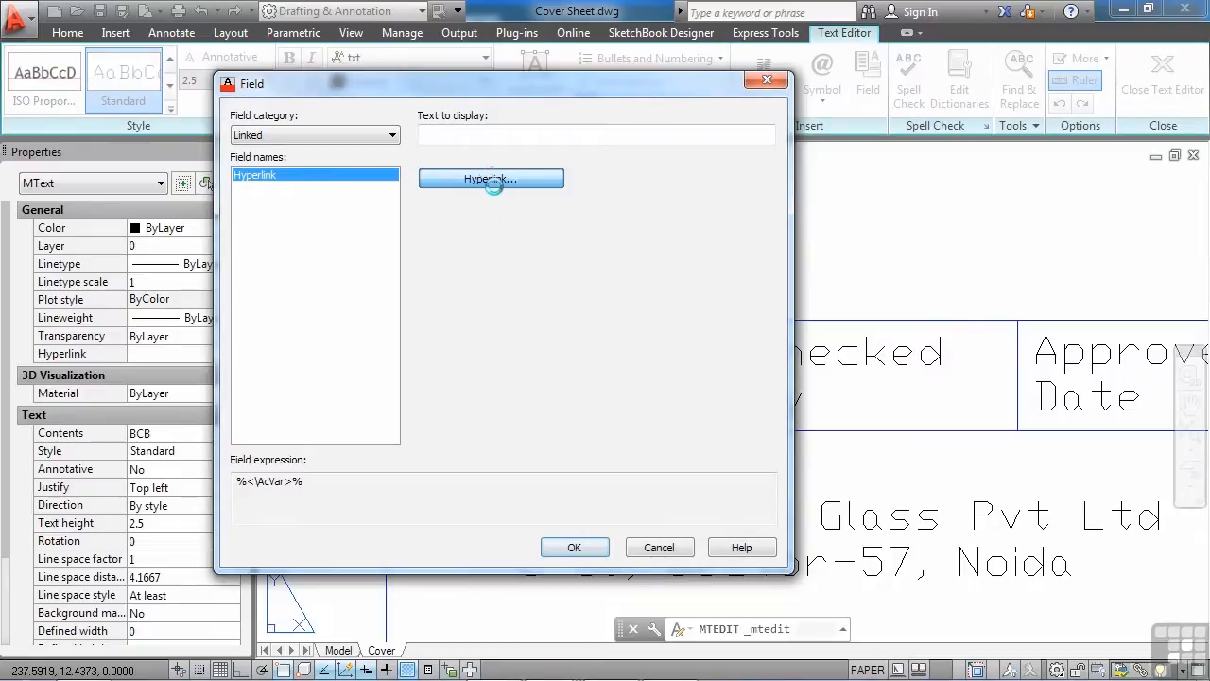
click(491, 178)
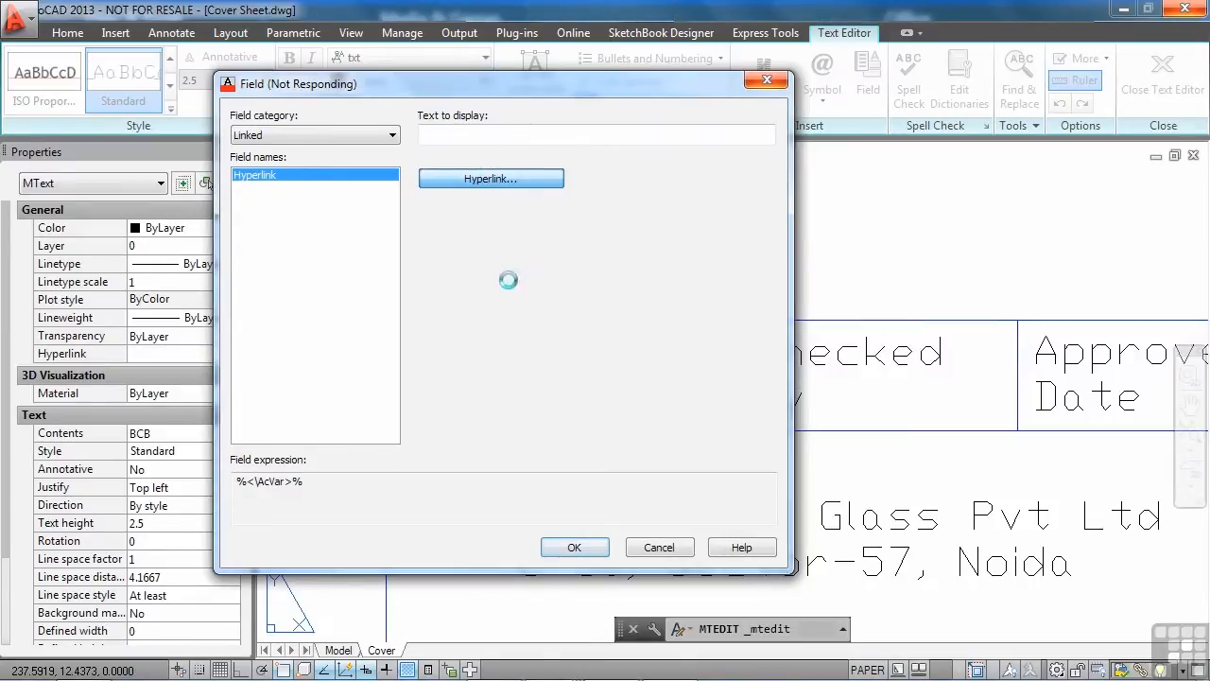
click(492, 178)
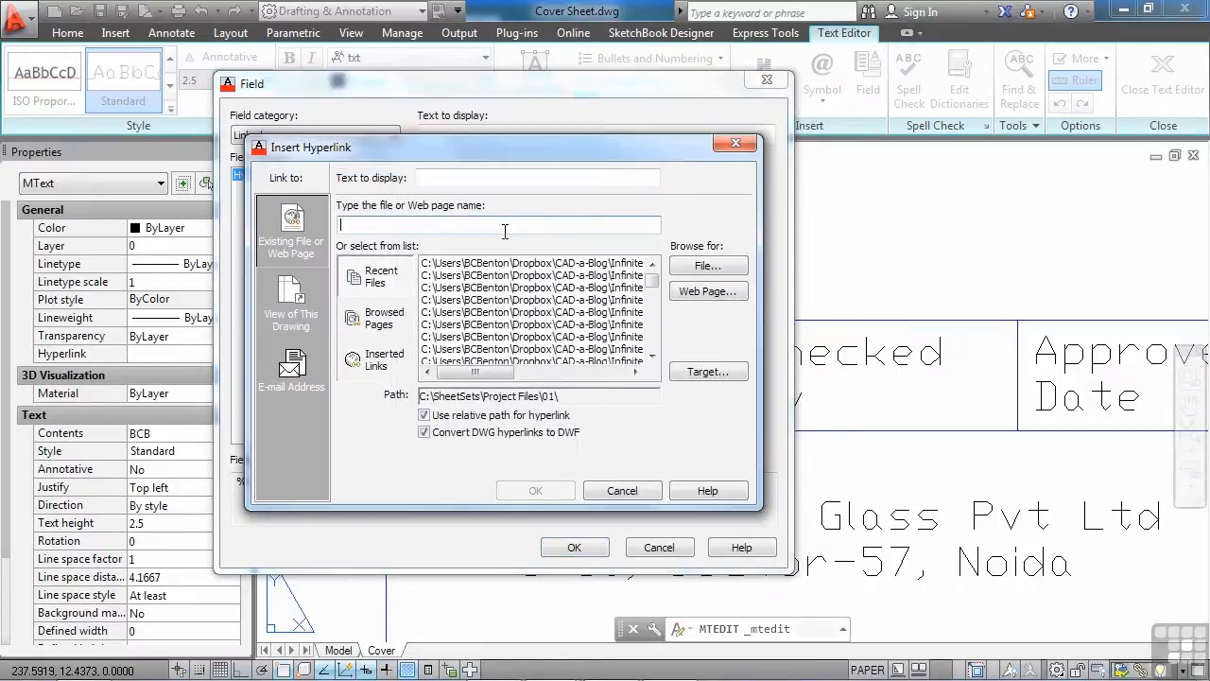
mouse_move(514, 325)
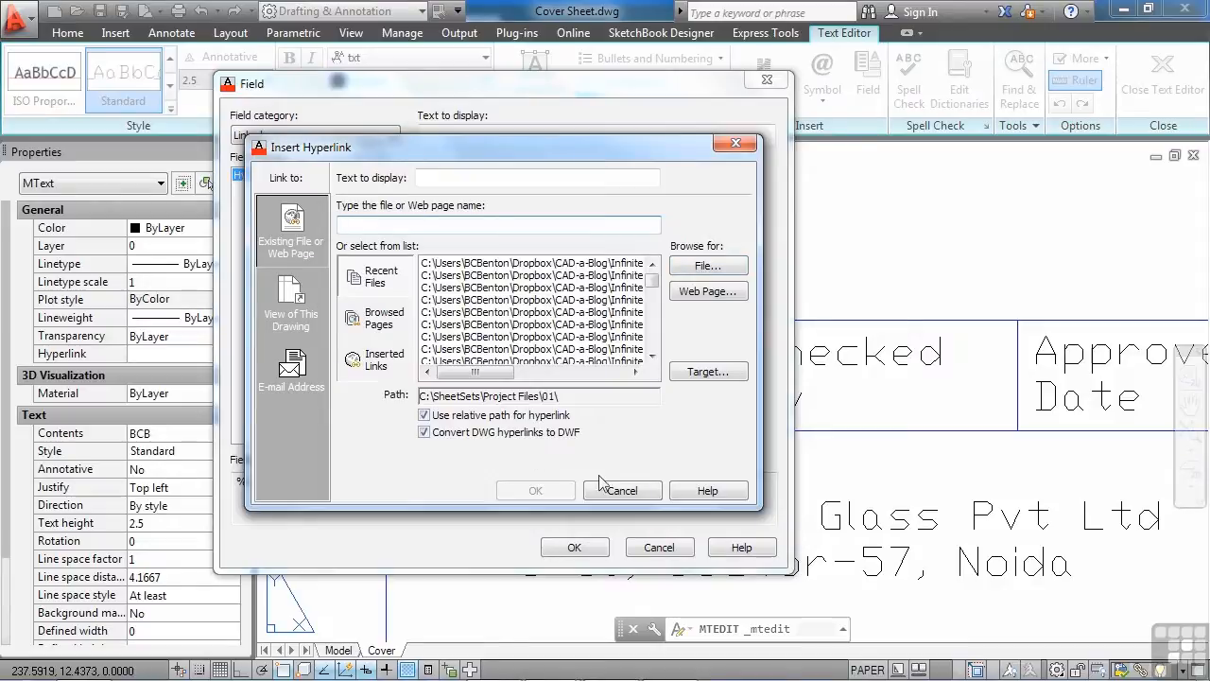
click(624, 490)
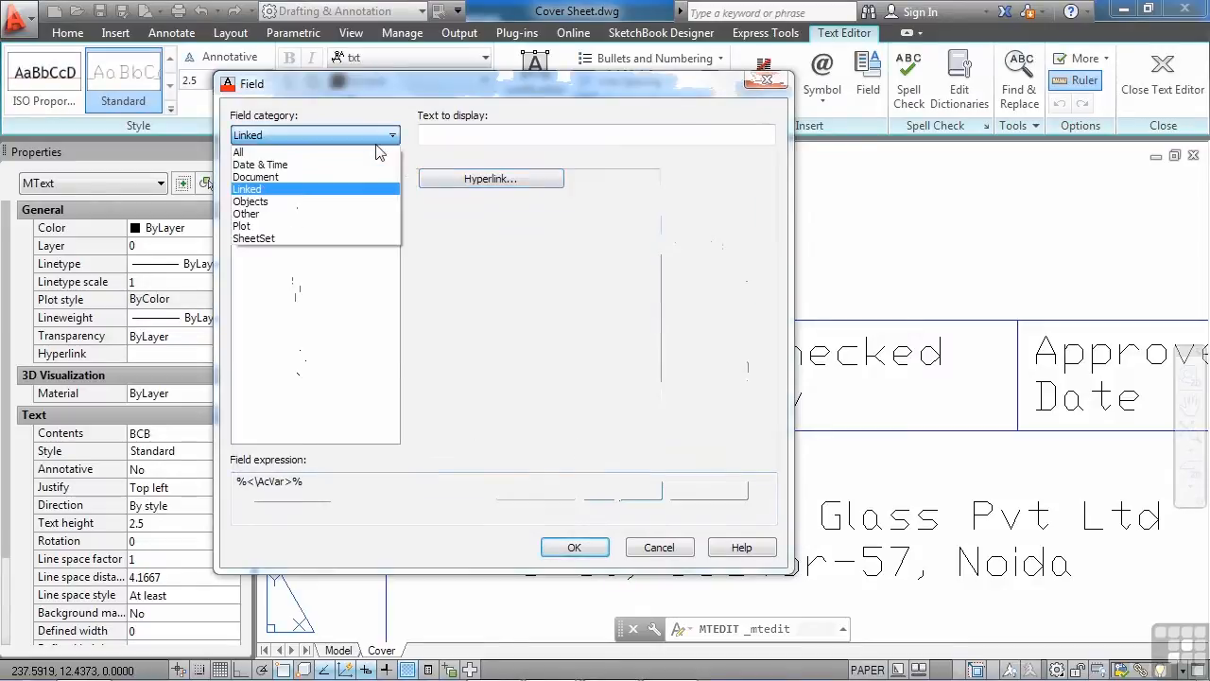
Browse the Other and Plot categories, then choose the SheetSet field category
click(250, 200)
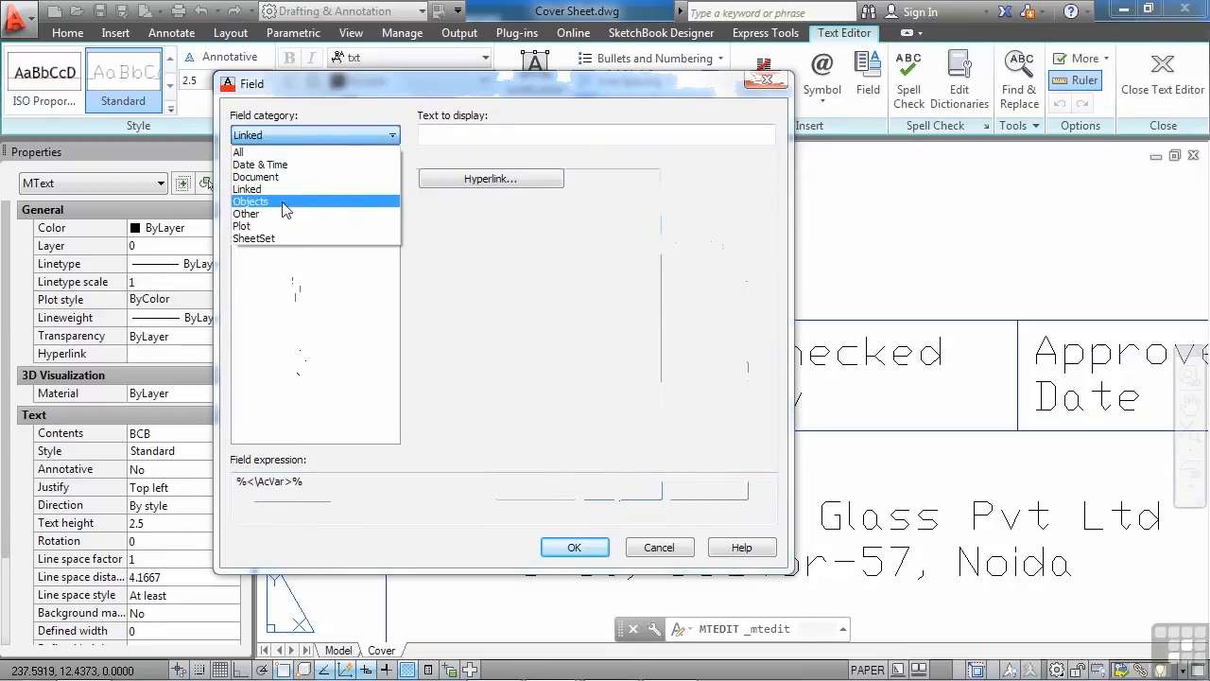
click(250, 201)
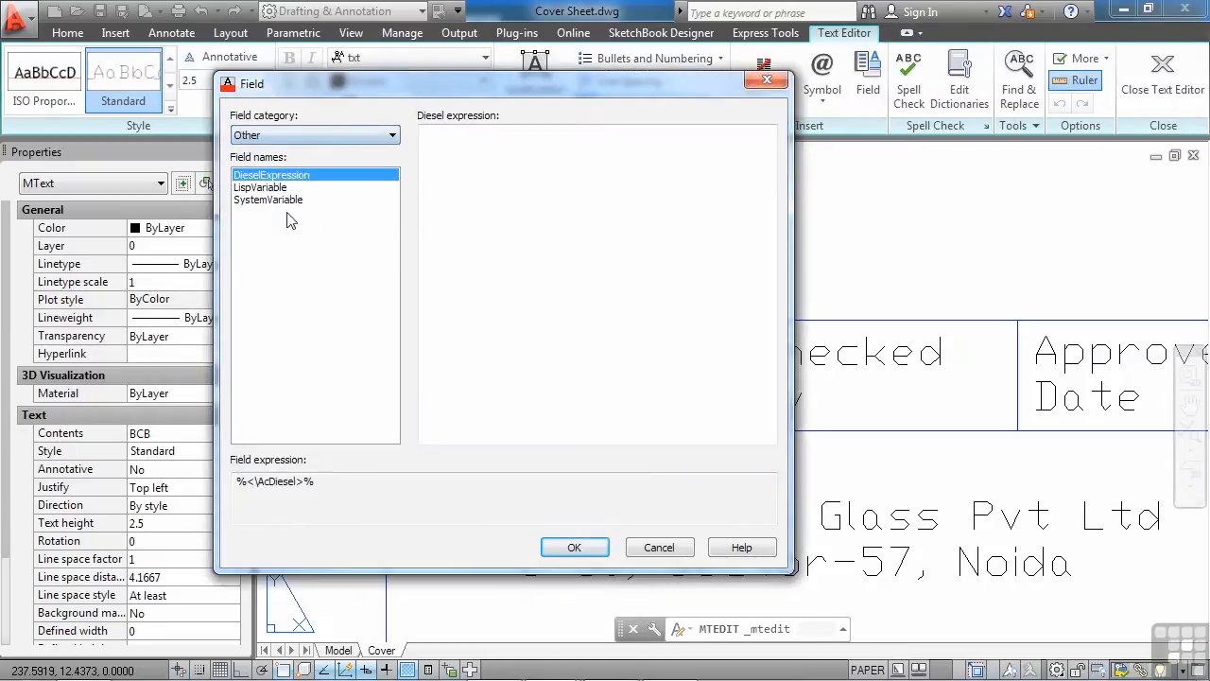
click(269, 201)
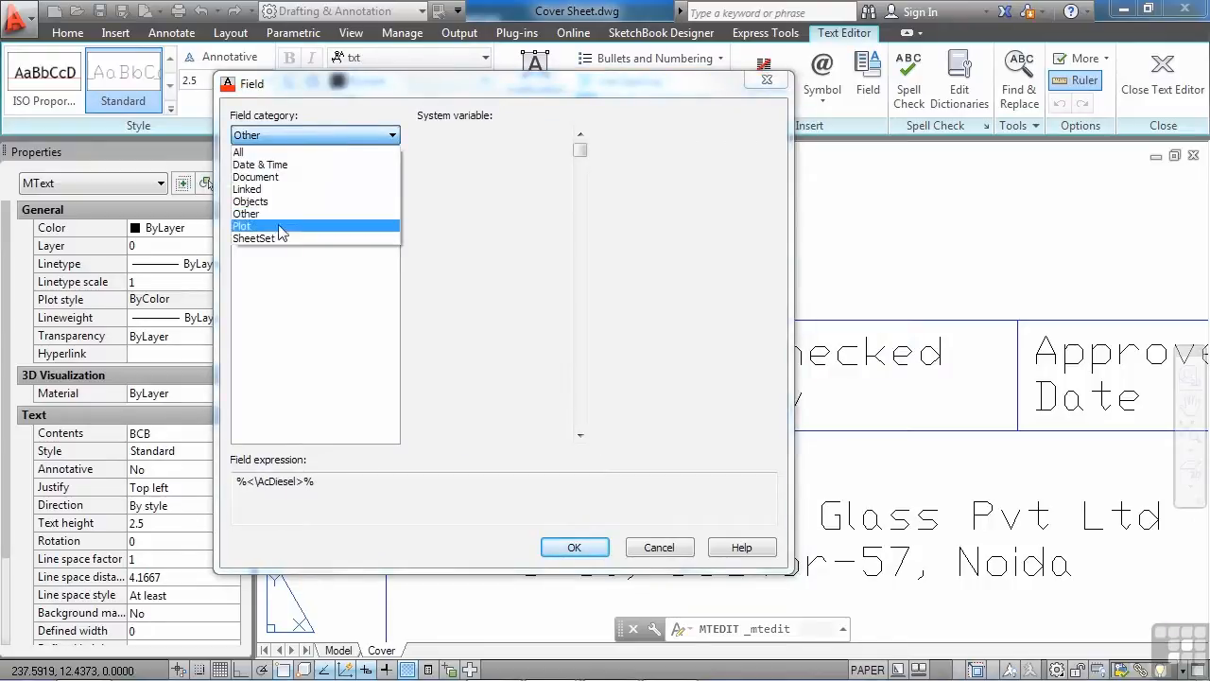
click(243, 225)
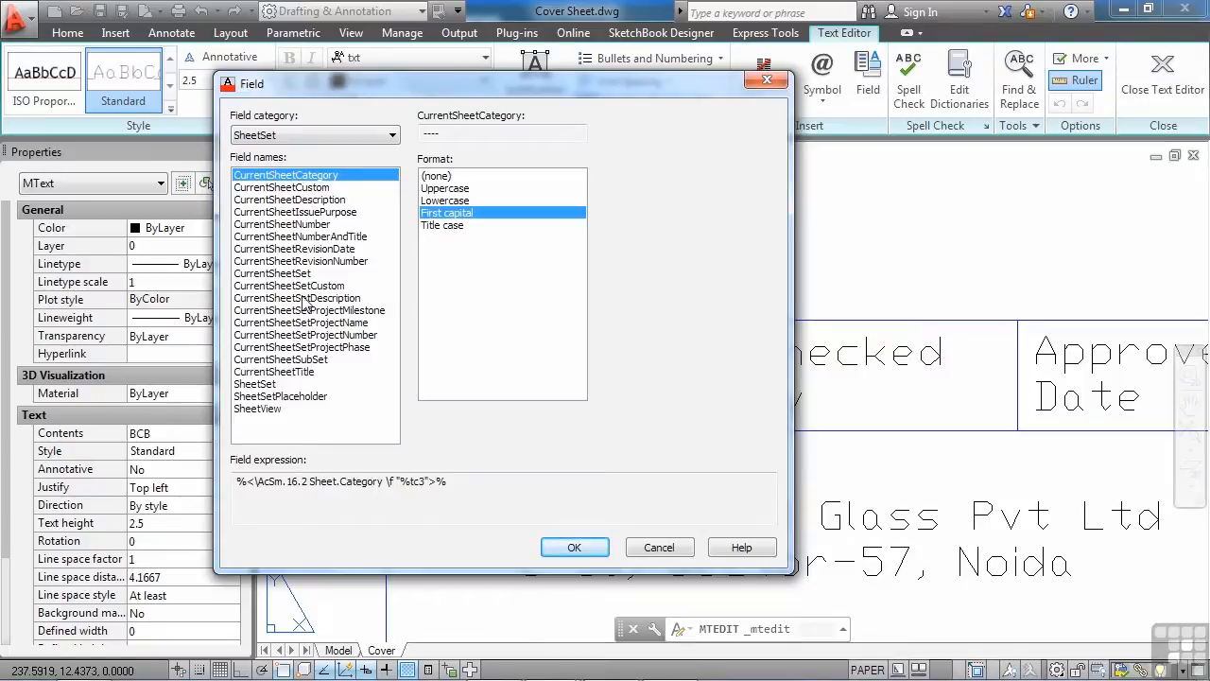
mouse_move(282, 193)
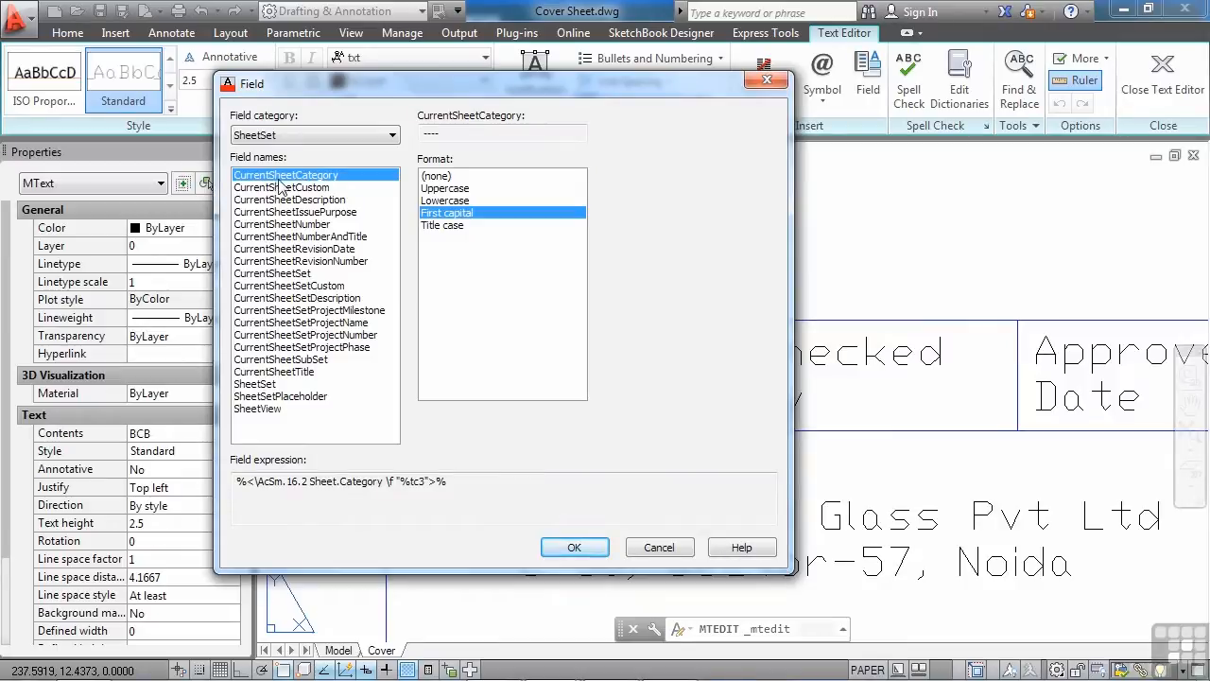
mouse_move(314, 200)
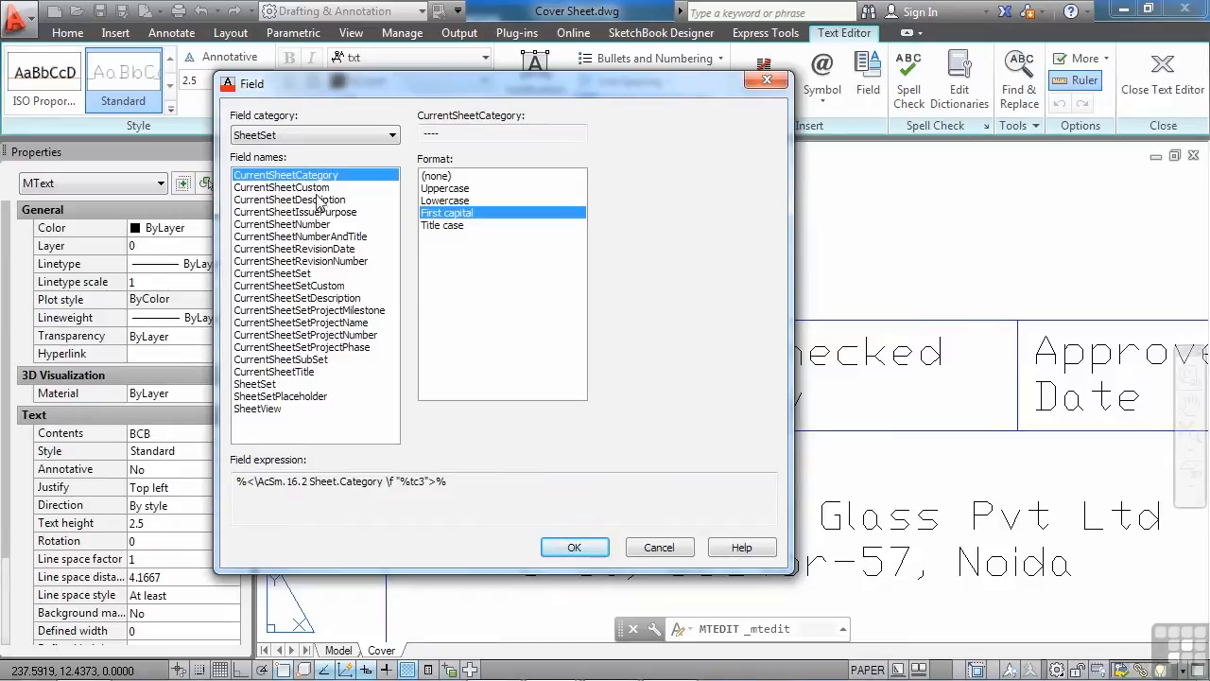
Preview CurrentSheetCustom for Drawn By and set its format to none
click(282, 188)
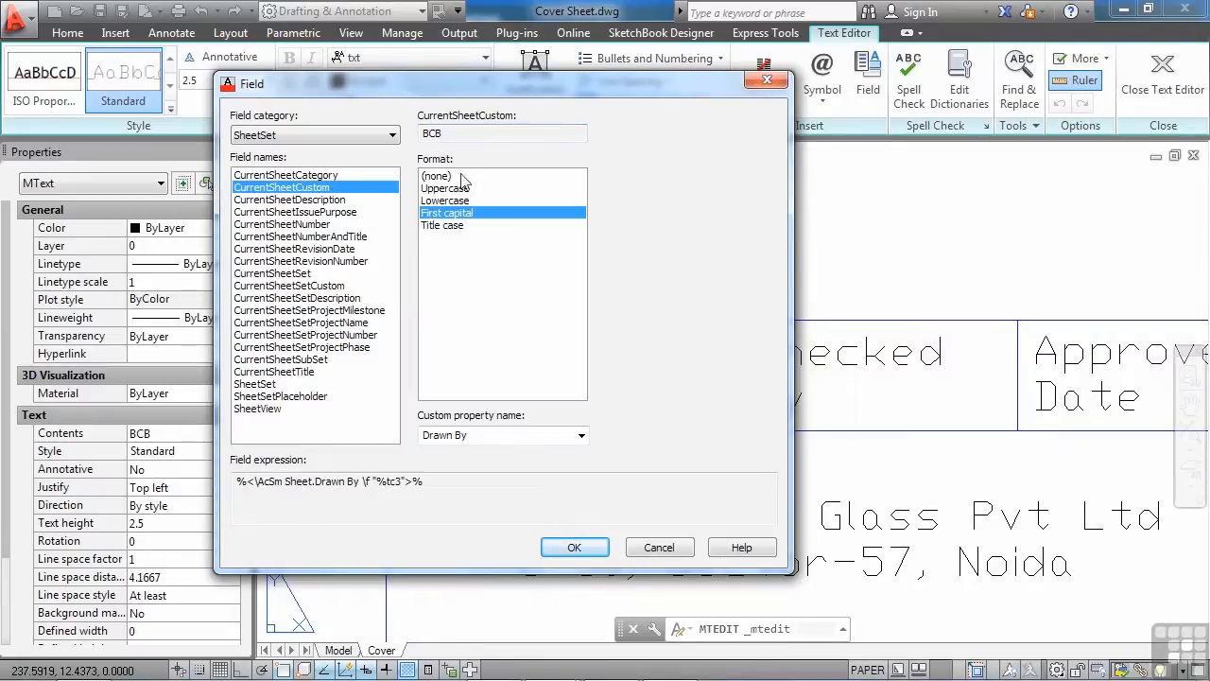
click(446, 200)
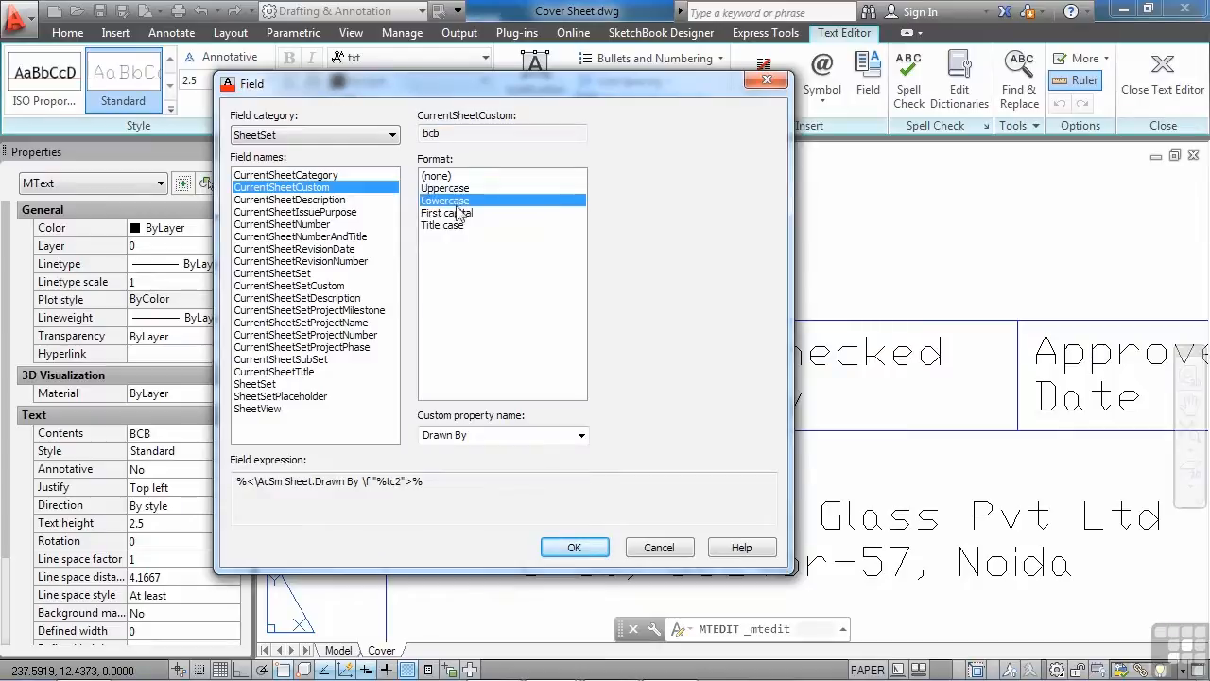
click(435, 176)
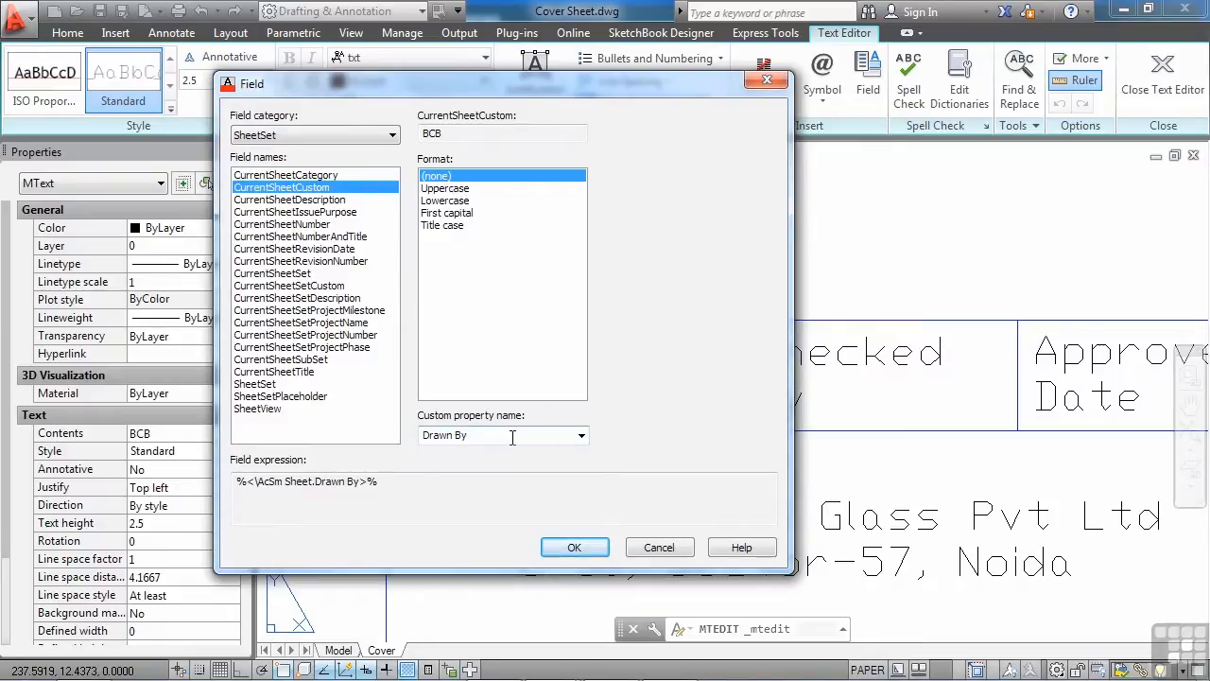
click(579, 435)
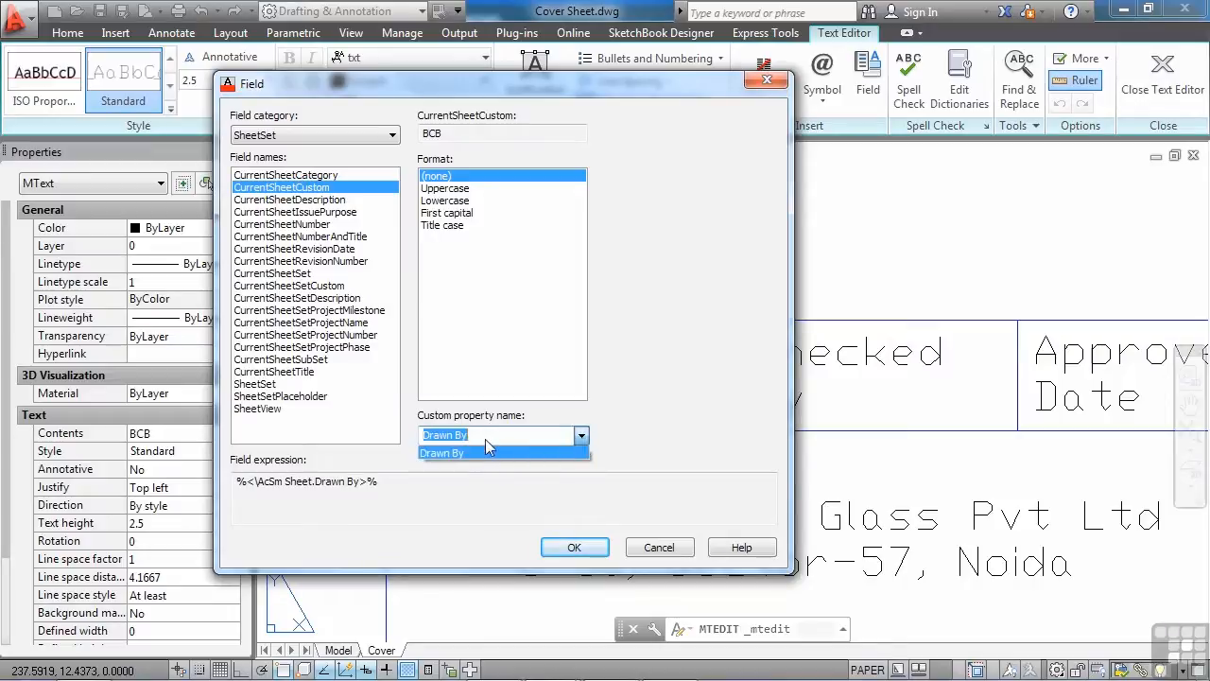
click(442, 454)
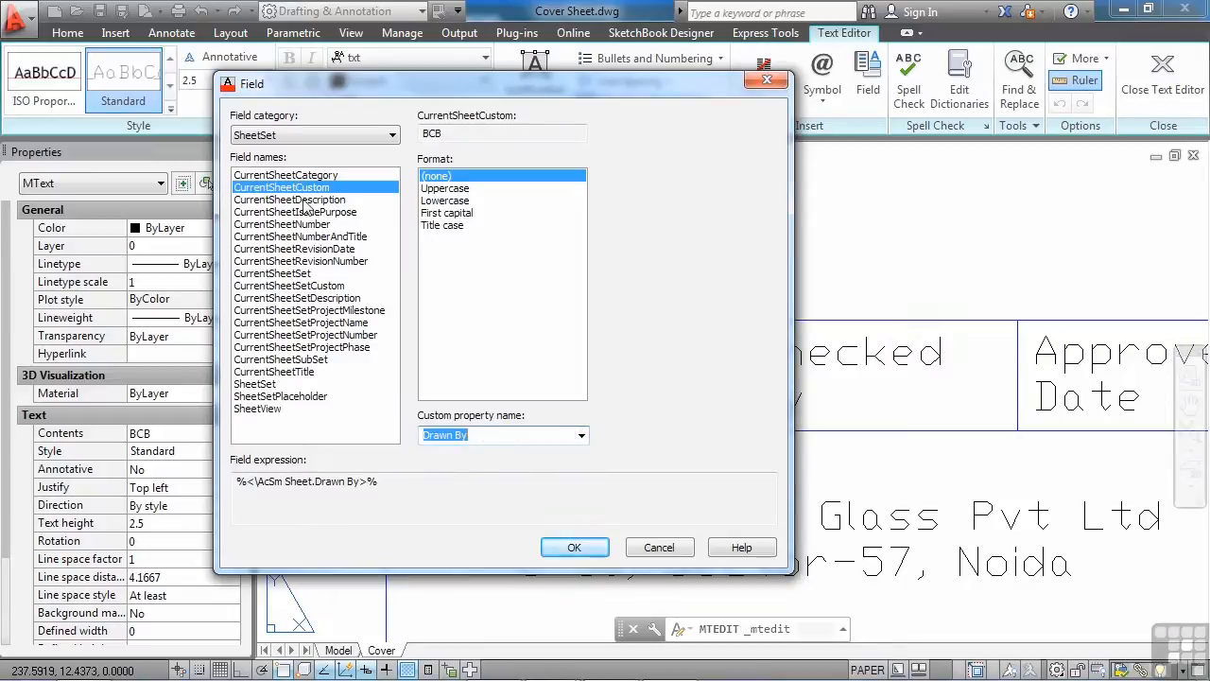
Preview the sheet description, issue purpose, revision date/number, set name and MATERIAL TYPE fields
click(289, 200)
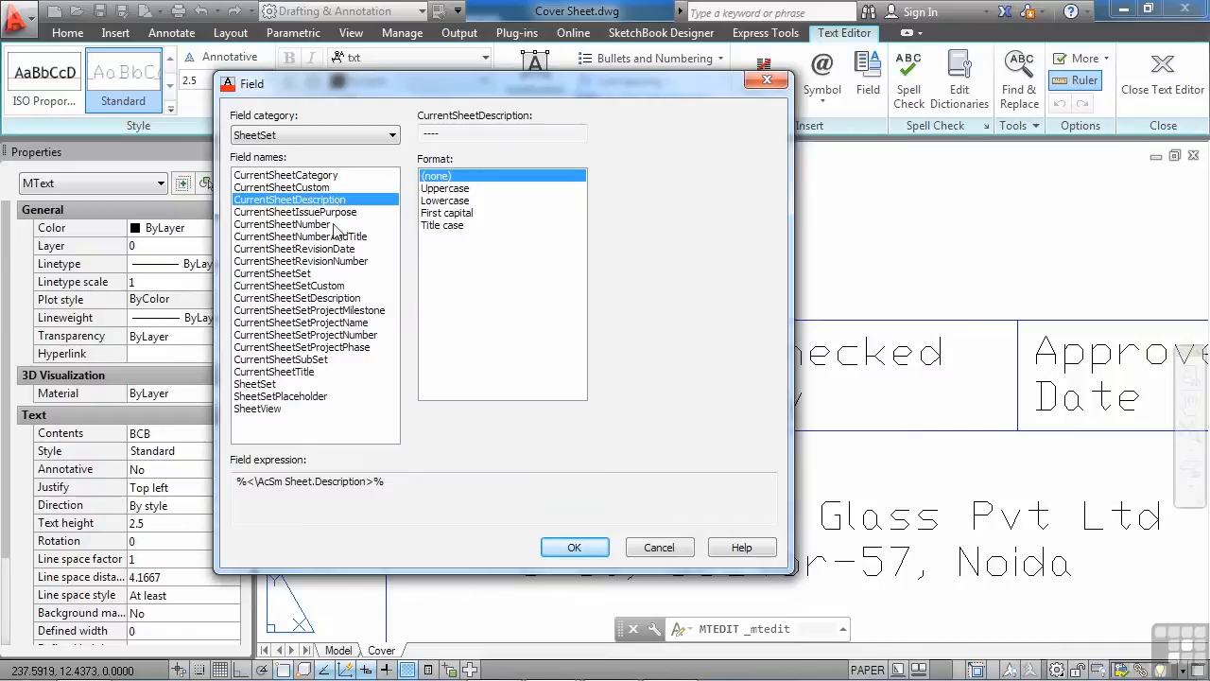
click(295, 212)
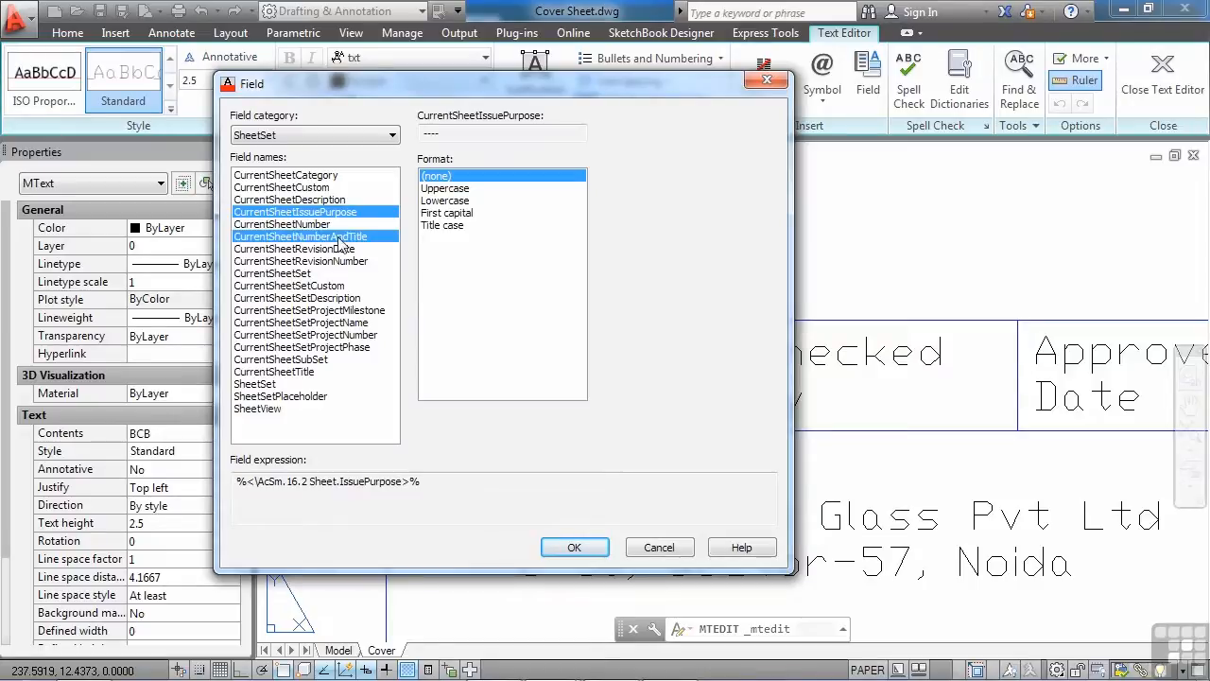
click(295, 249)
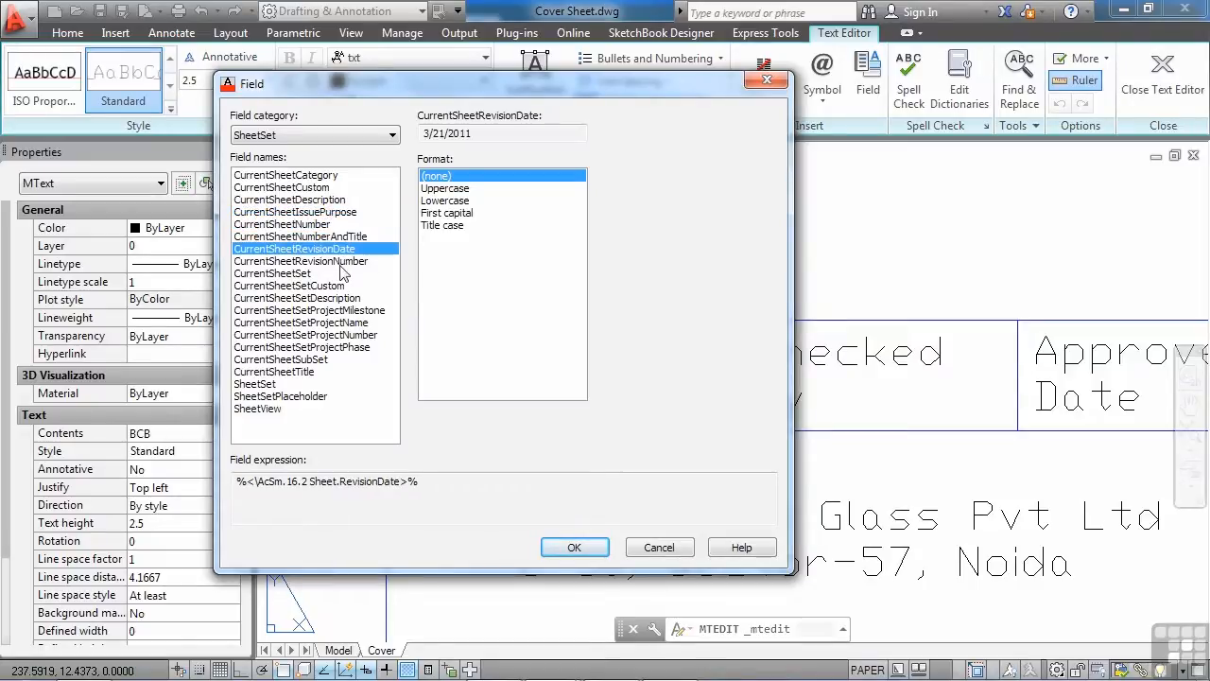
click(300, 261)
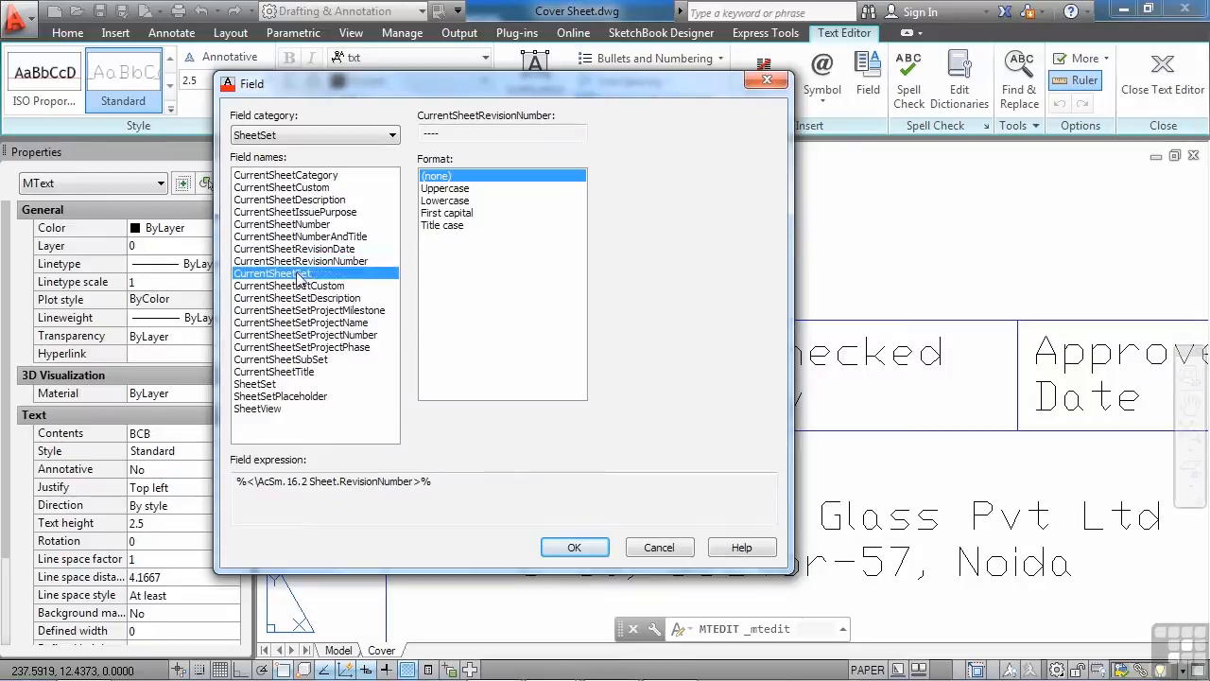
click(272, 272)
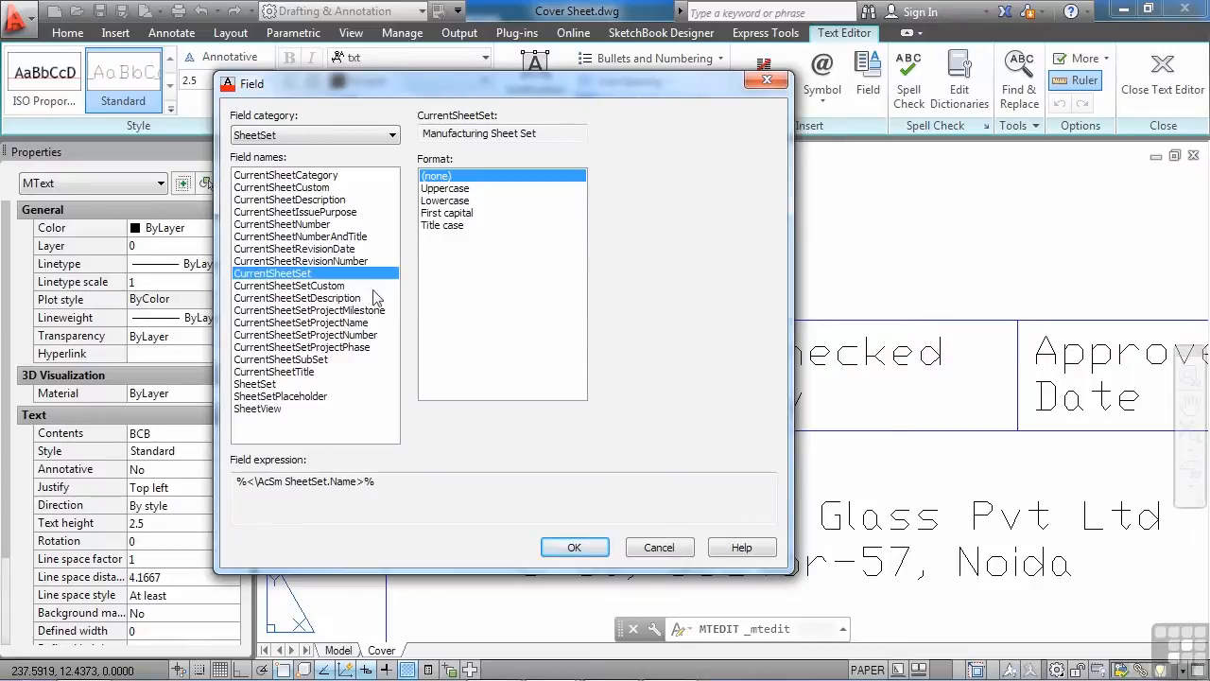
click(289, 283)
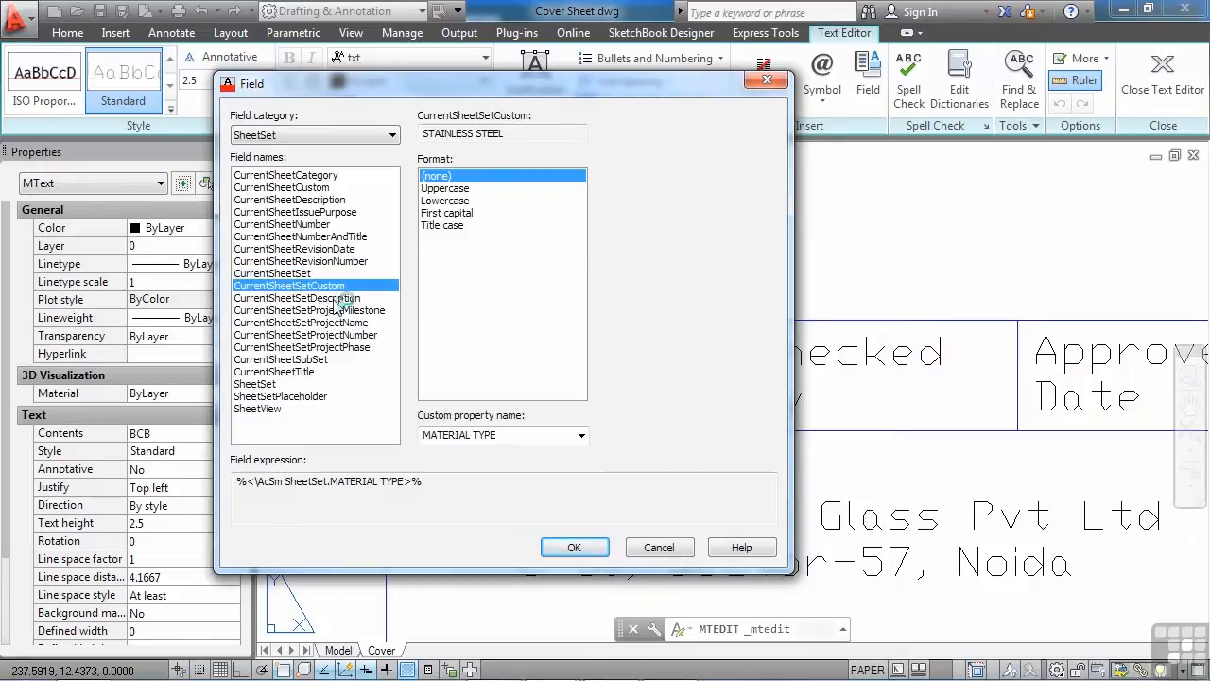
mouse_move(348, 371)
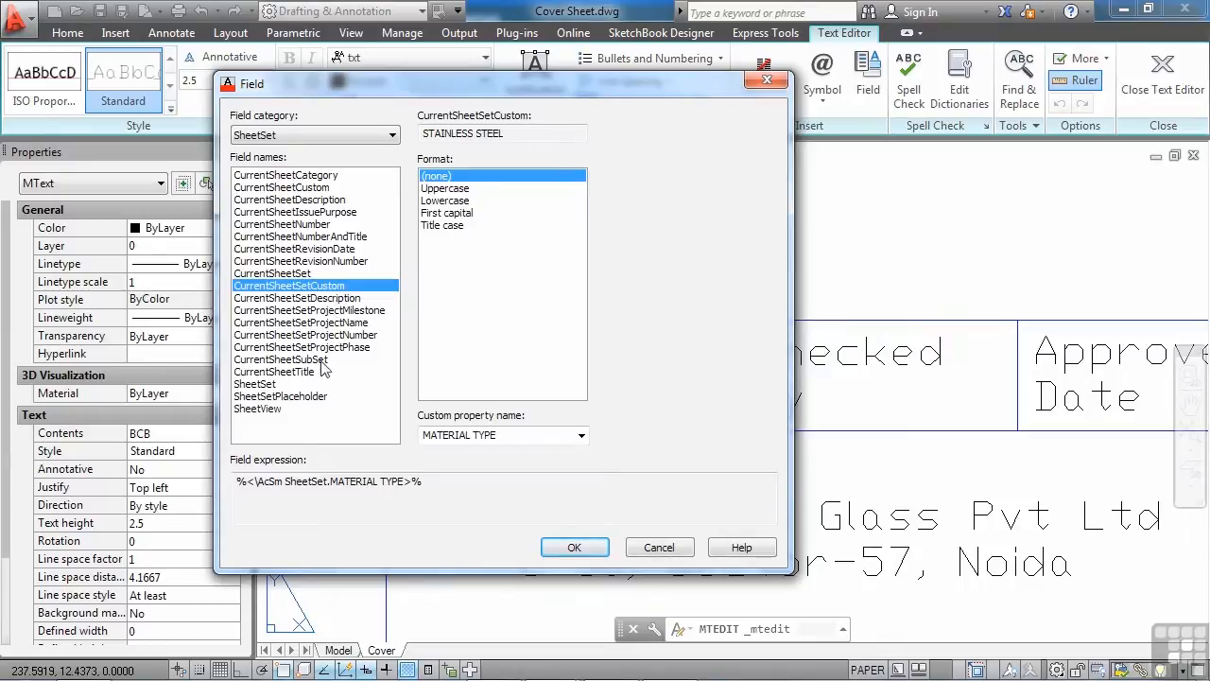
mouse_move(325, 198)
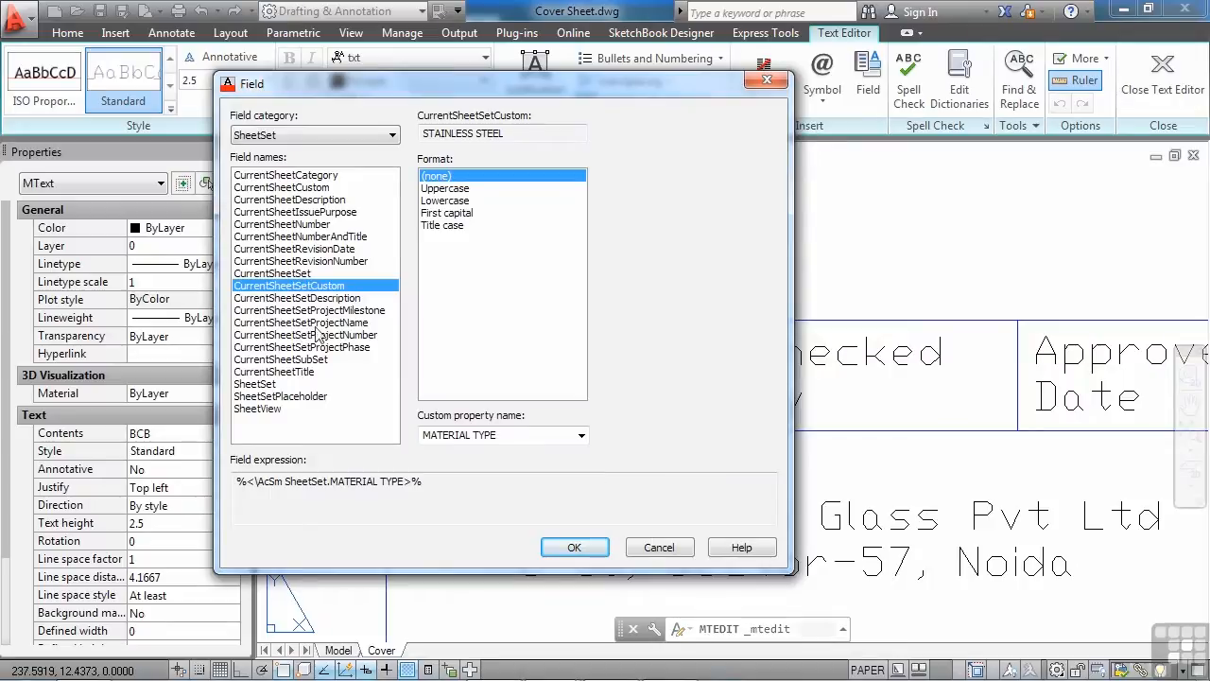
Preview project name, subset and sheet title (Cover), then choose the SheetSet field
click(300, 321)
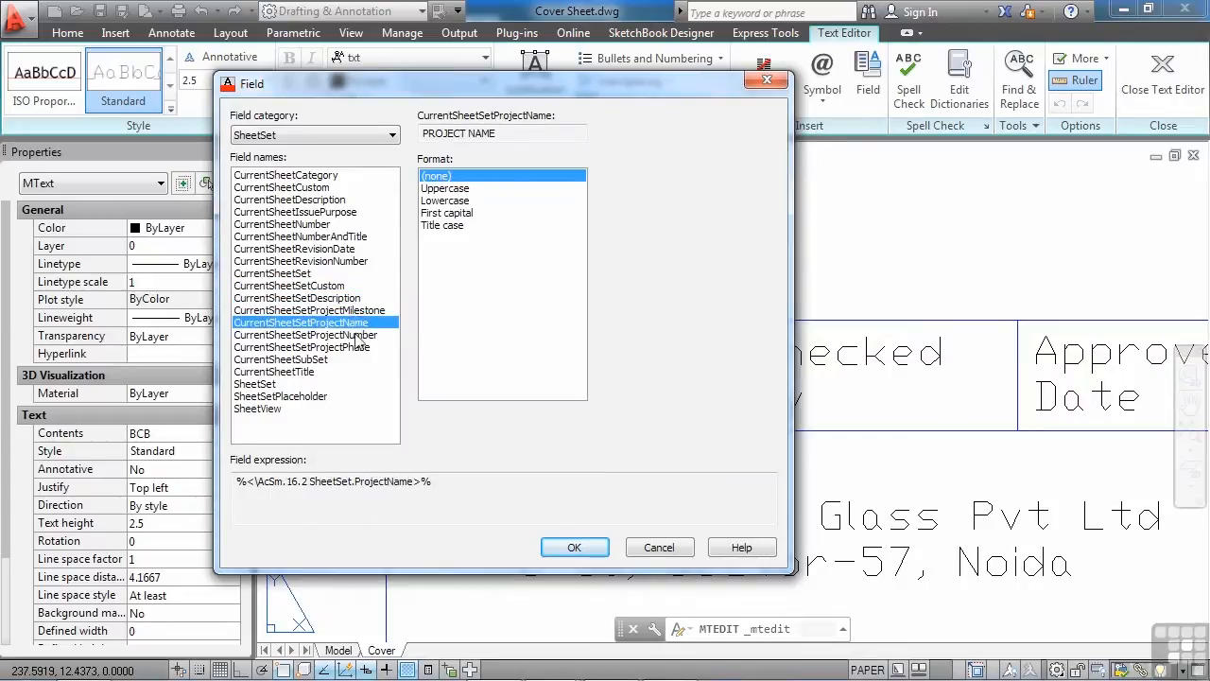
click(280, 359)
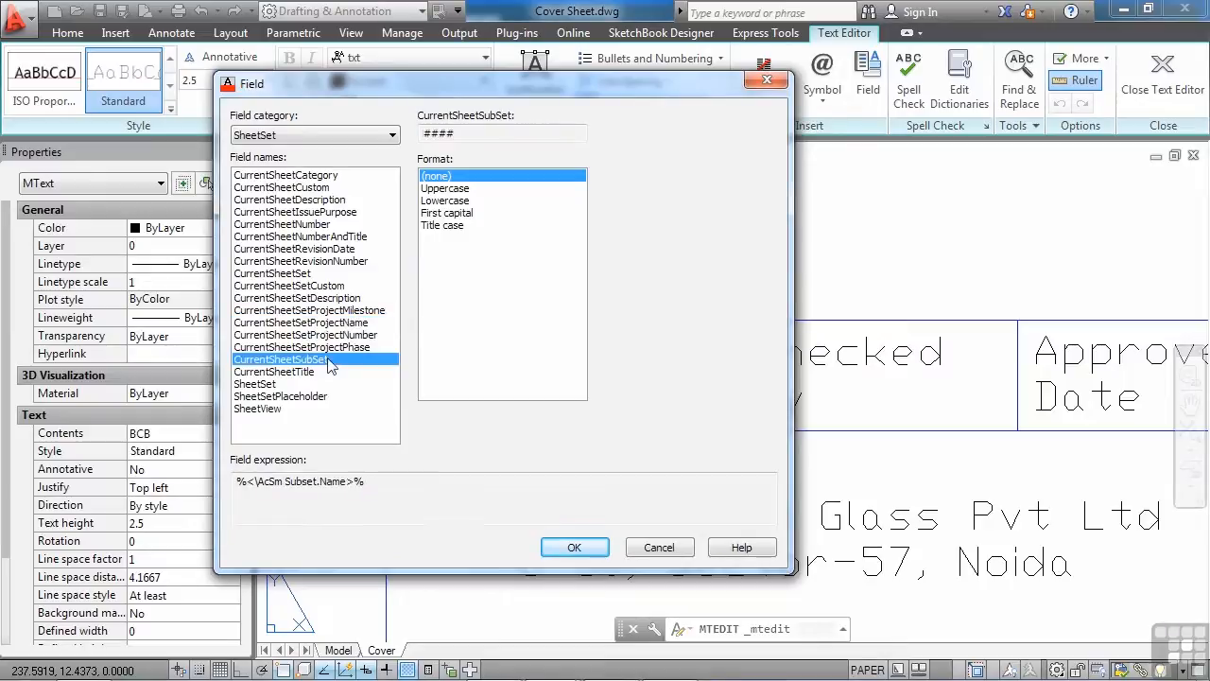
click(274, 370)
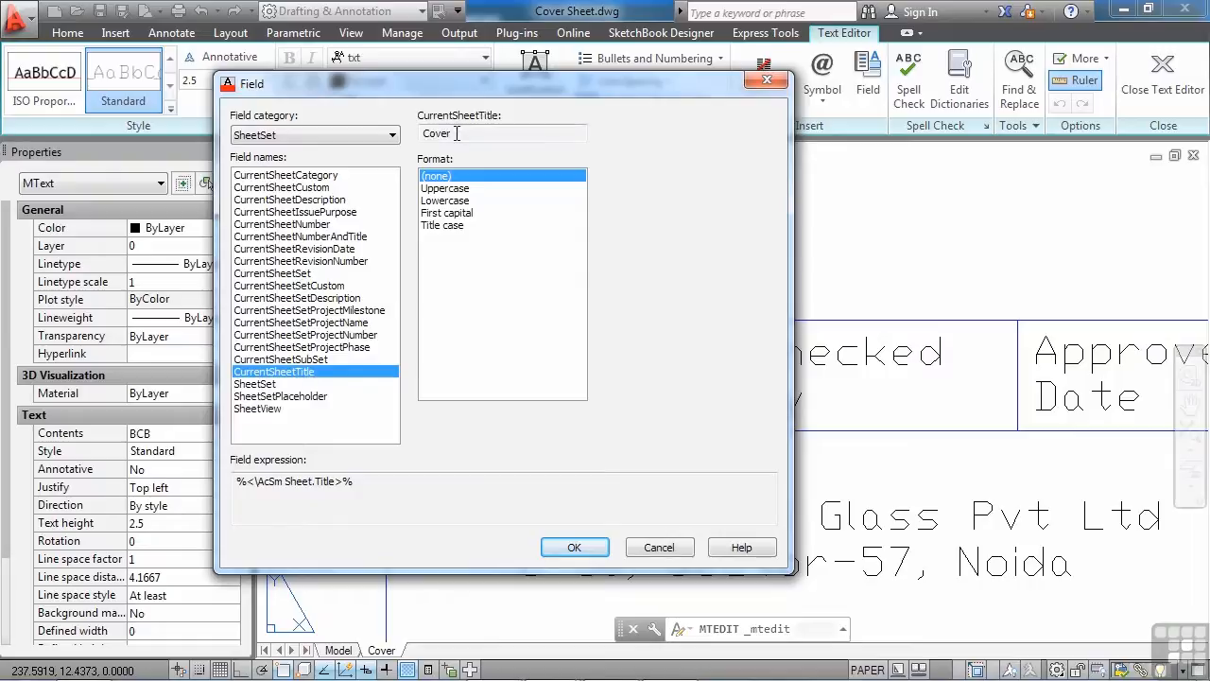
click(255, 384)
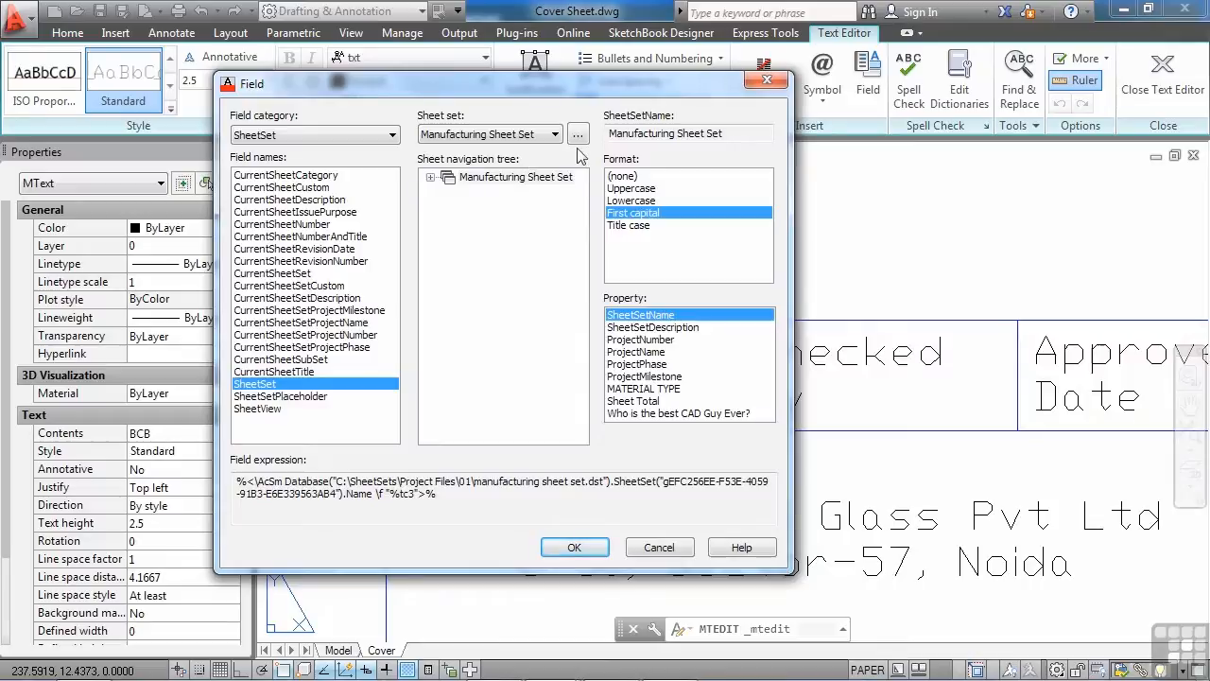
Keep Manufacturing Sheet Set and preview its ProjectNumber and ProjectPhase properties
click(579, 132)
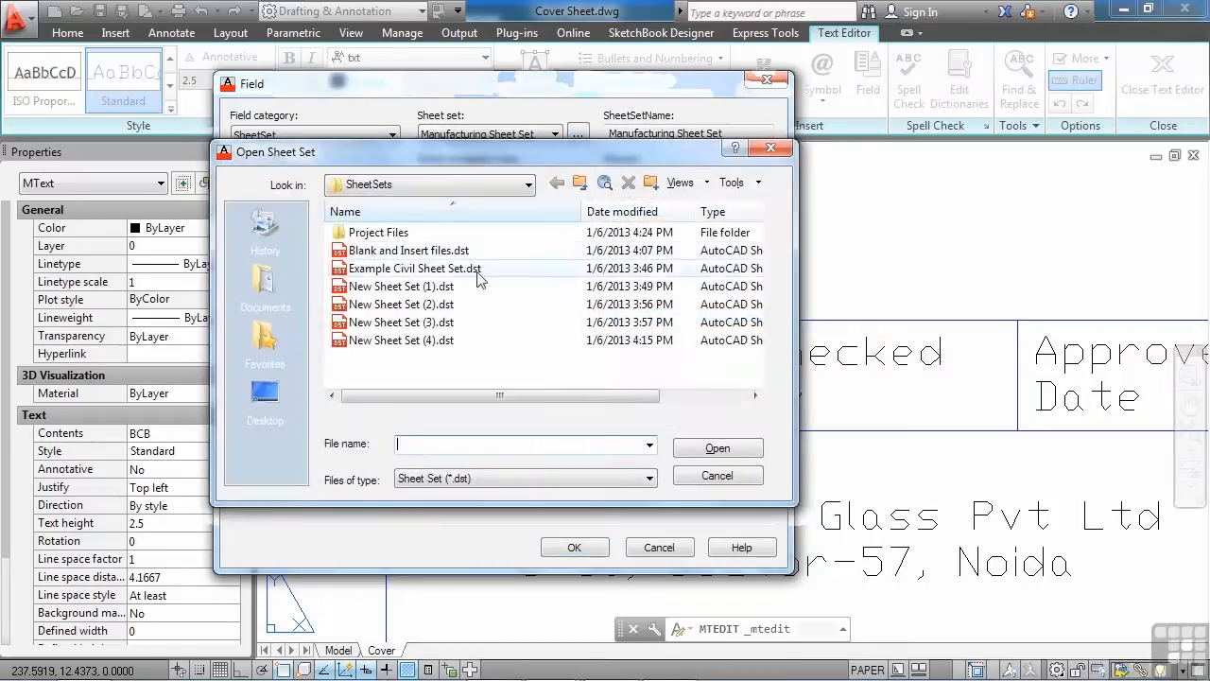
click(718, 448)
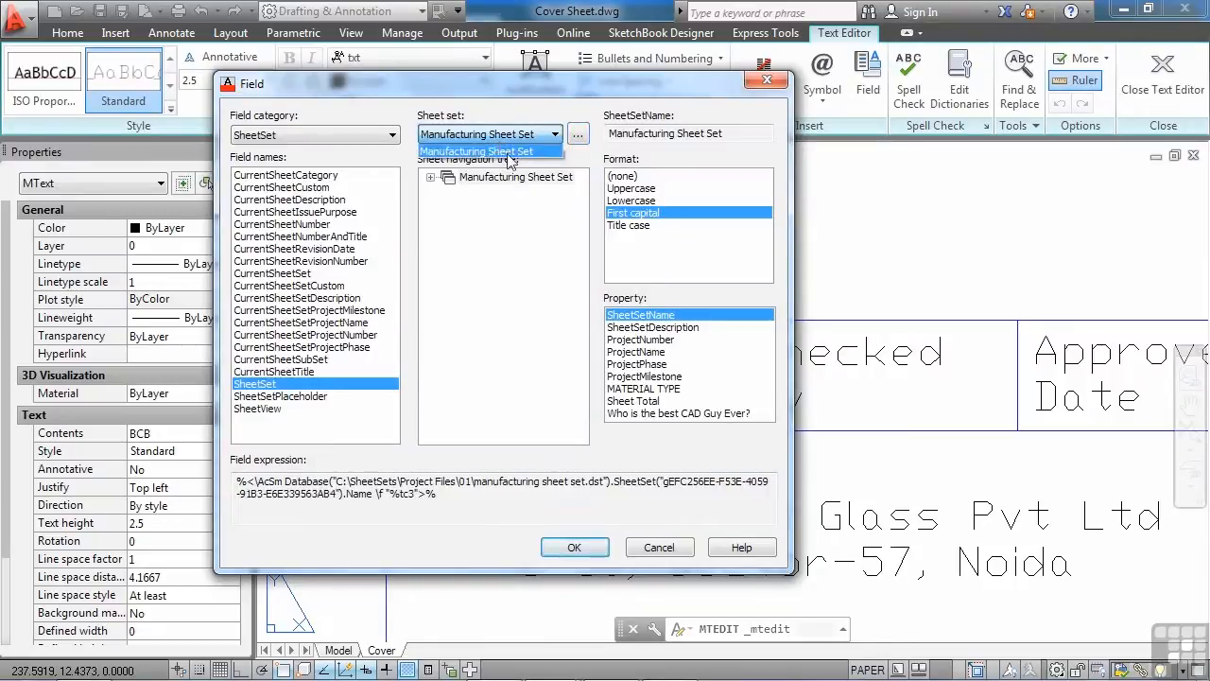
click(514, 177)
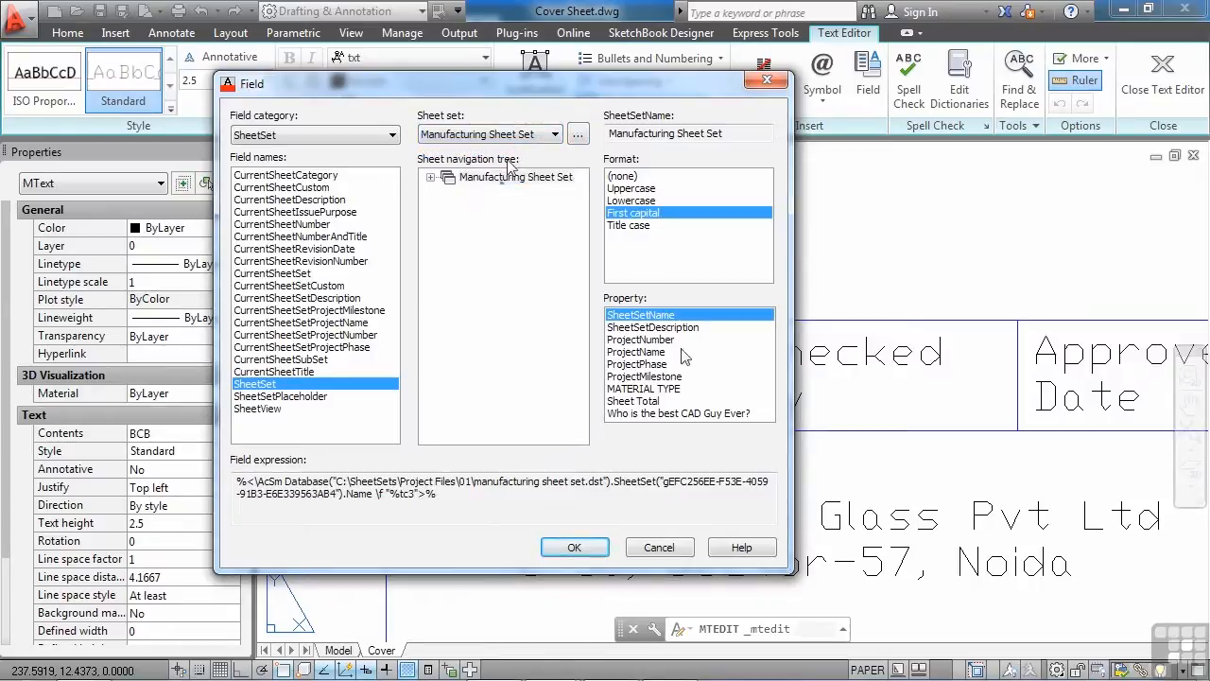
click(641, 340)
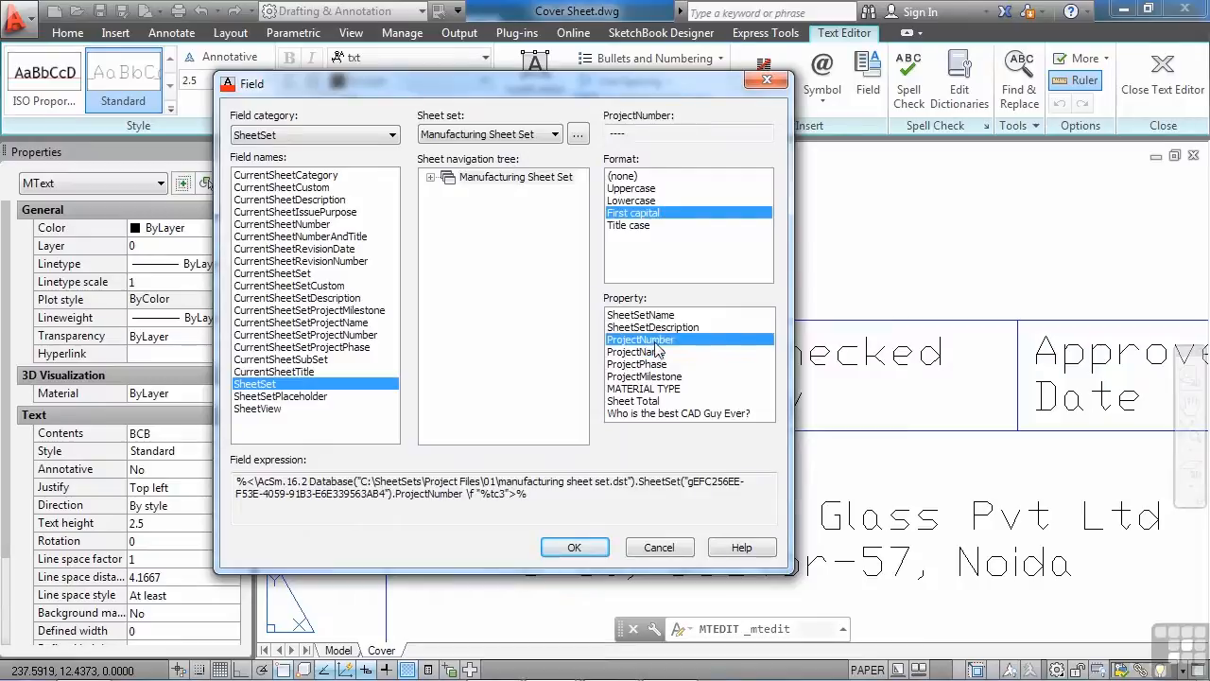
click(639, 363)
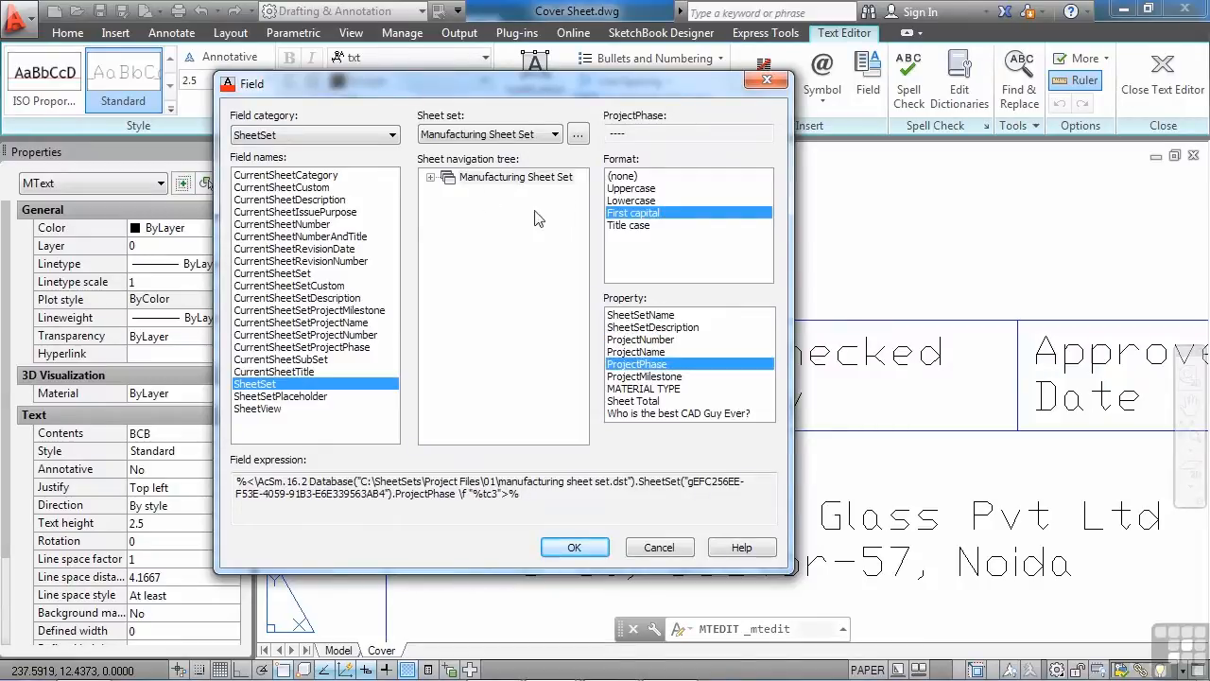
click(516, 178)
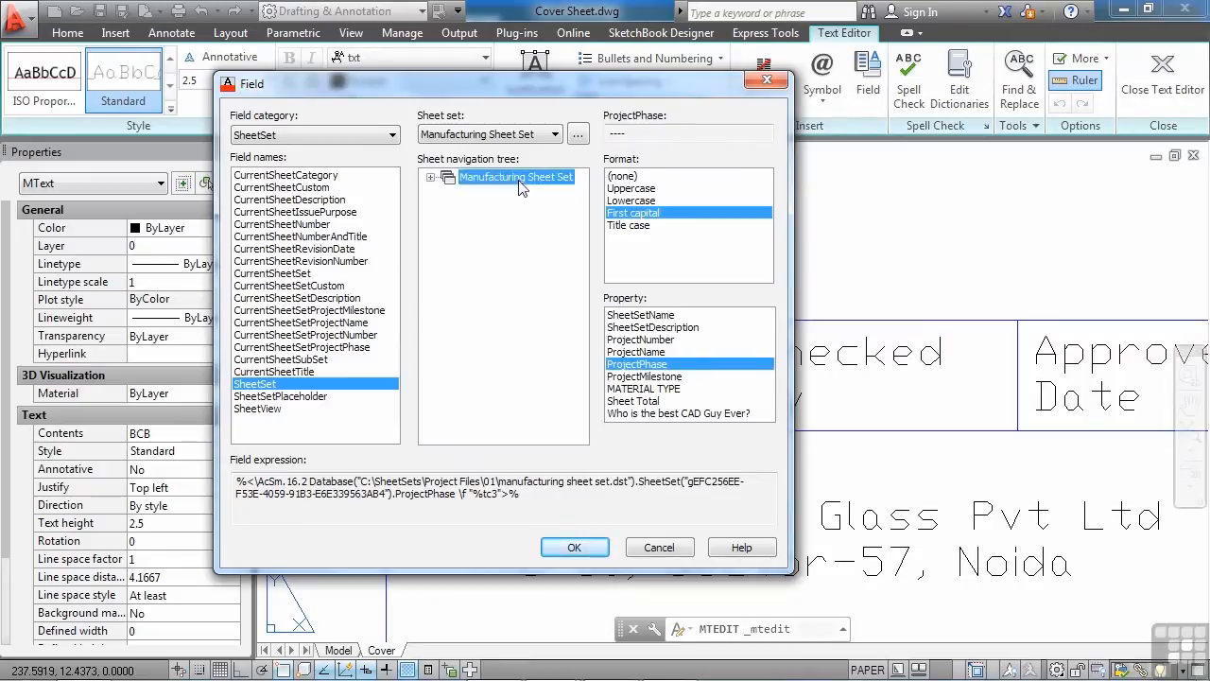
mouse_move(510, 170)
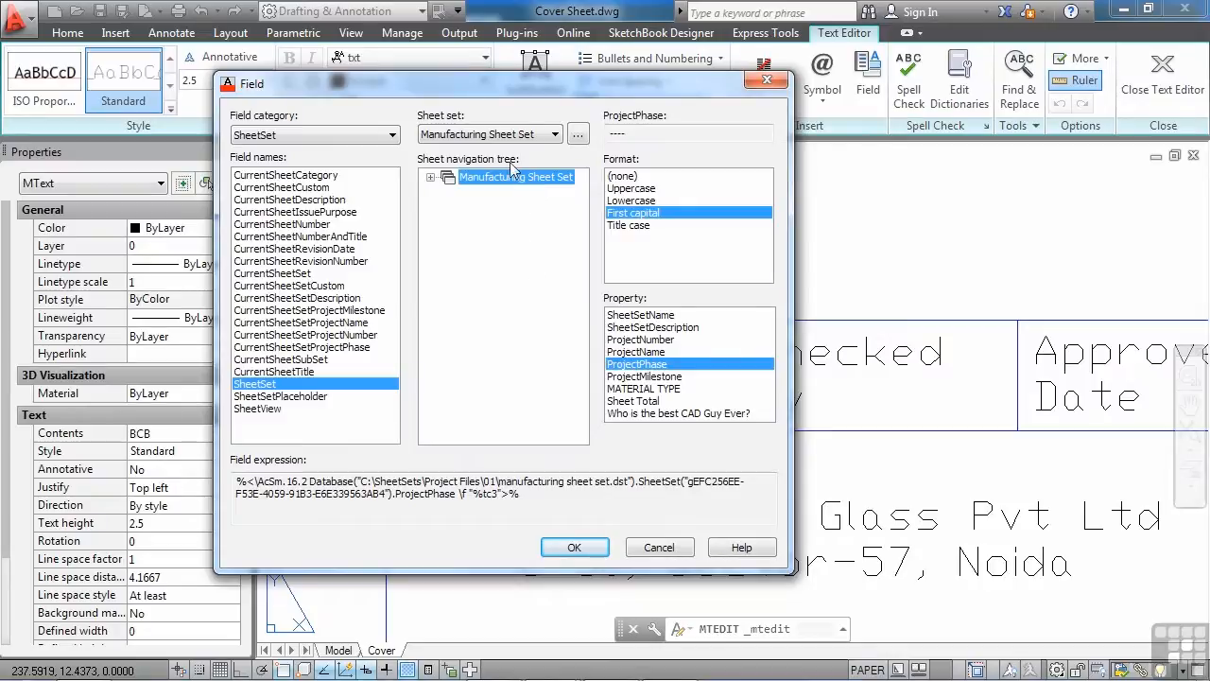
mouse_move(514, 179)
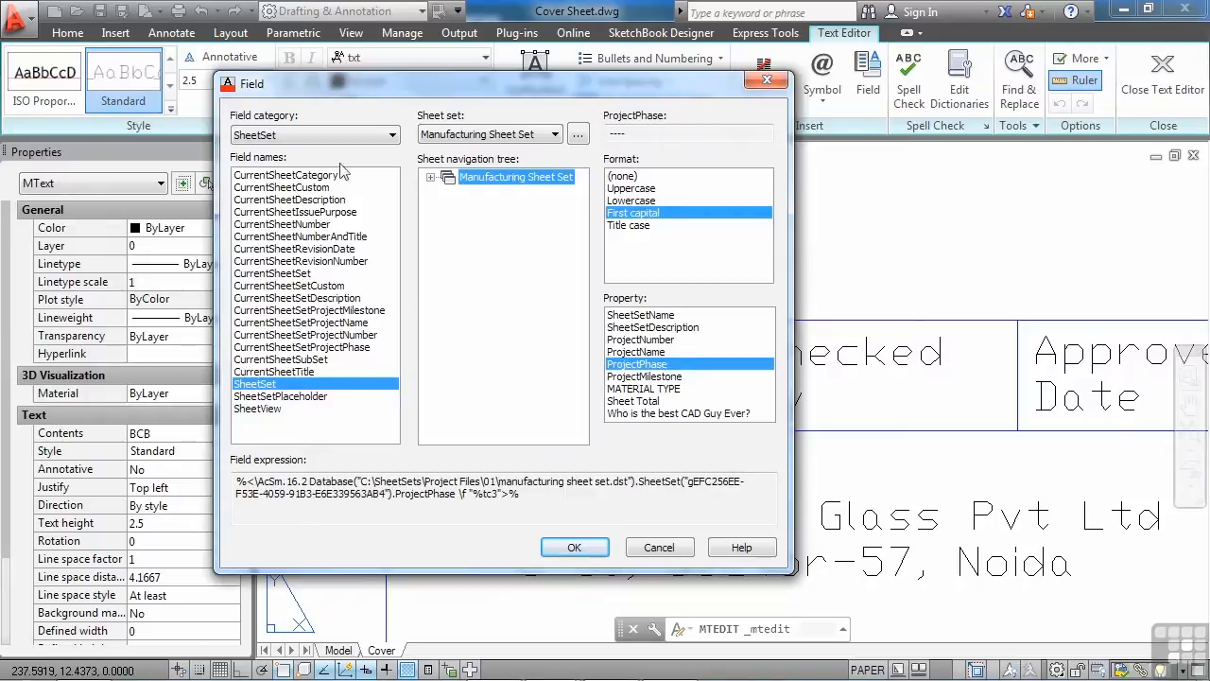
Return to the CurrentSheetCustom field showing BCB for Drawn By
click(281, 187)
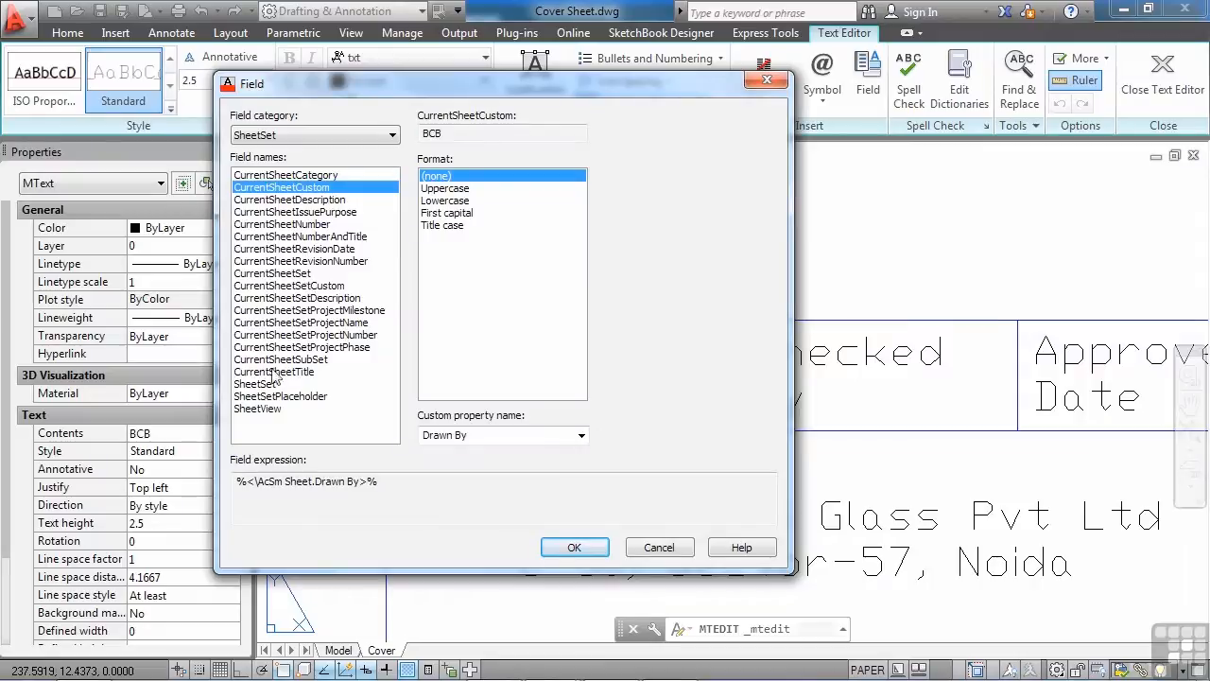
Preview SheetNumber for the 01 - Cover and Drive Roller (Fix) sheets, then cancel the Field dialog
click(253, 382)
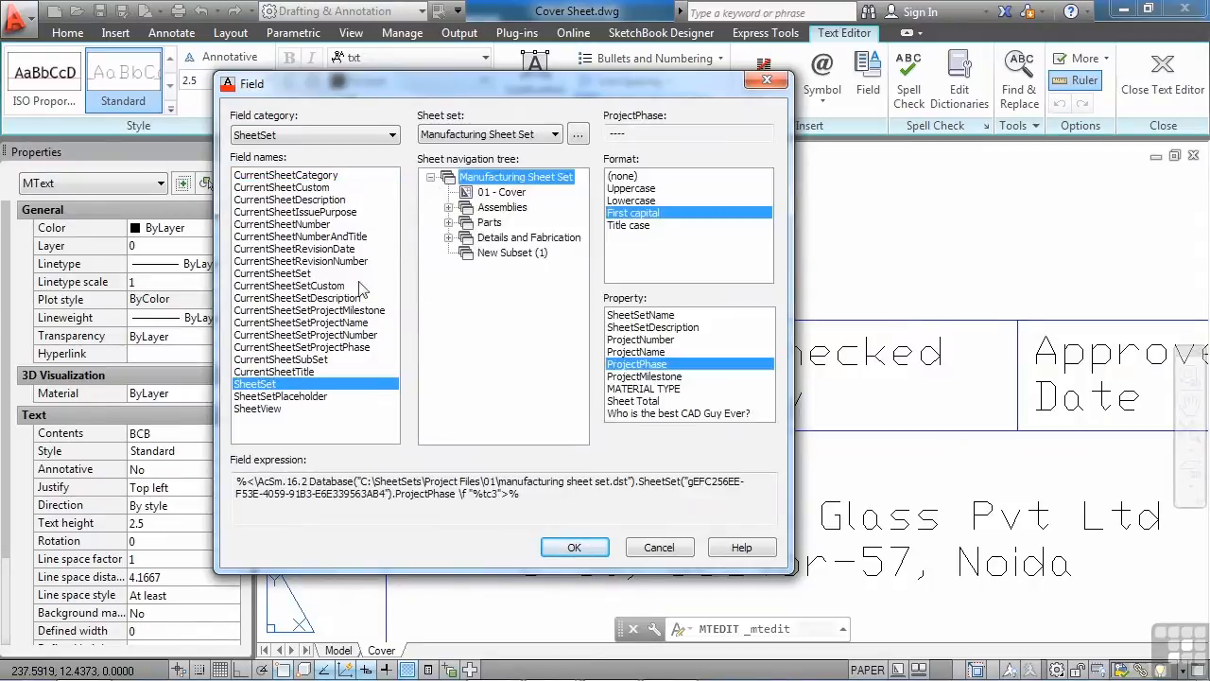
mouse_move(431, 185)
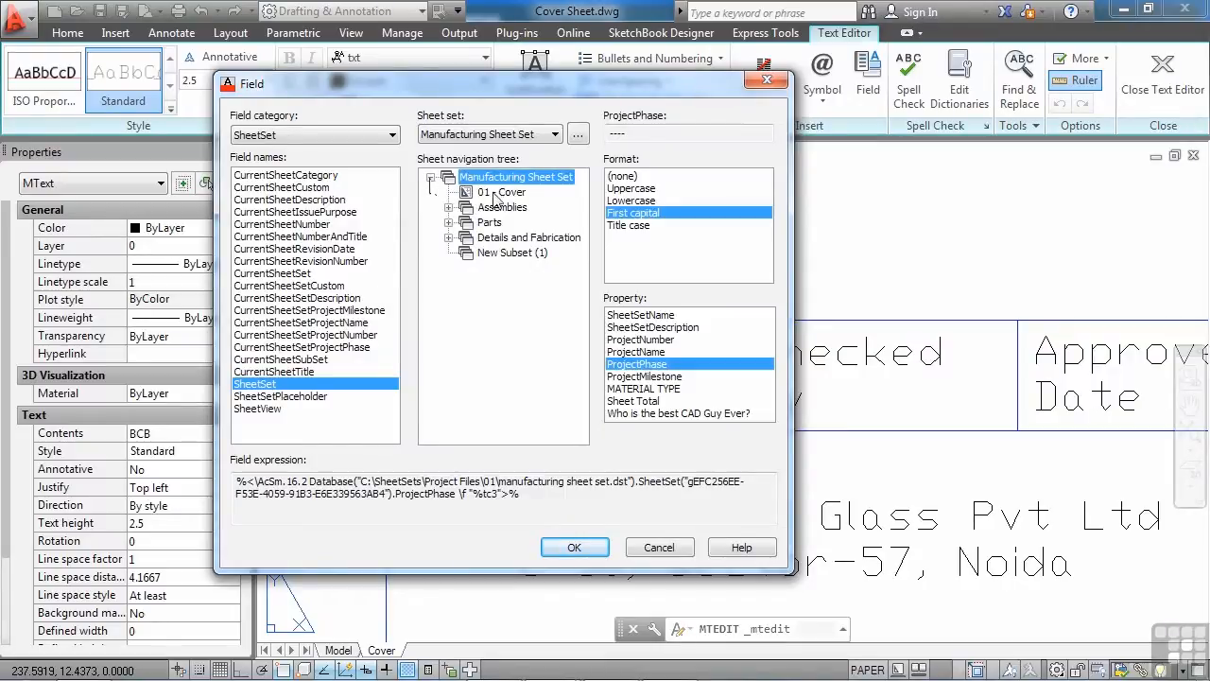
click(505, 193)
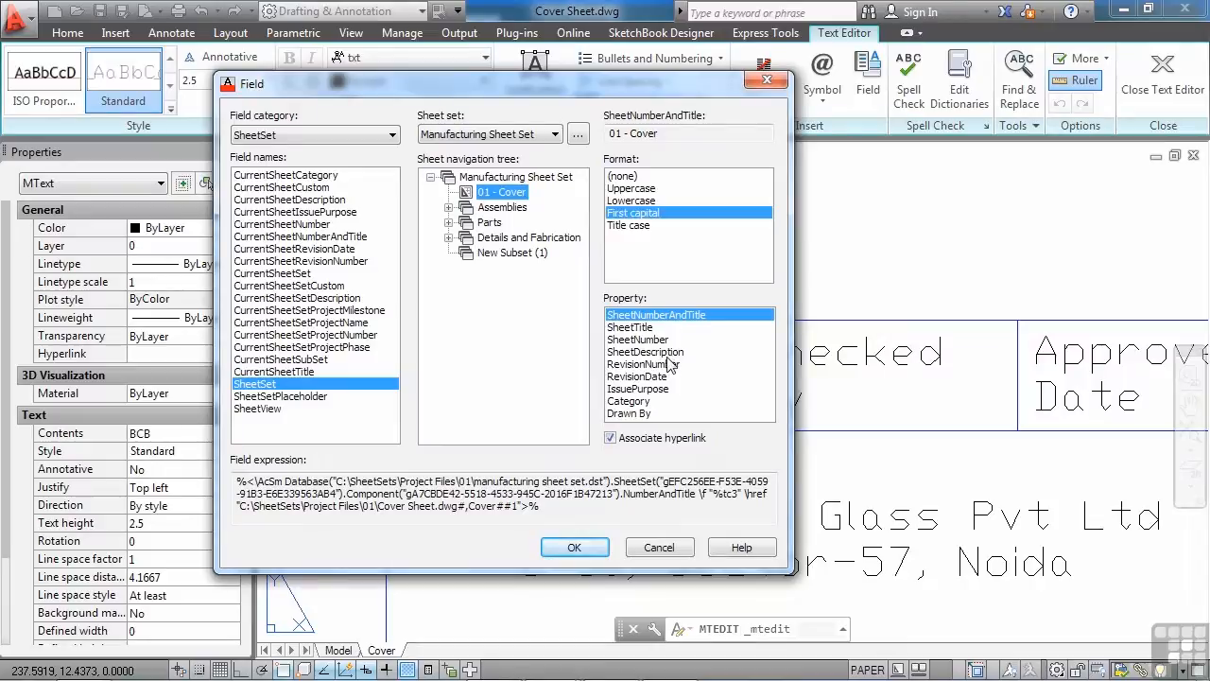
mouse_move(627, 338)
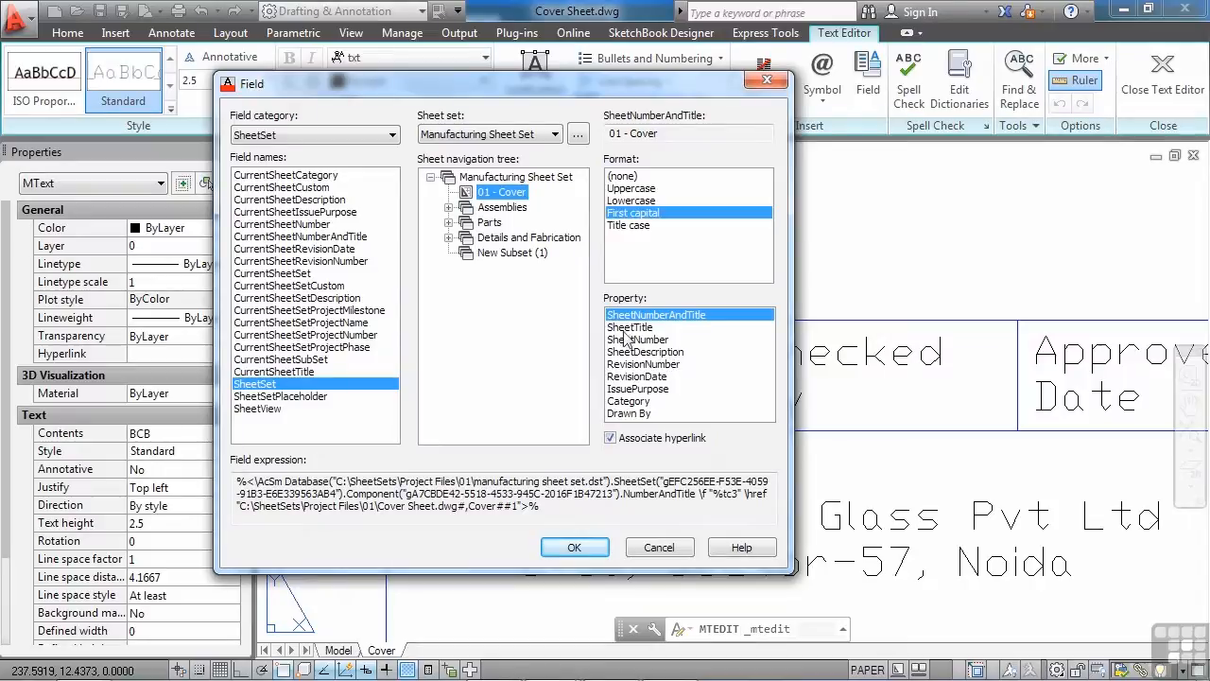
click(450, 223)
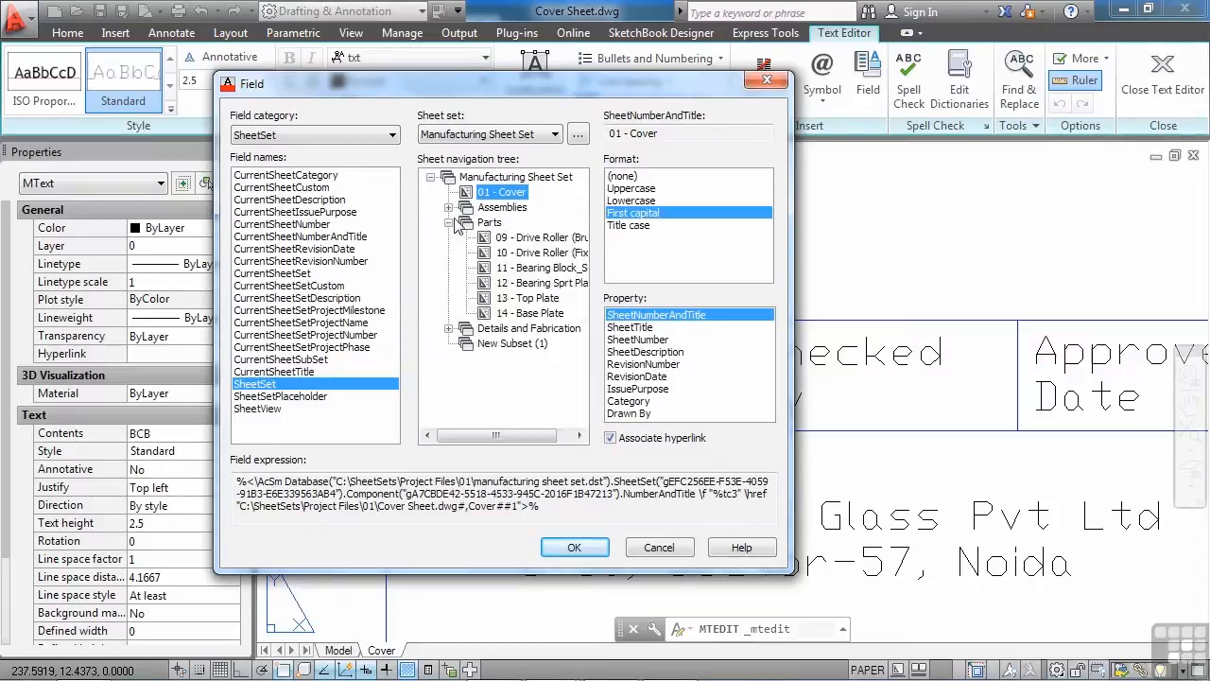
click(537, 253)
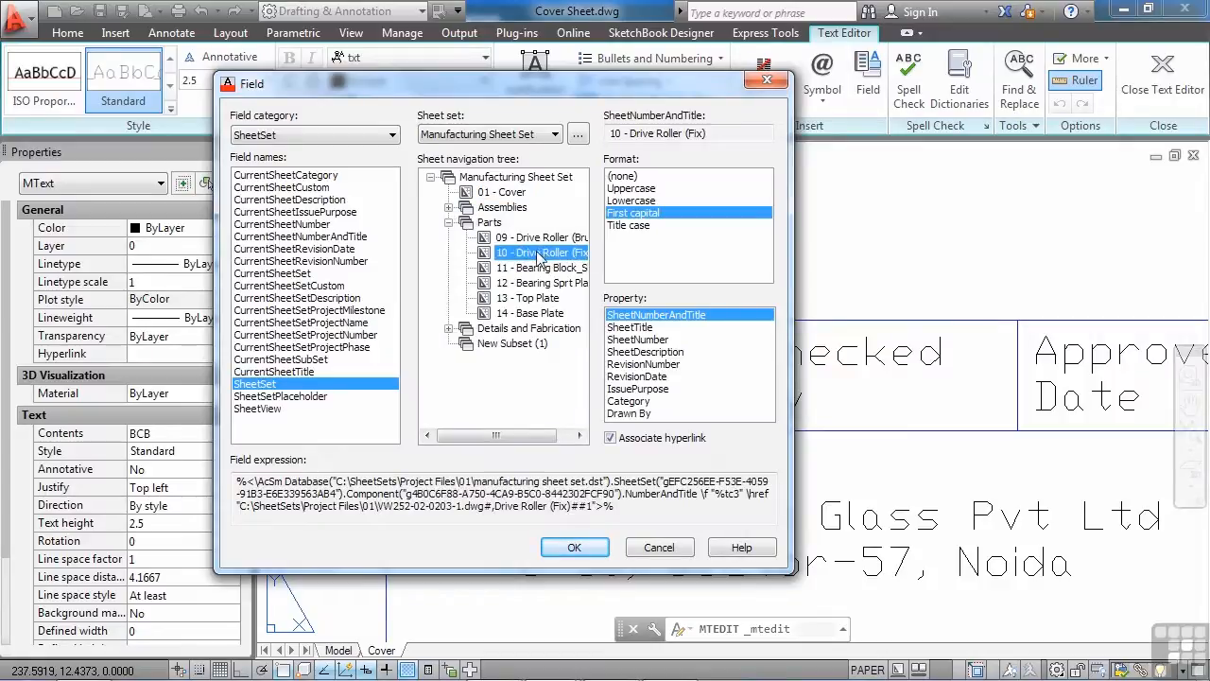
click(637, 340)
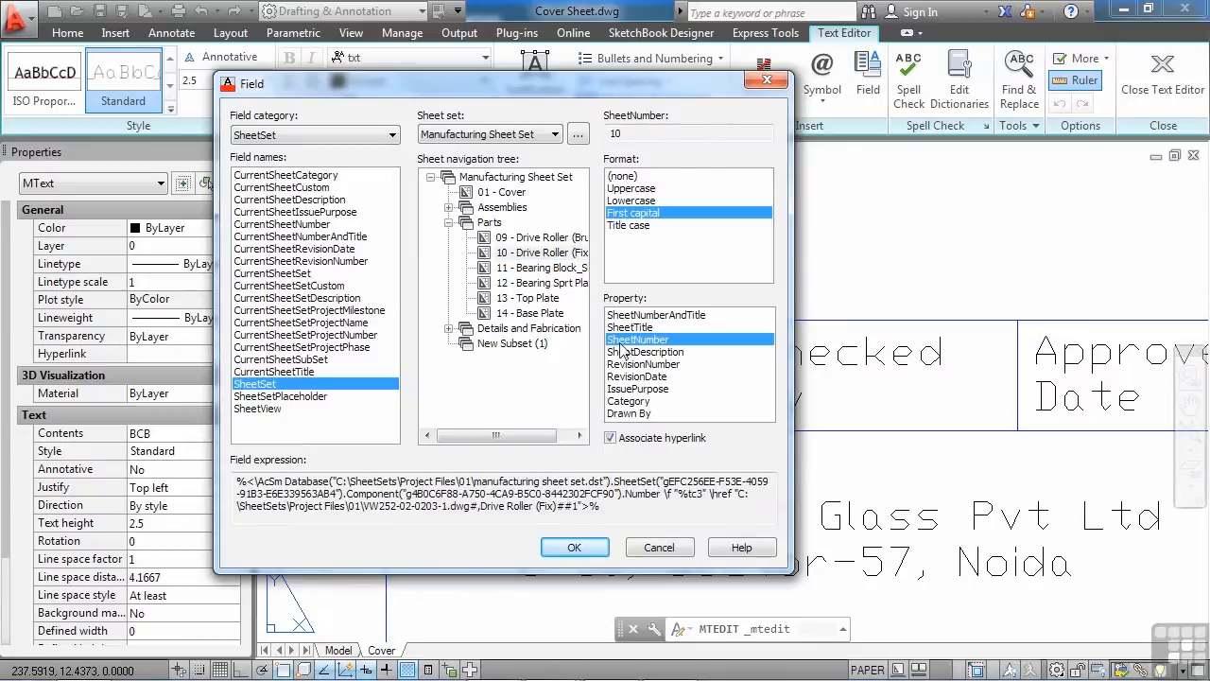
click(575, 546)
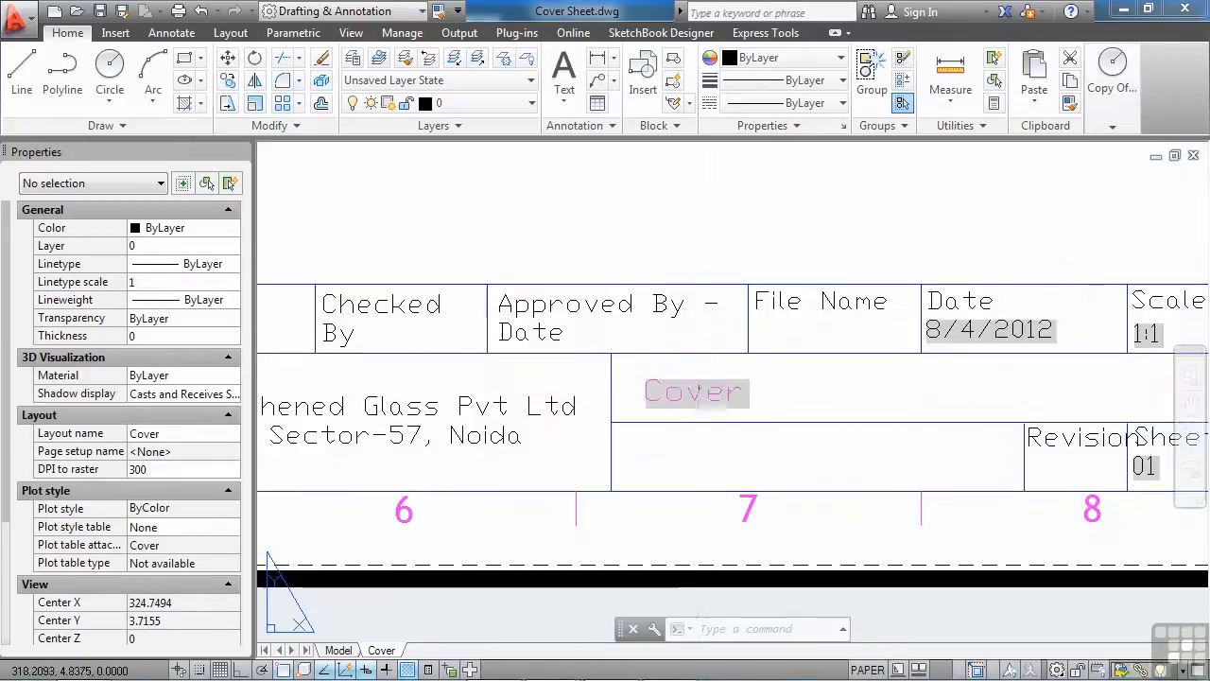
Inspect the Cover title text's CurrentSheetTitle field and close the dialog
click(696, 391)
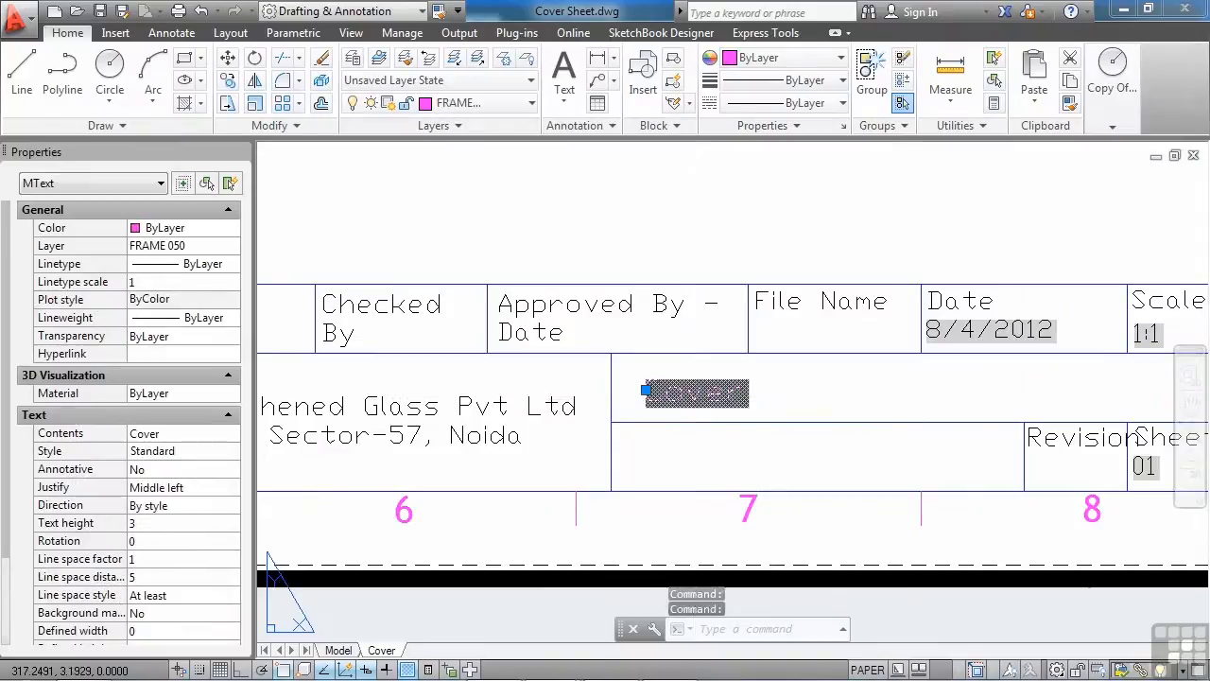
double_click(696, 392)
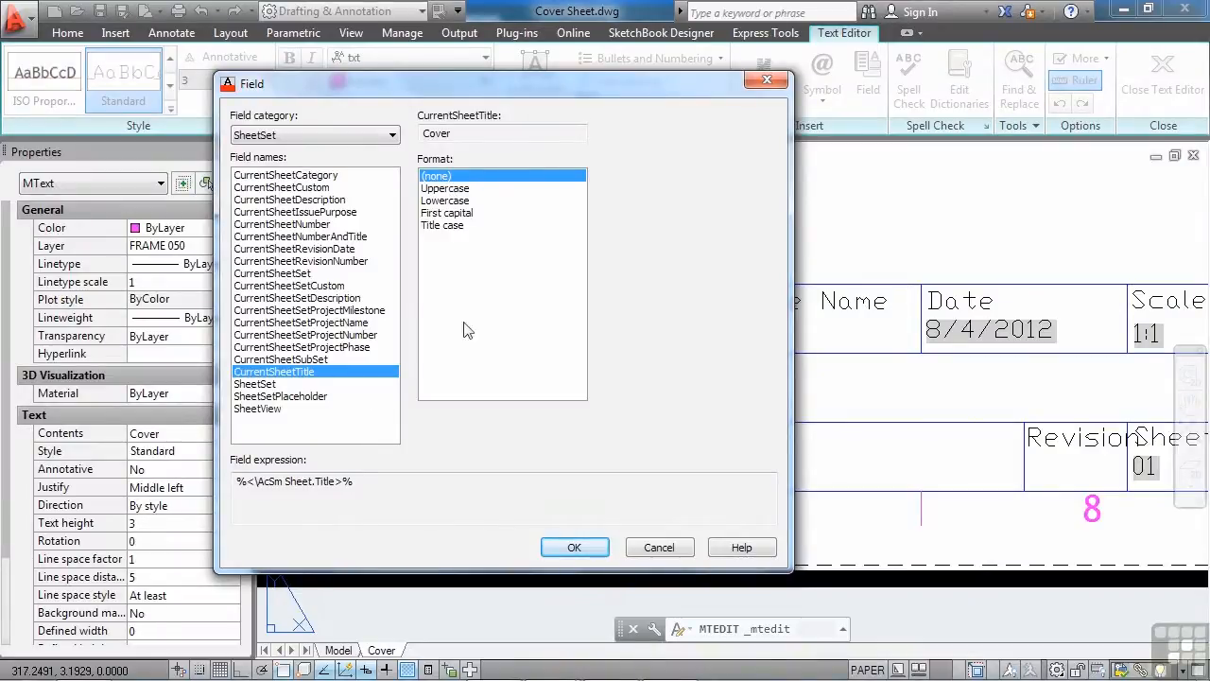
click(575, 546)
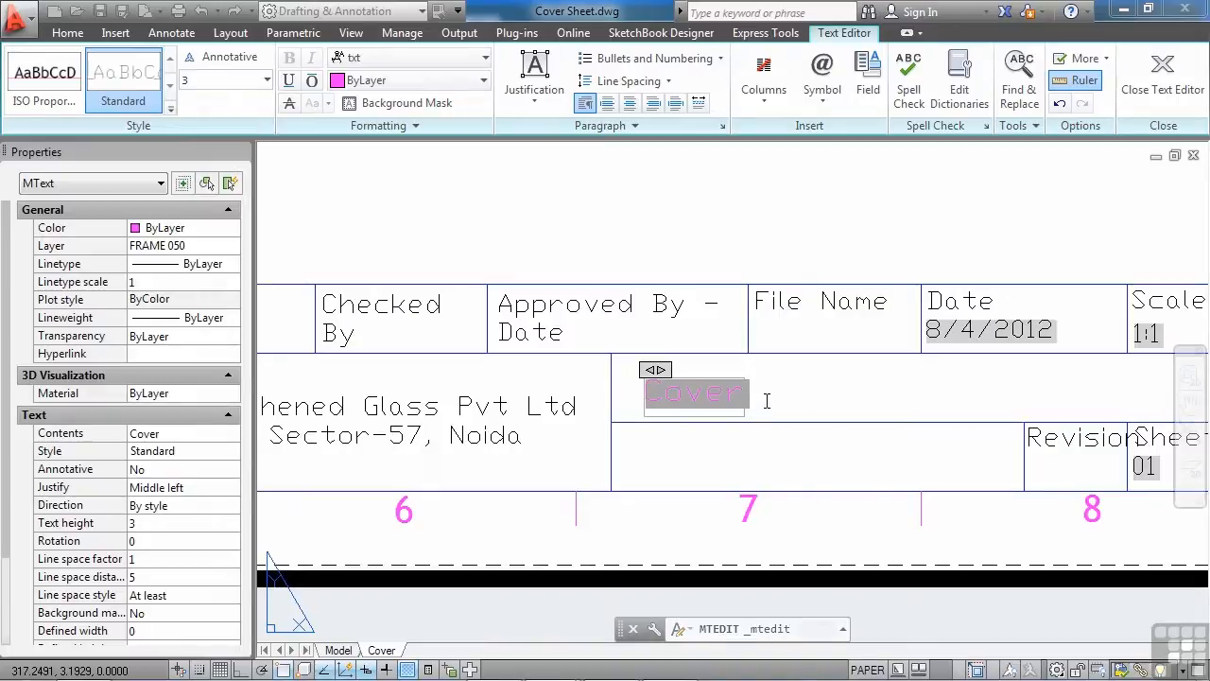
right_click(765, 401)
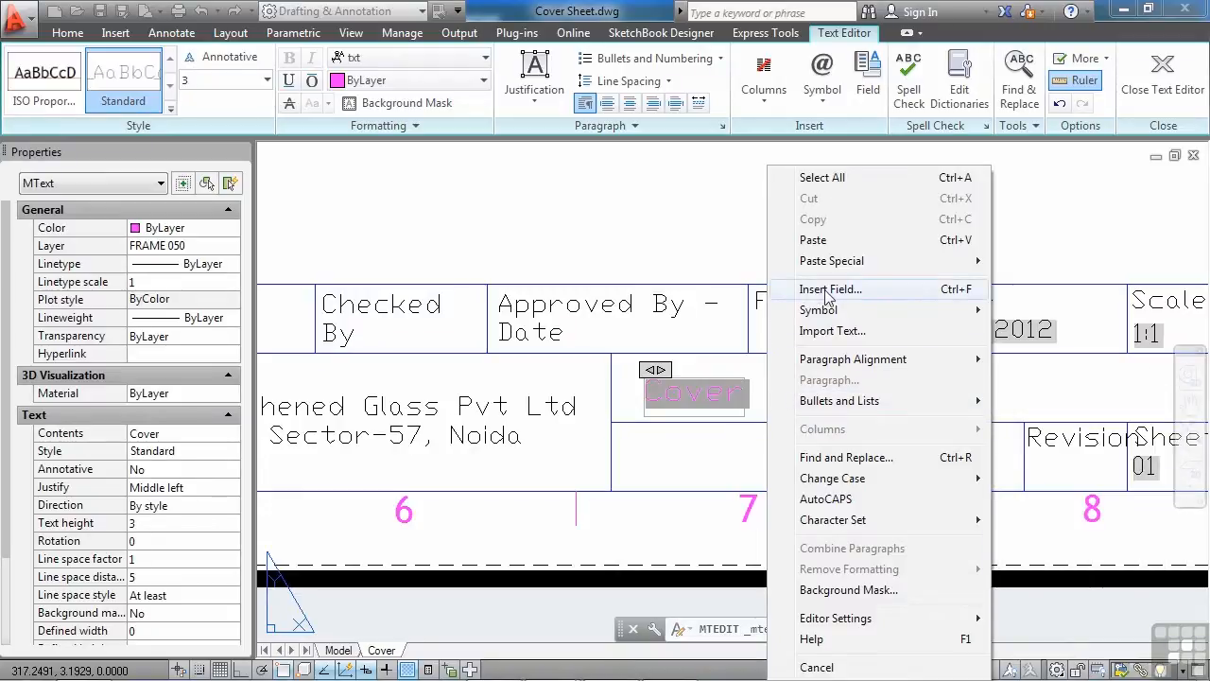
click(830, 287)
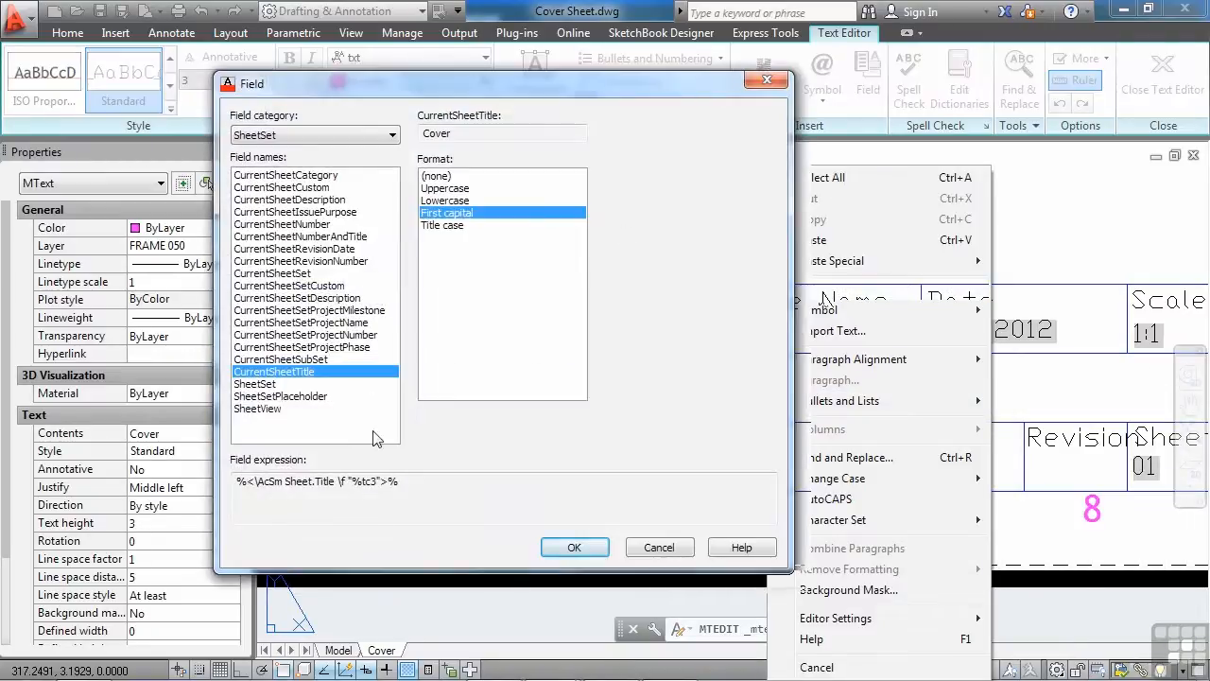
click(574, 547)
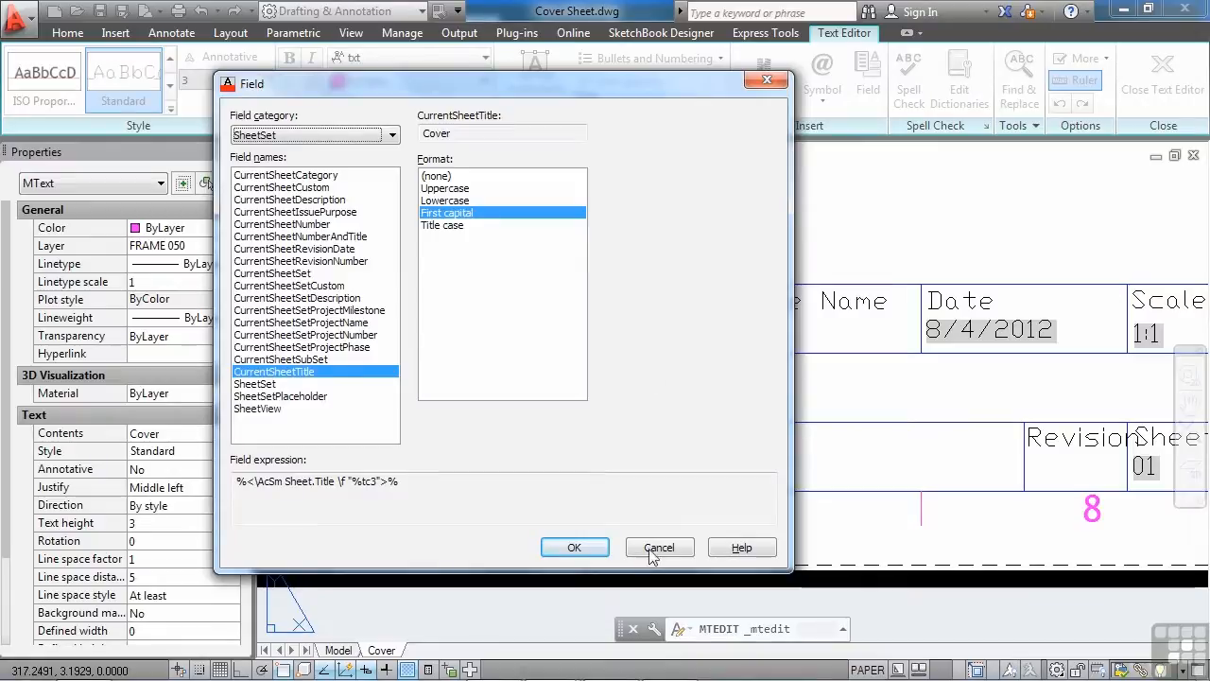
click(575, 546)
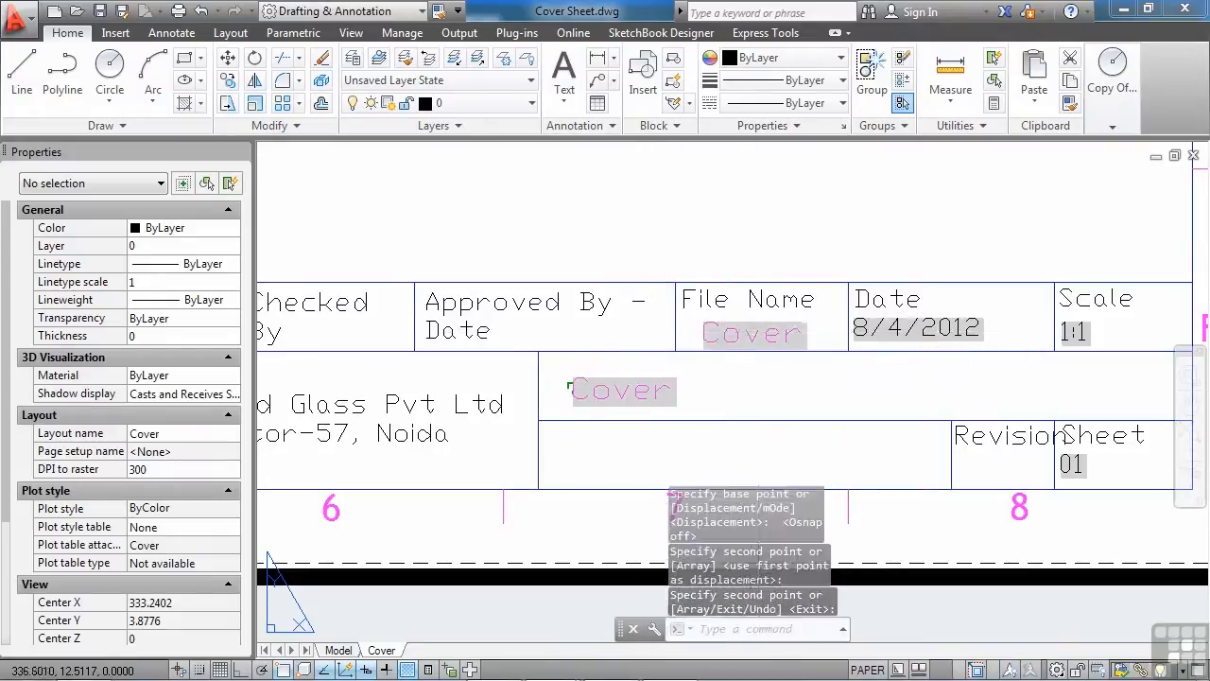
Change the copied File Name cell text to a Document Filename field reading Cover Sheet
double_click(753, 332)
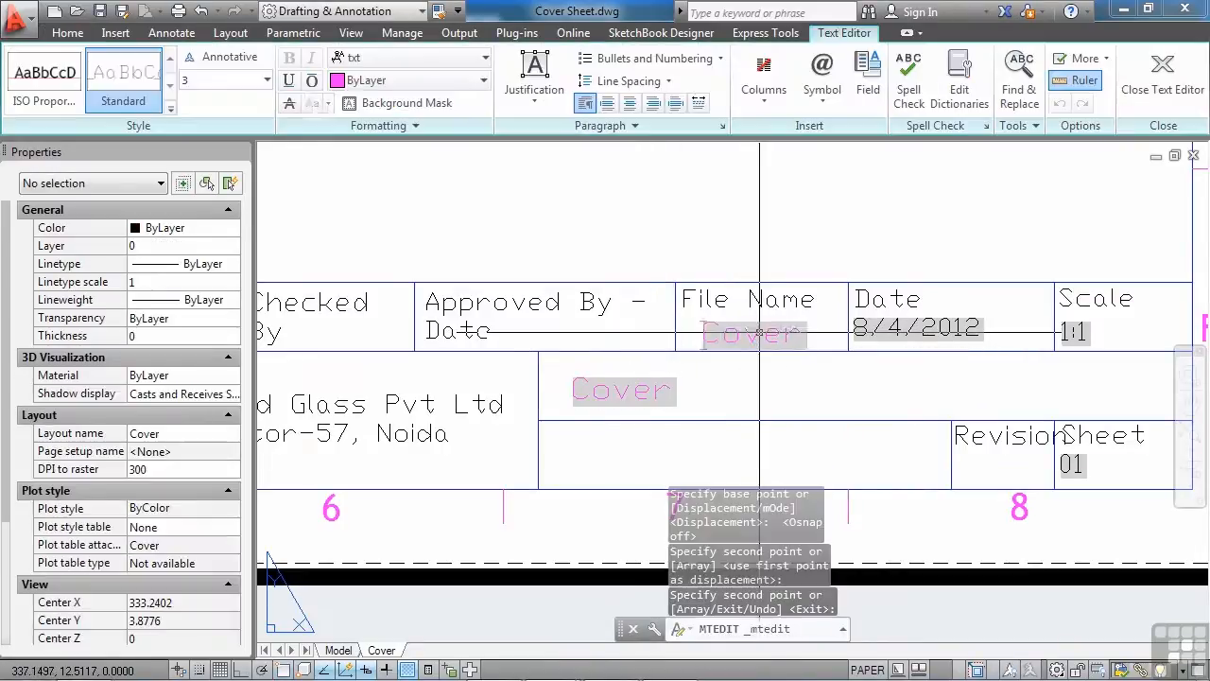
click(868, 75)
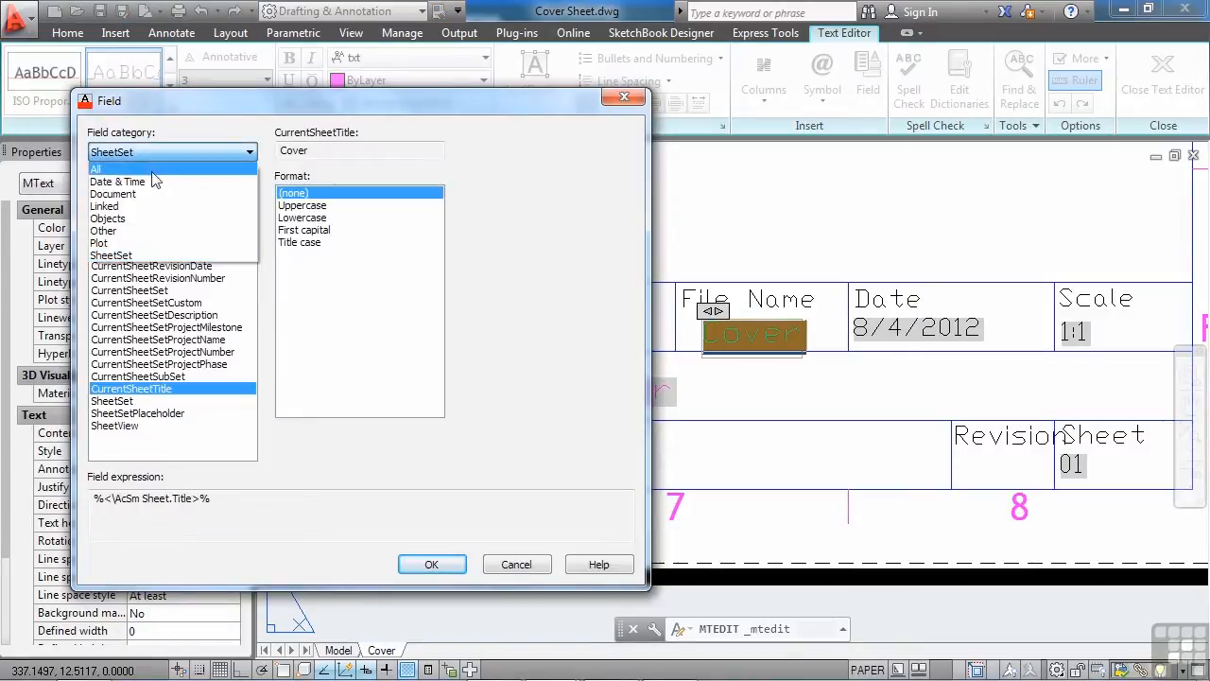
click(113, 192)
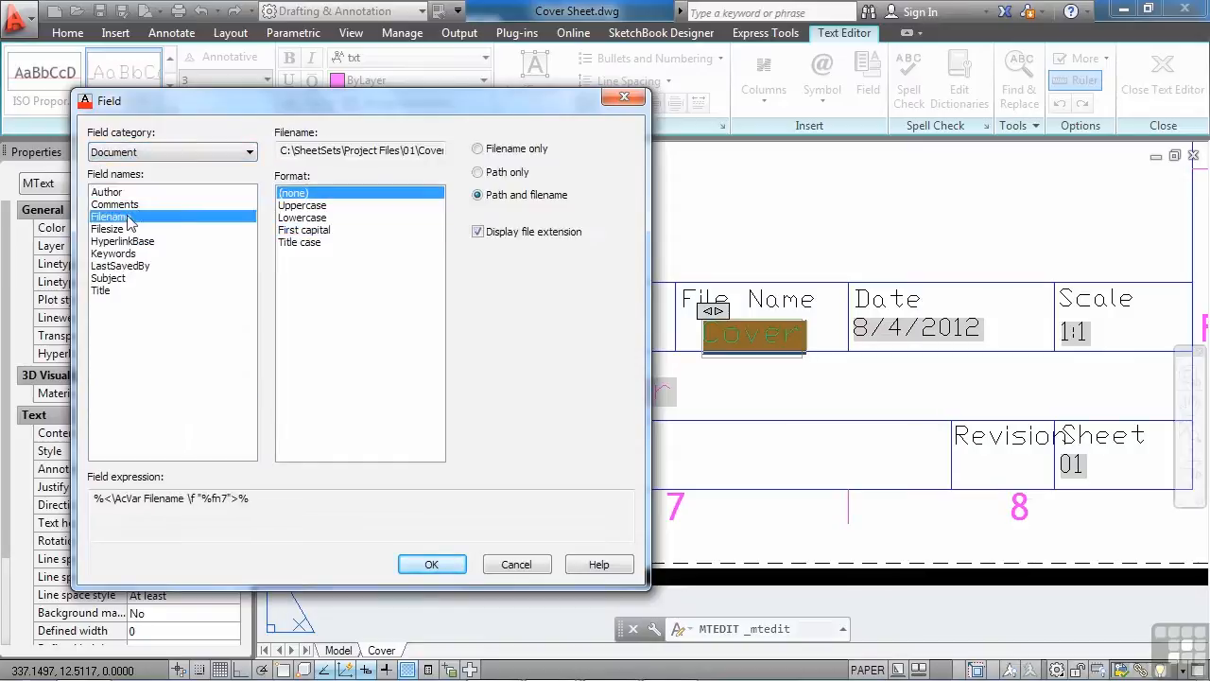
click(476, 147)
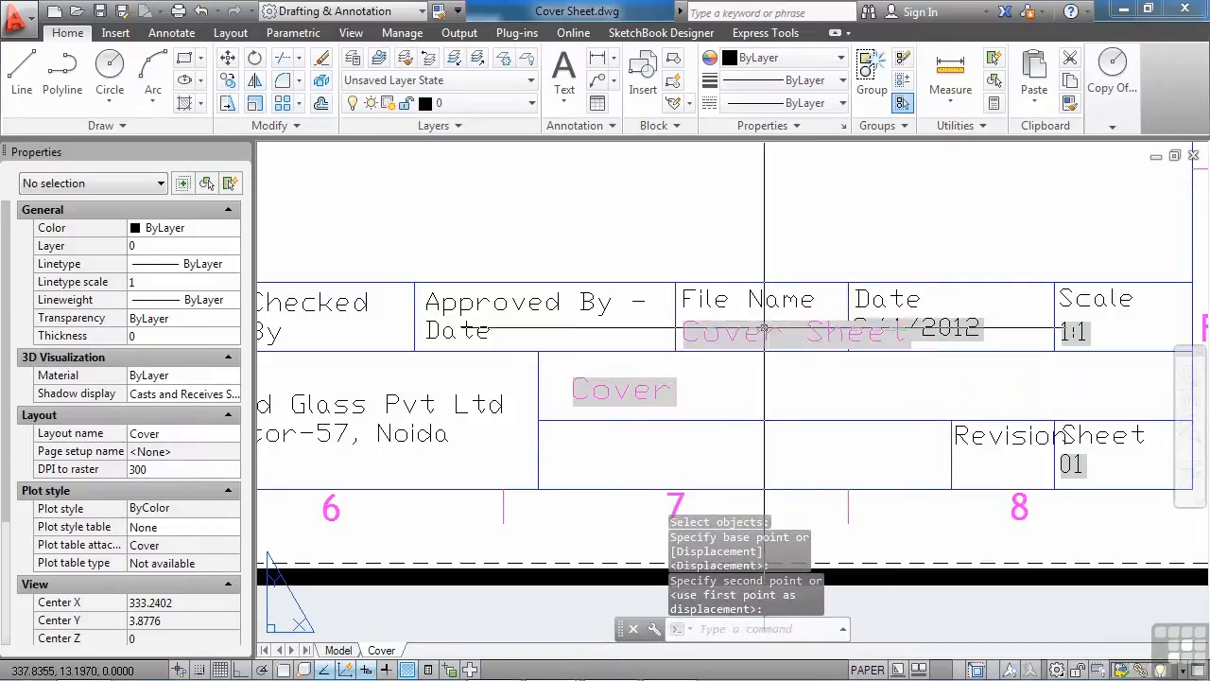
click(794, 331)
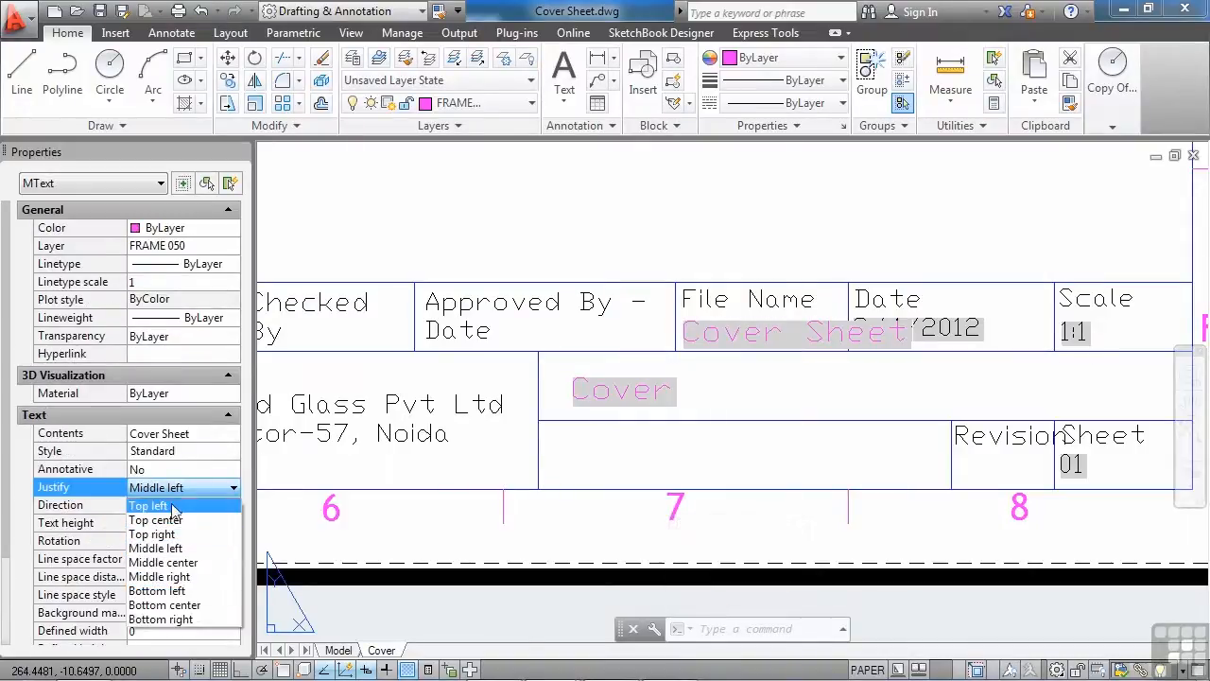
click(148, 504)
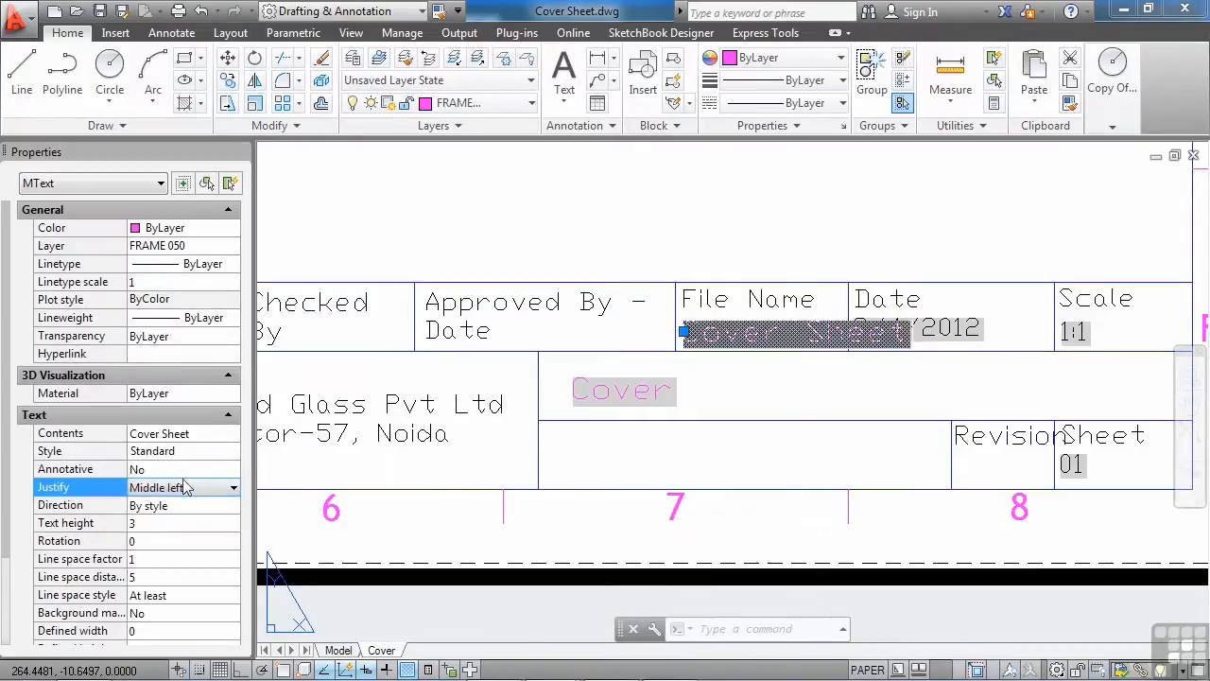
click(174, 630)
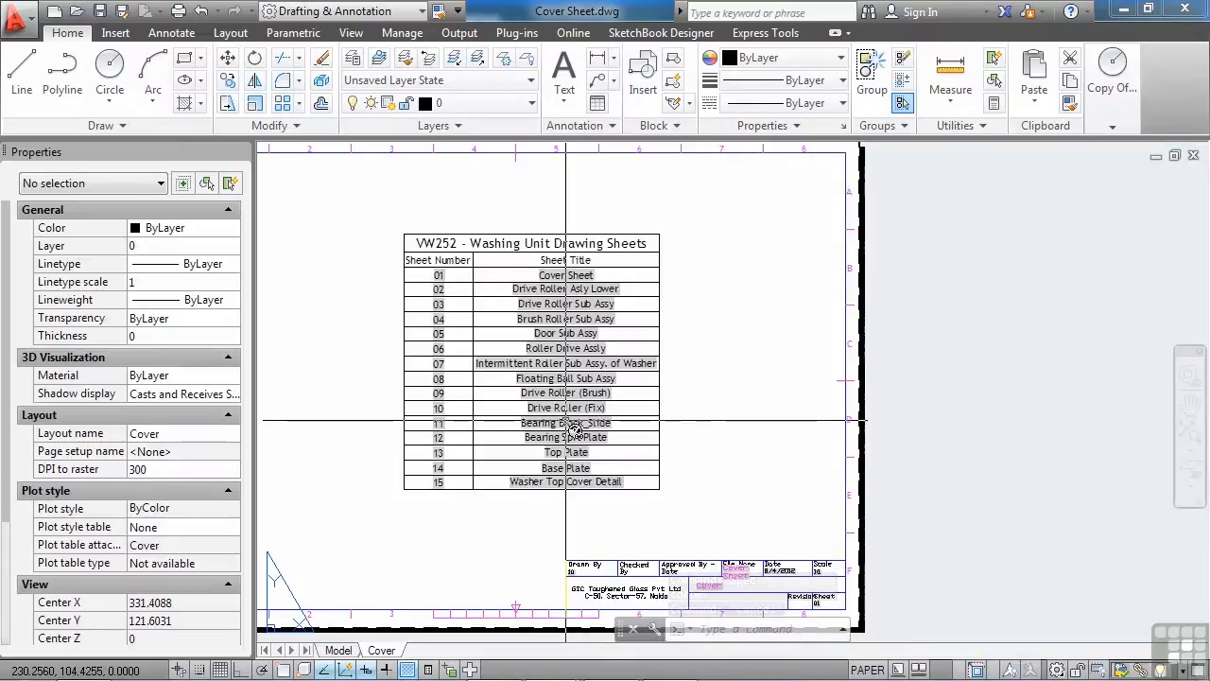
mouse_move(575, 427)
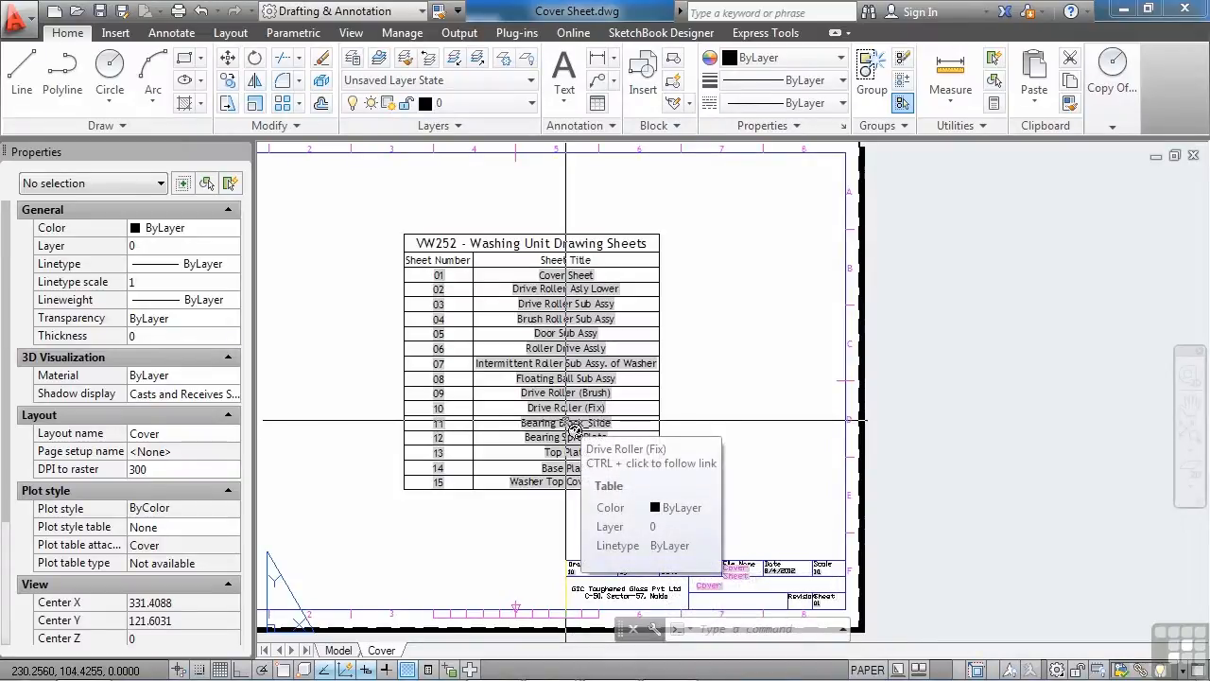